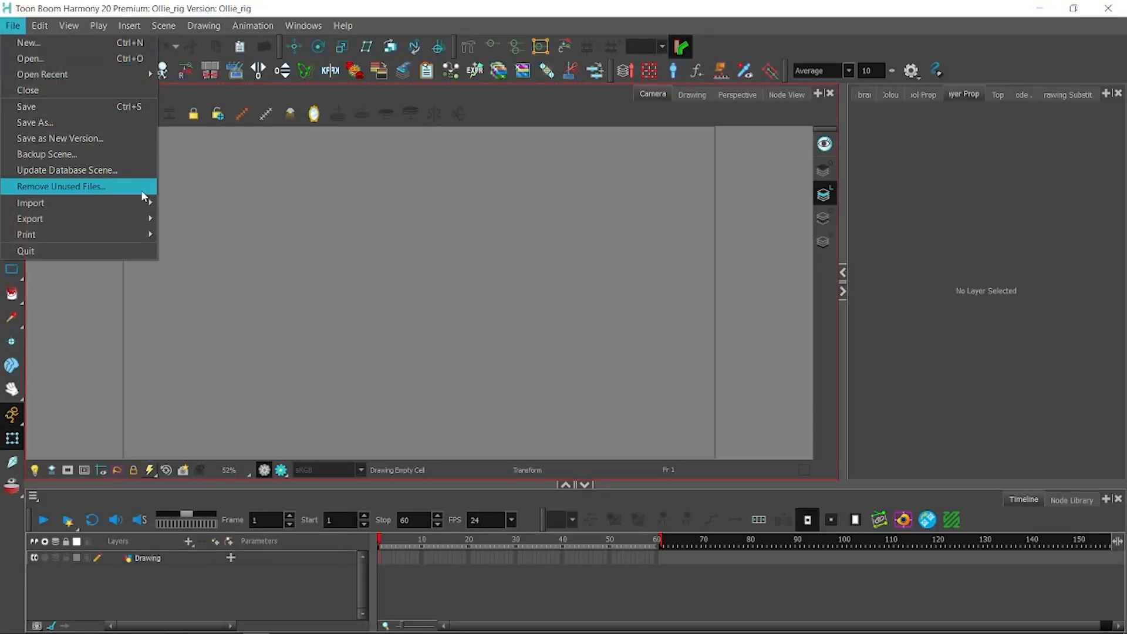
mouse_move(31, 202)
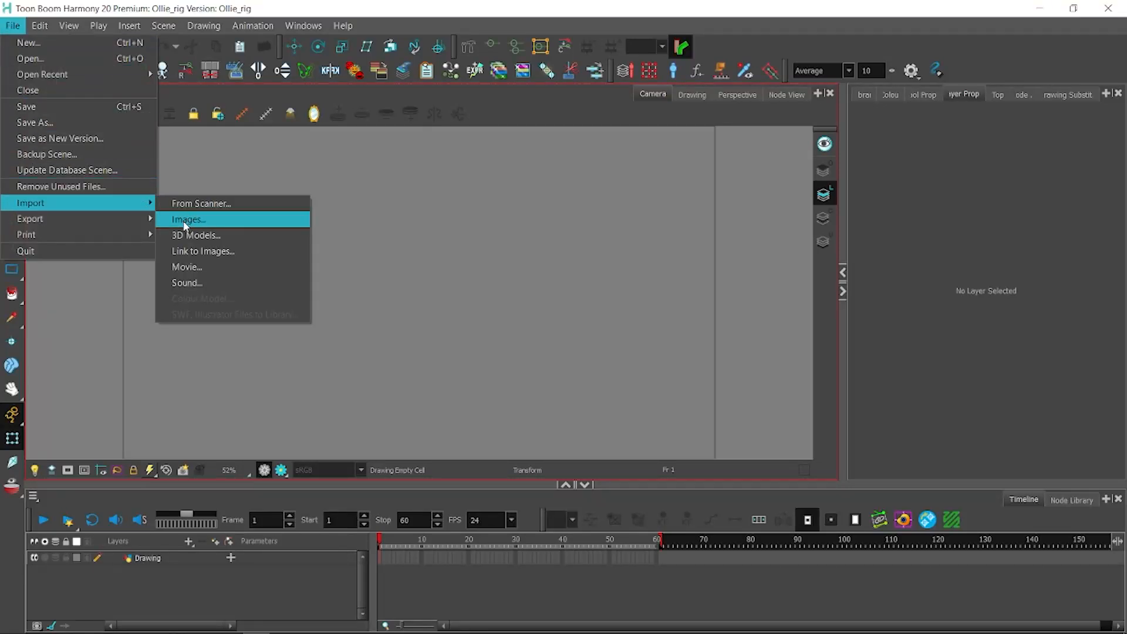
Import ollie.psd with Create set to Individual Layers.
click(187, 219)
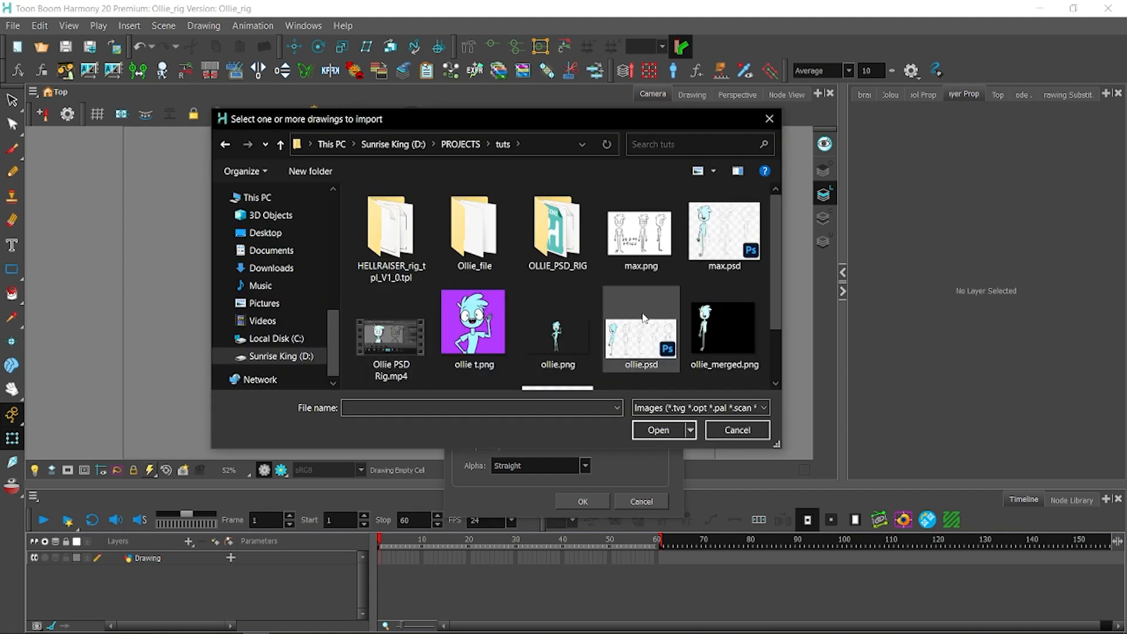
scroll(down, 3)
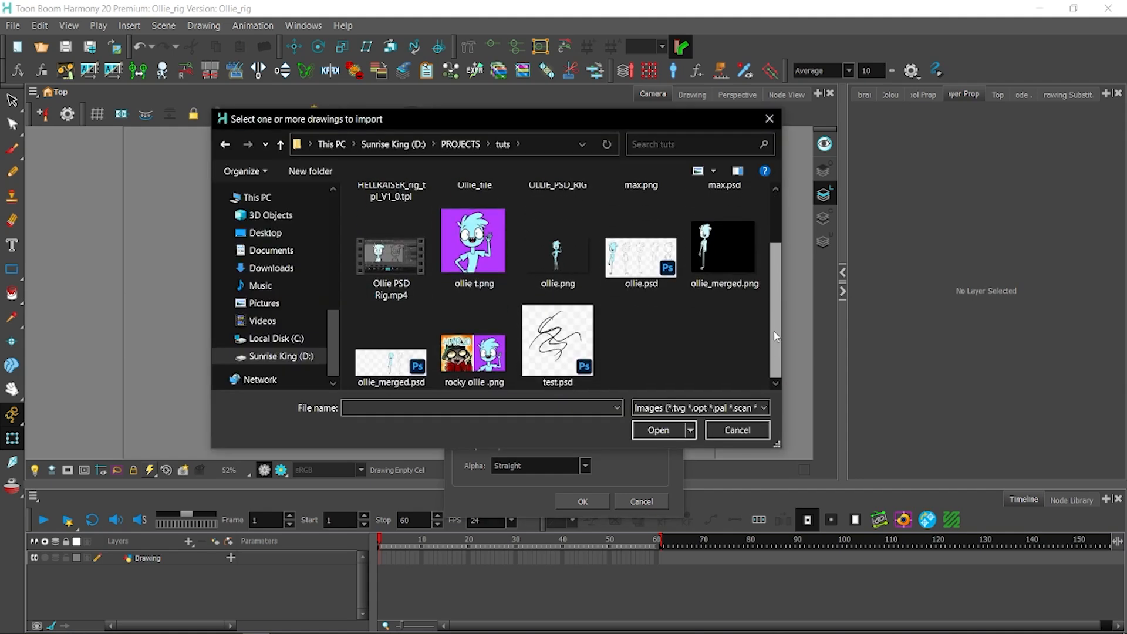
click(656, 429)
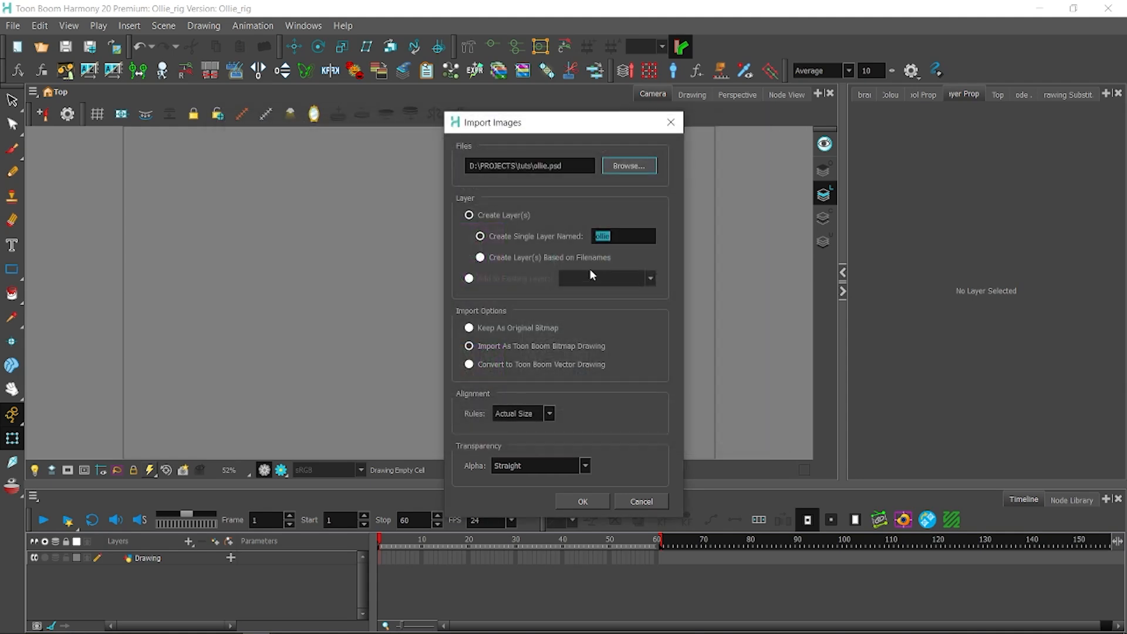
click(480, 258)
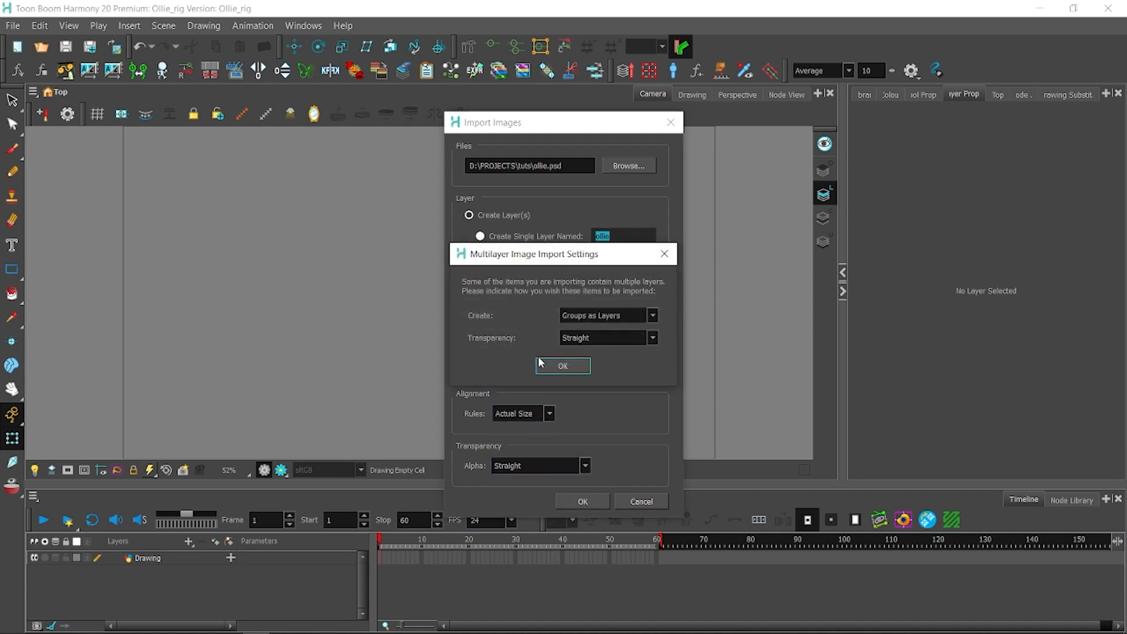
click(604, 314)
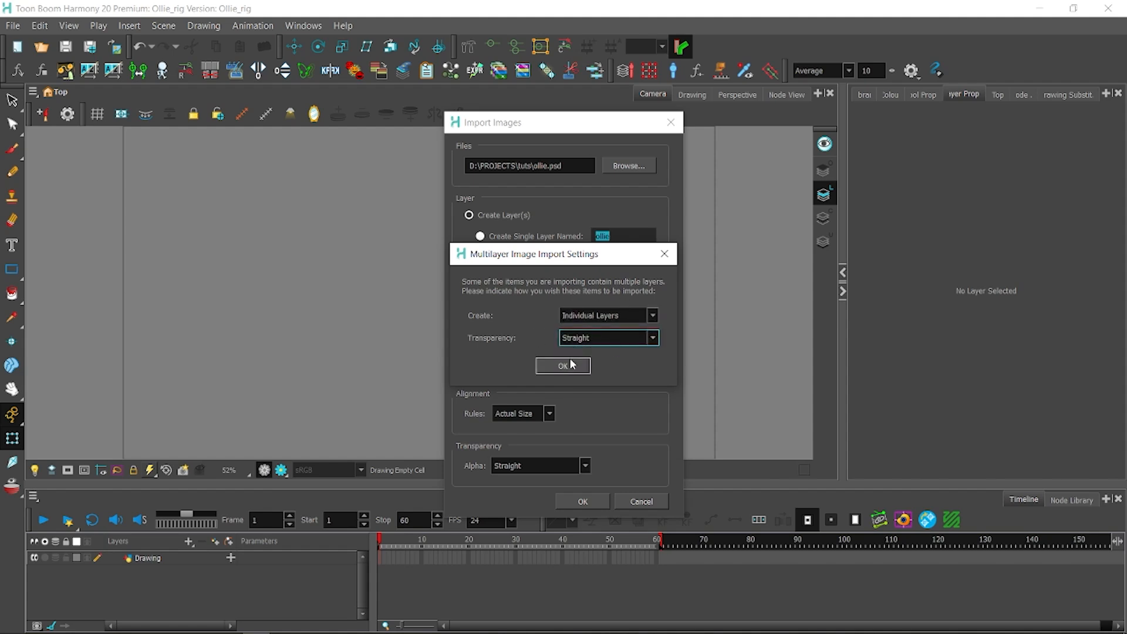
click(562, 365)
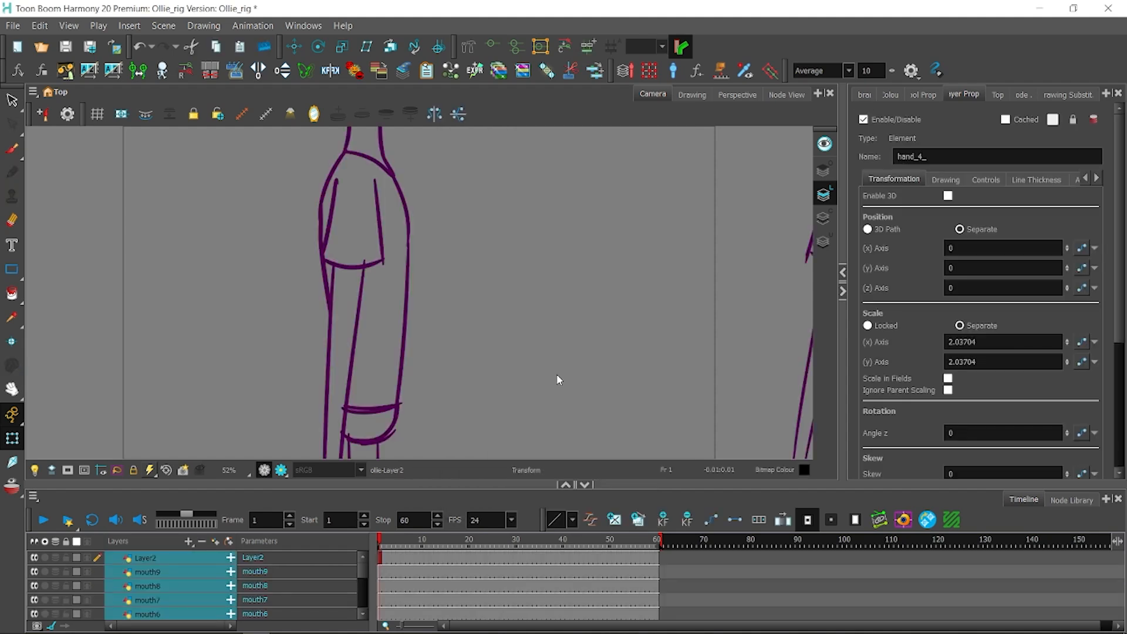
Zoom the Camera view to 10% so the whole Ollie sheet shows, under a parent peg.
click(229, 471)
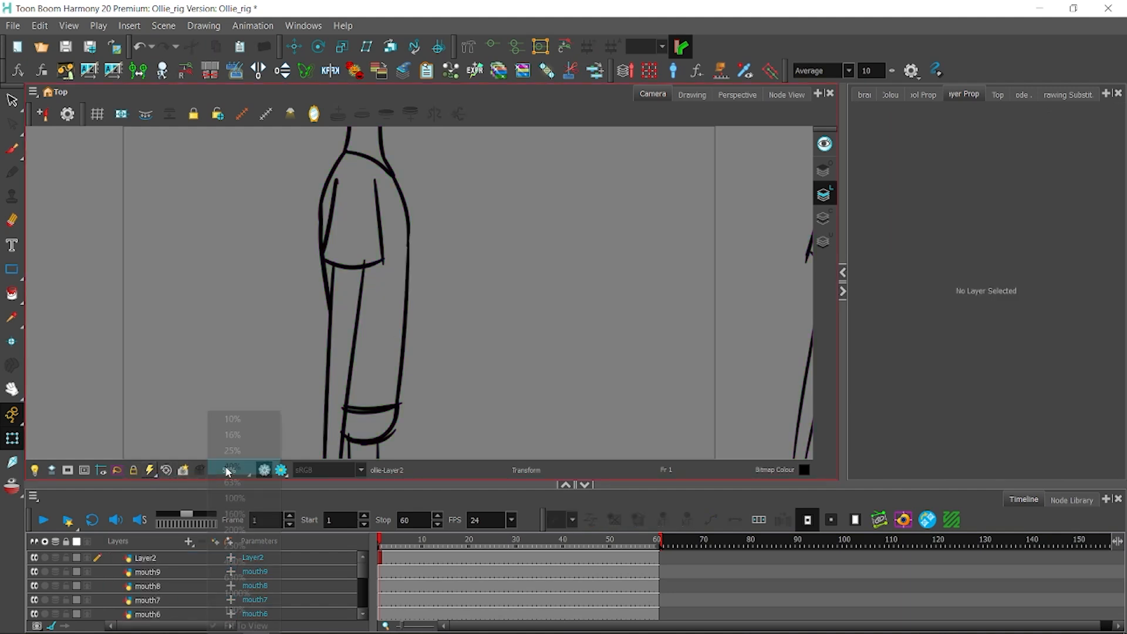
click(232, 419)
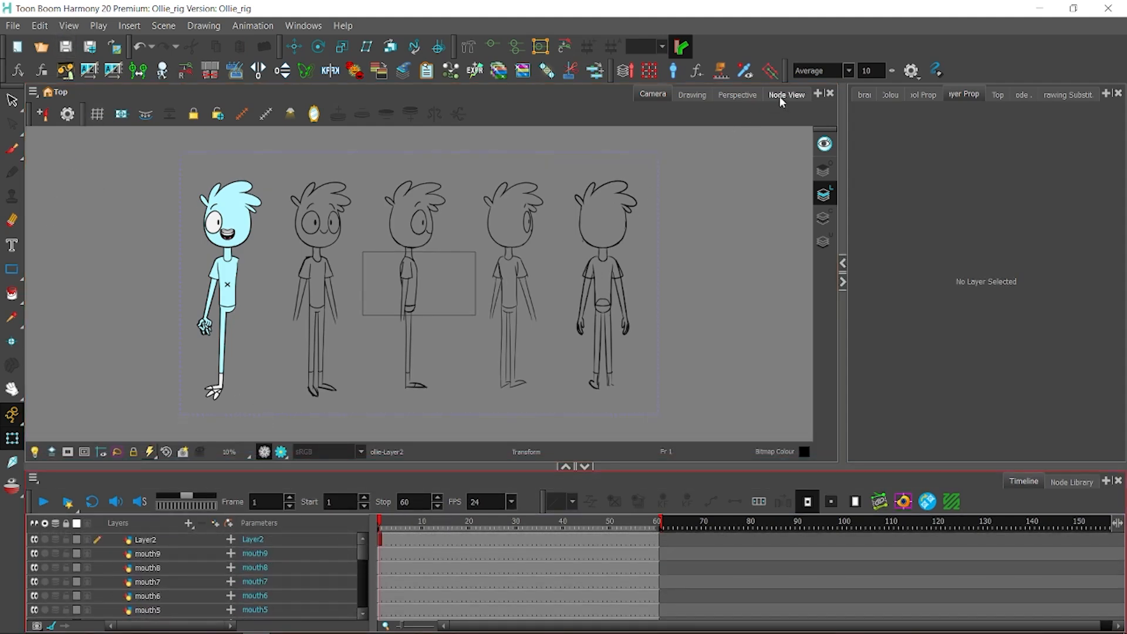
click(787, 93)
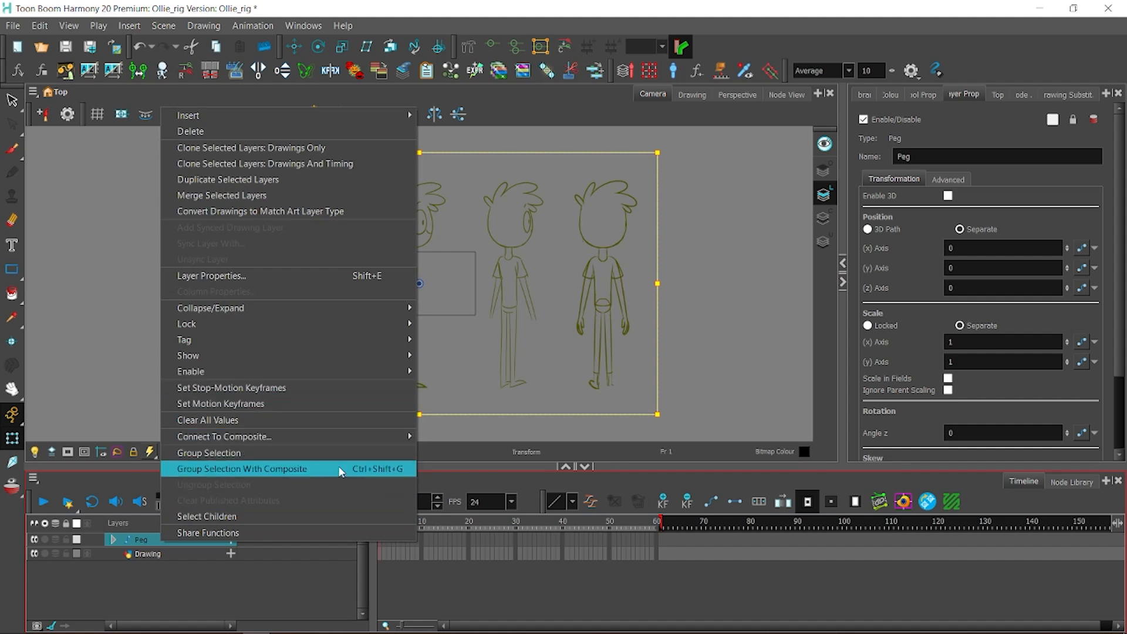
Group the peg and Ollie layers with a composite, and check the Peg node in Node View.
click(241, 468)
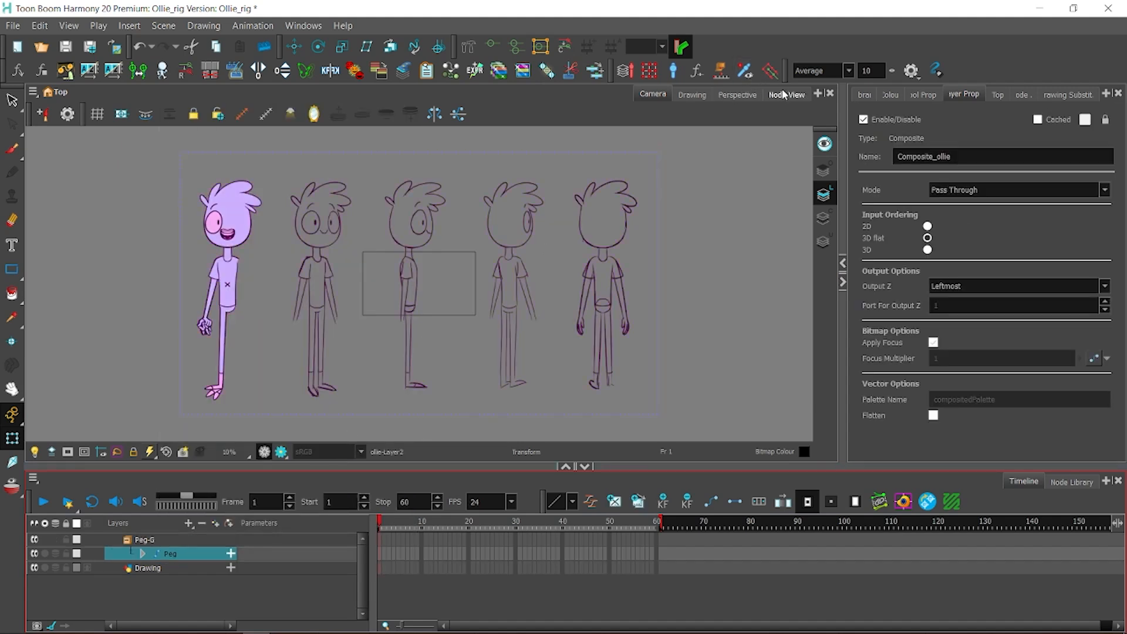
click(787, 94)
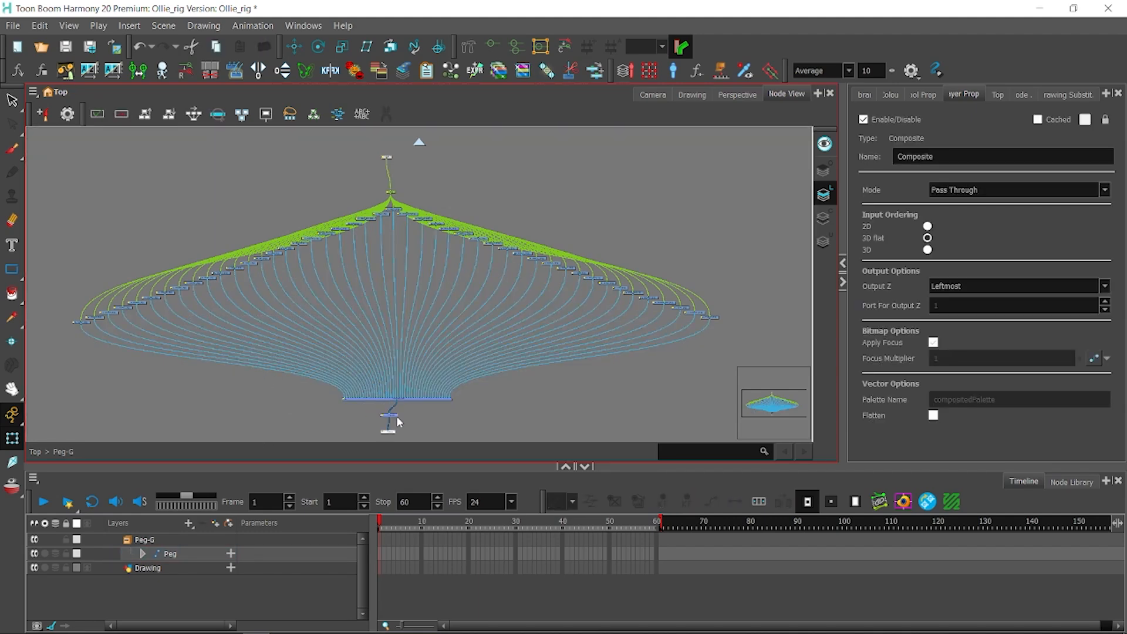
click(170, 554)
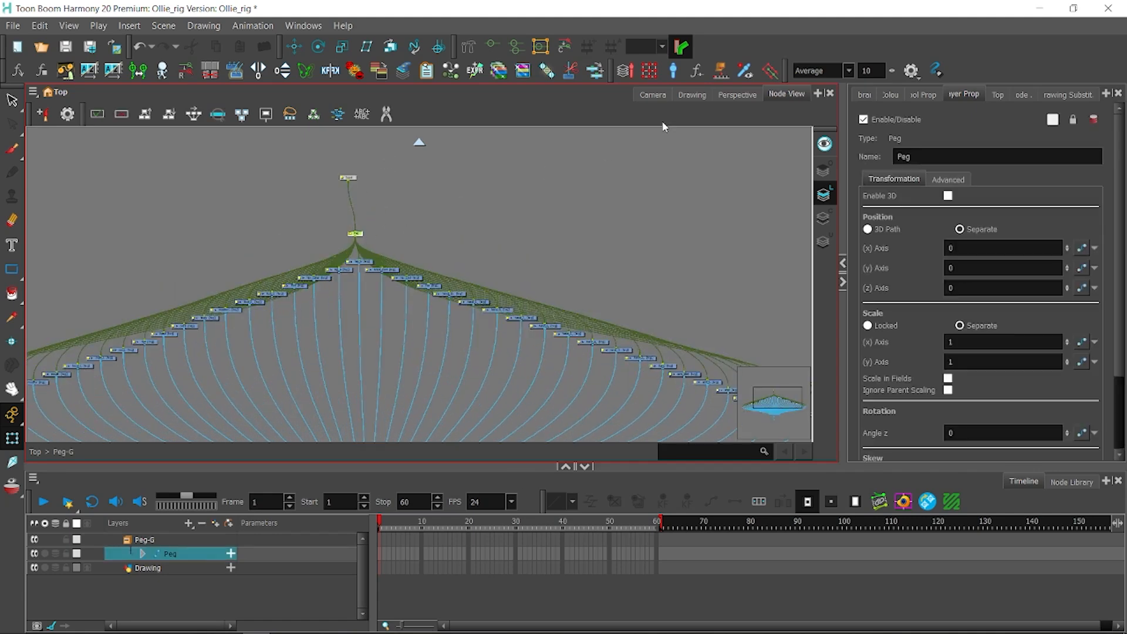
click(652, 94)
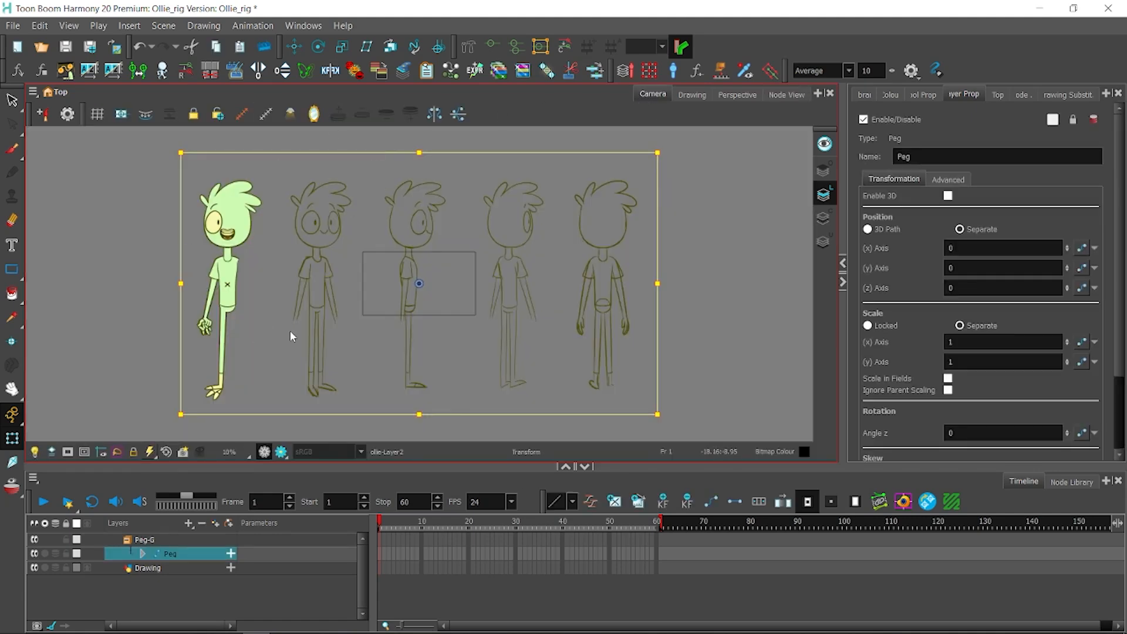
Try Peg X scale values of 0.5 and 0.25 in Layer Properties.
click(1001, 342)
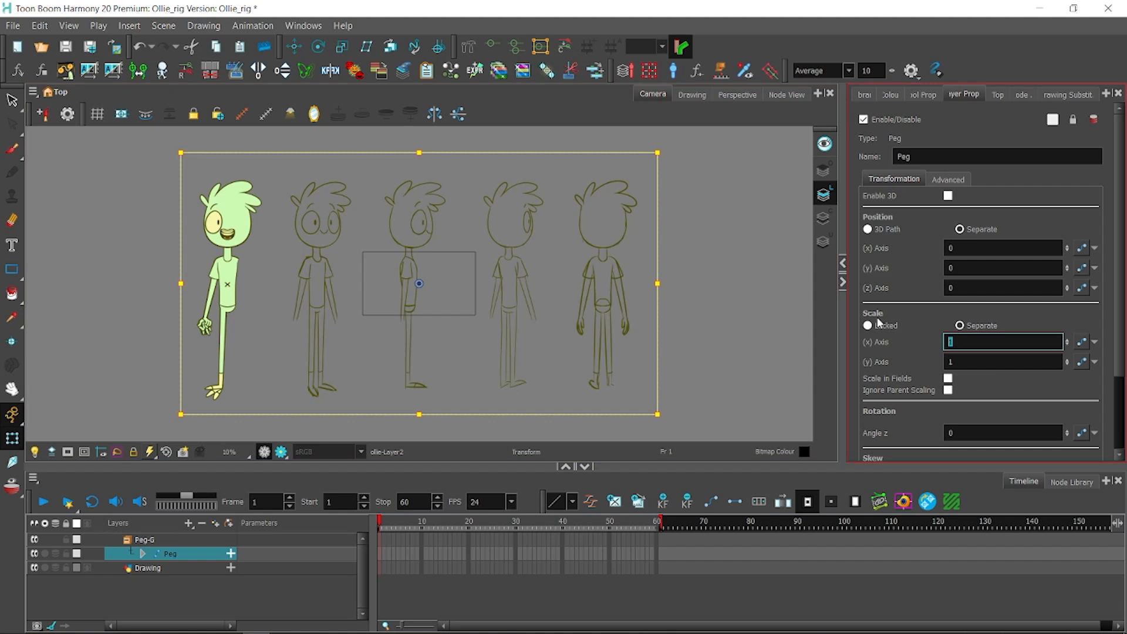
text(0.5)
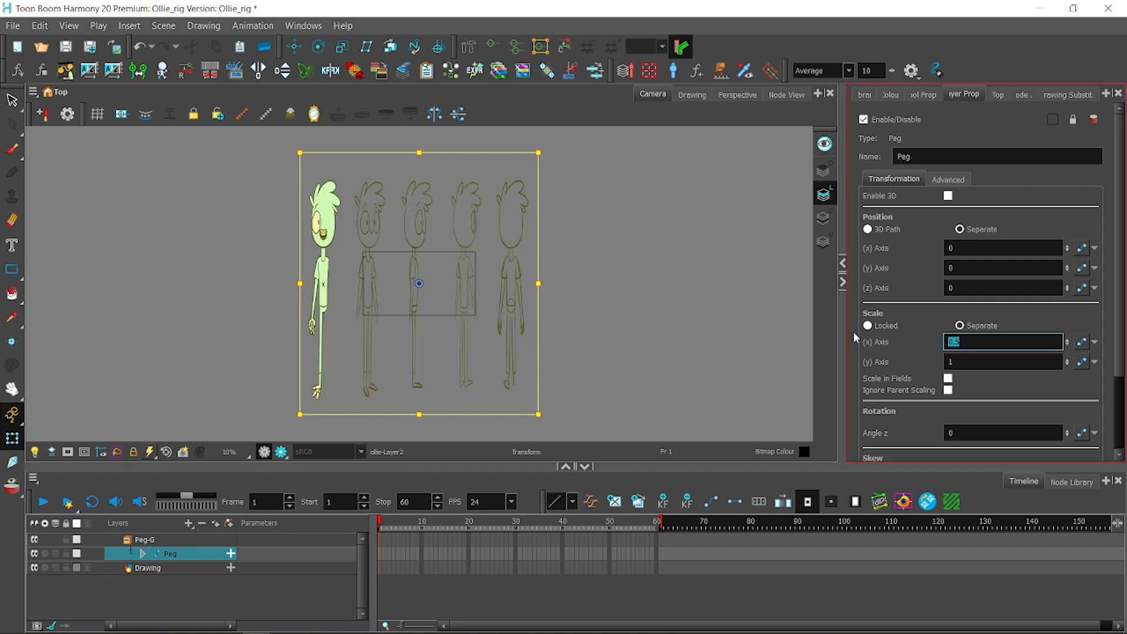
text(0.25)
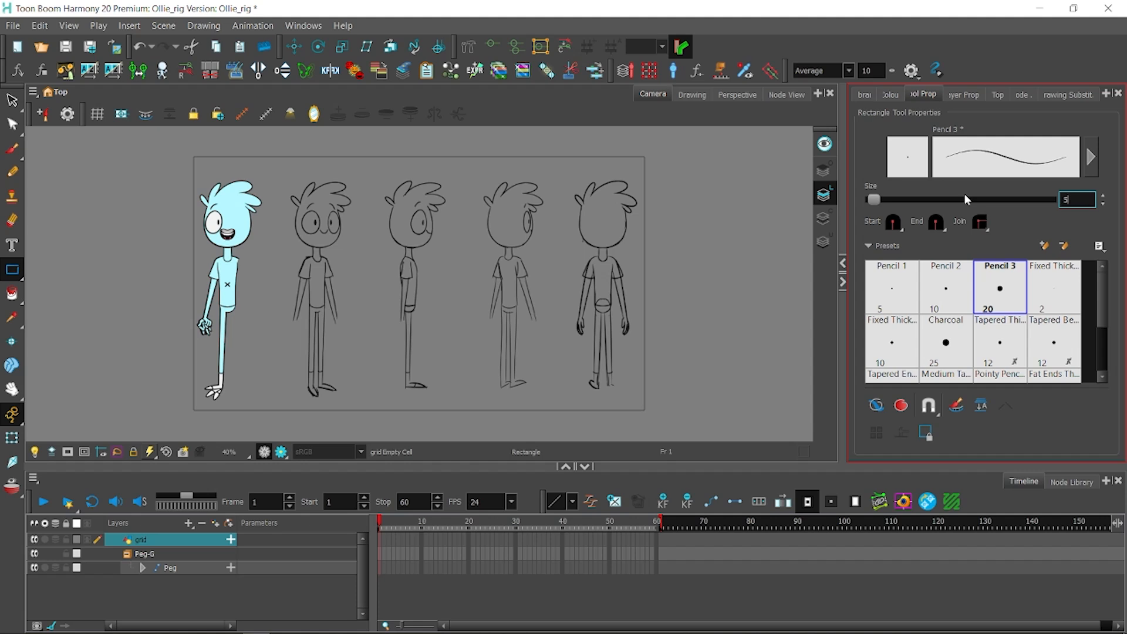
Set the rectangle size to 5 and draw a rectangle outline on the grid layer.
click(928, 406)
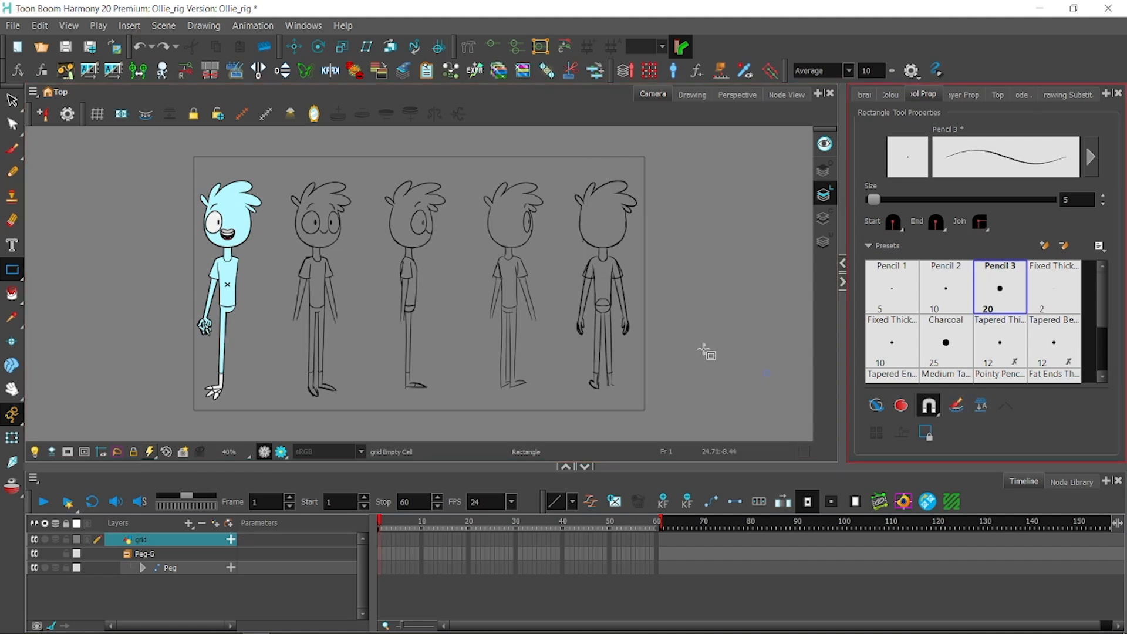
drag(709, 352, 424, 413)
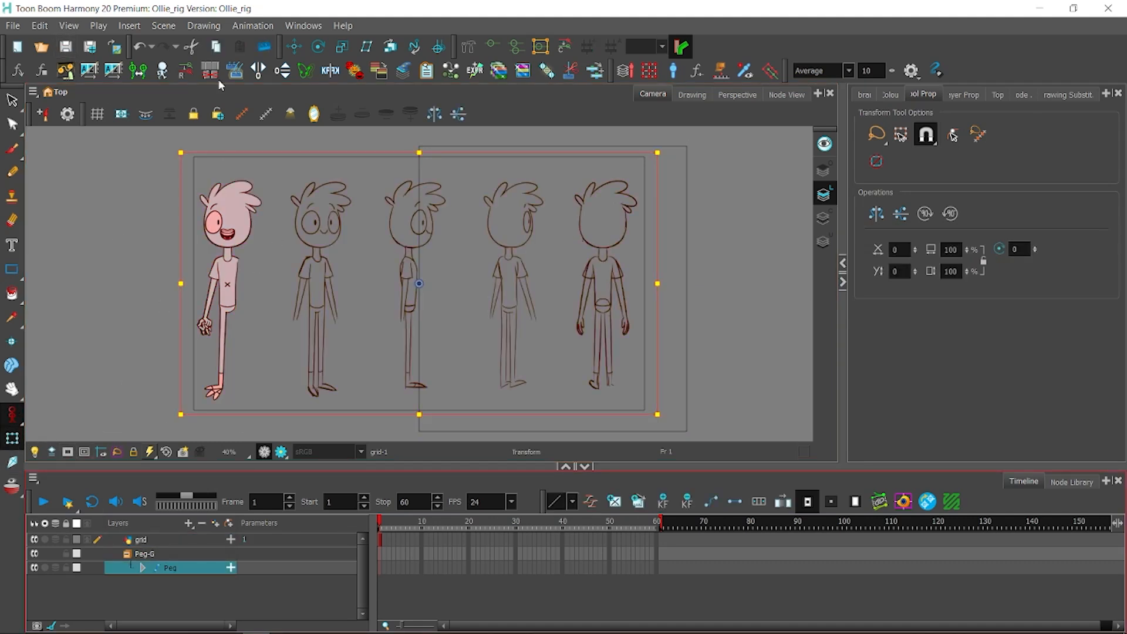
Expand the Peg in the Timeline and draw the vertical guide through front-view Ollie.
click(142, 568)
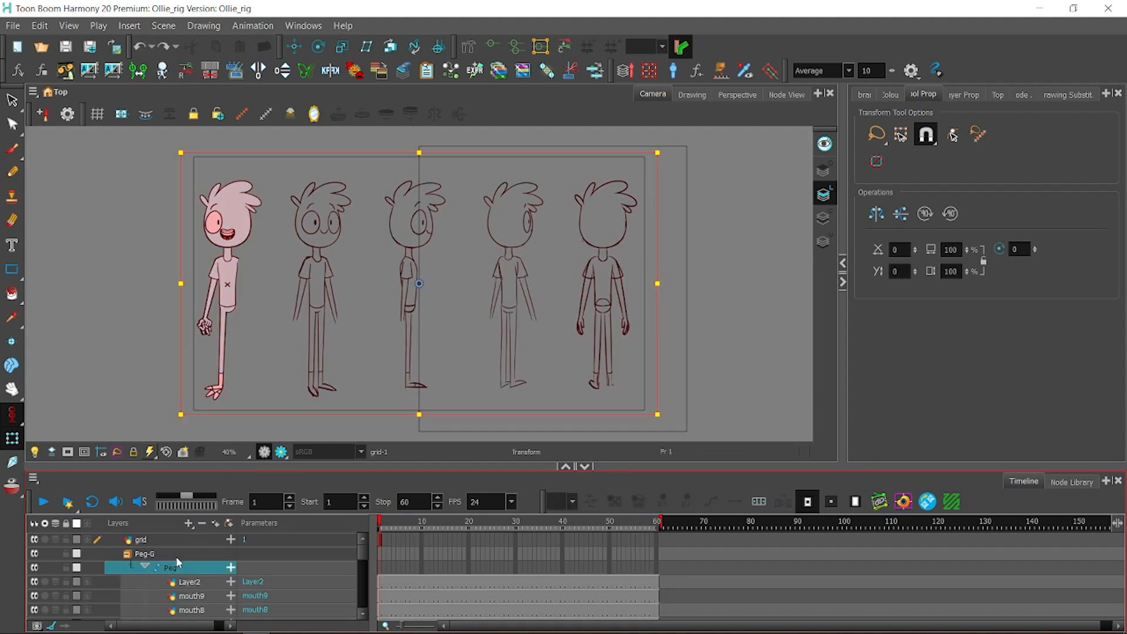
click(294, 47)
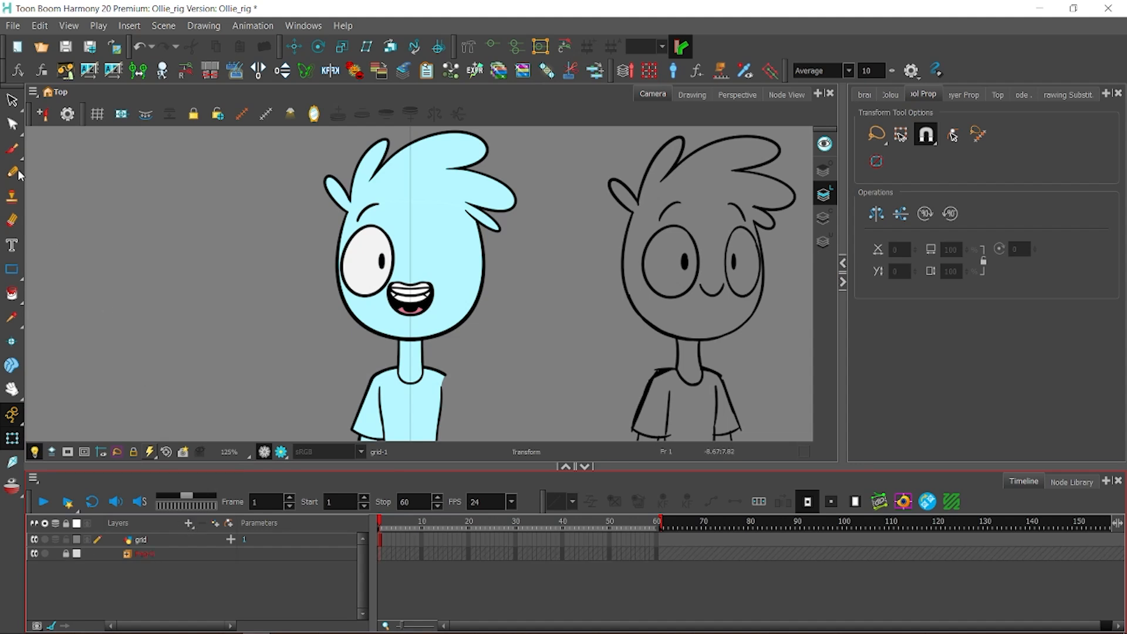
List the Ollie group's layers, select the hand layer and check its drawing at frame 7.
click(66, 554)
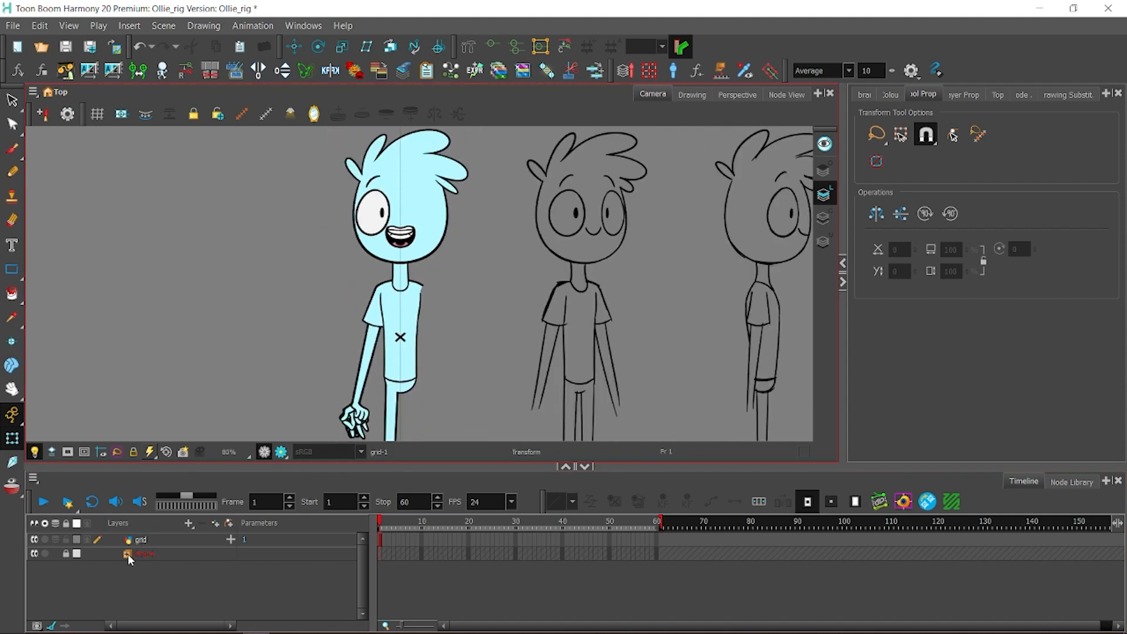
click(141, 554)
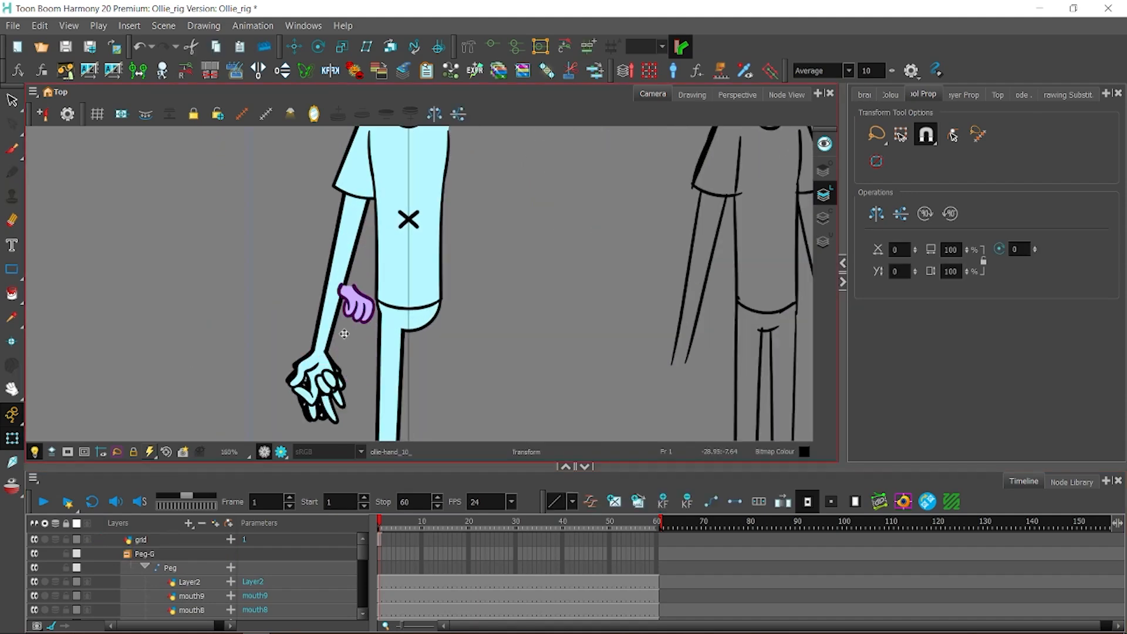
scroll(down, 3)
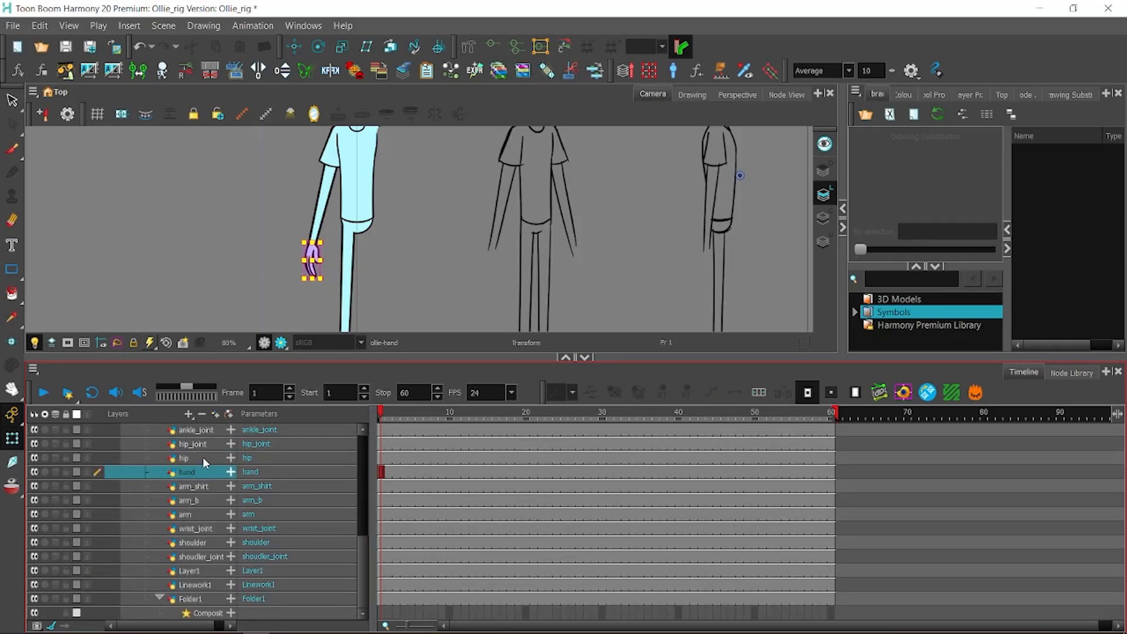
click(185, 458)
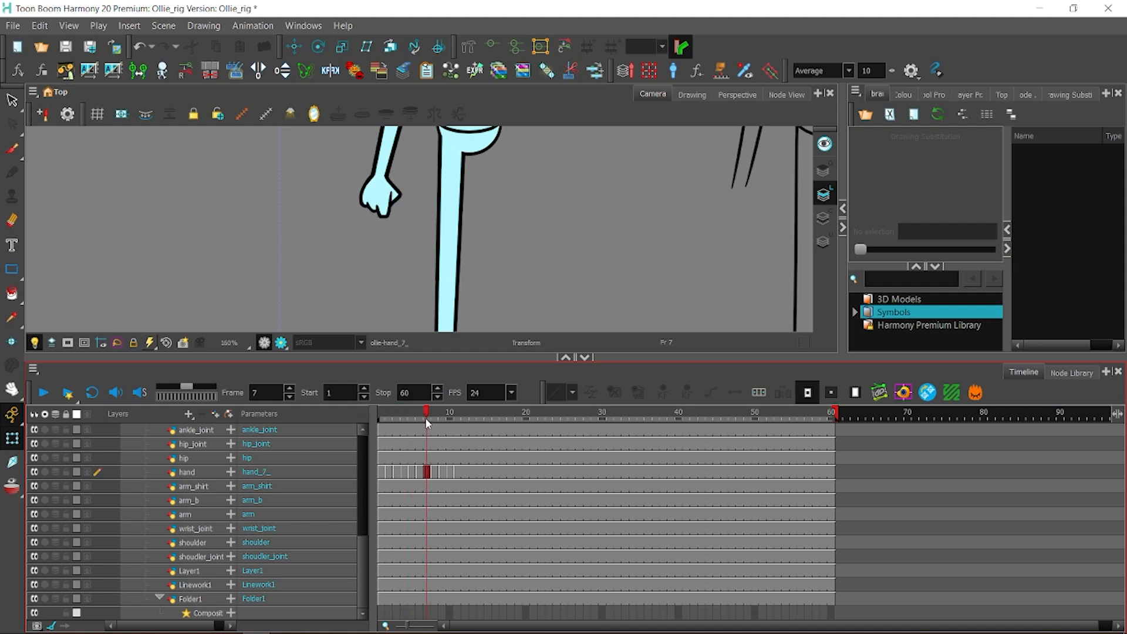
click(450, 412)
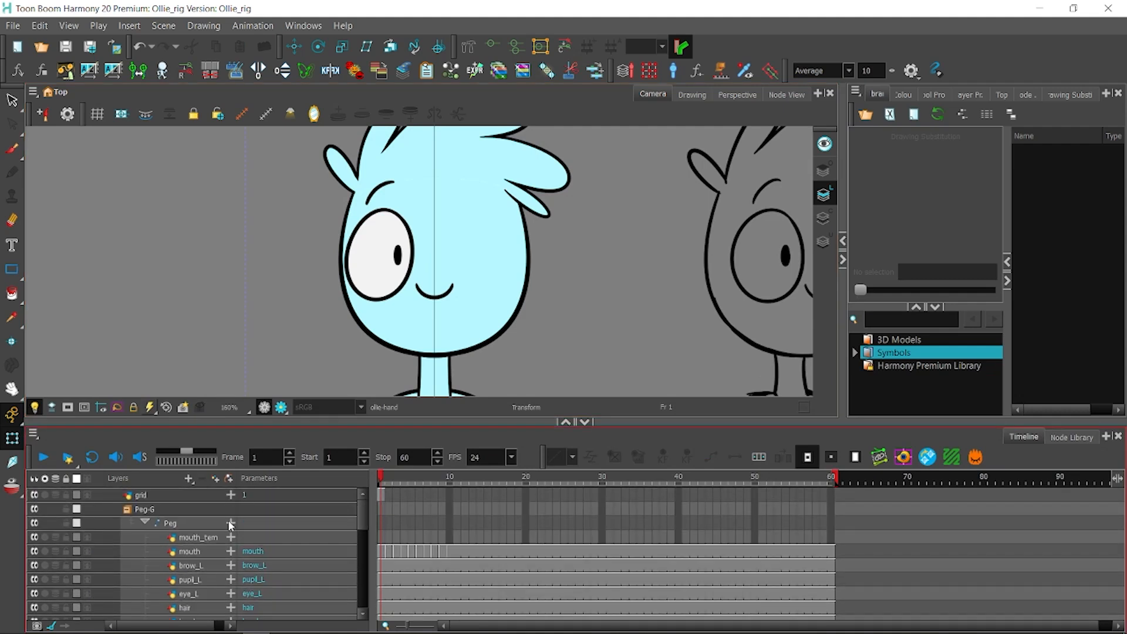
Collapse the Ollie group and add a new drawing layer named eye.
click(142, 523)
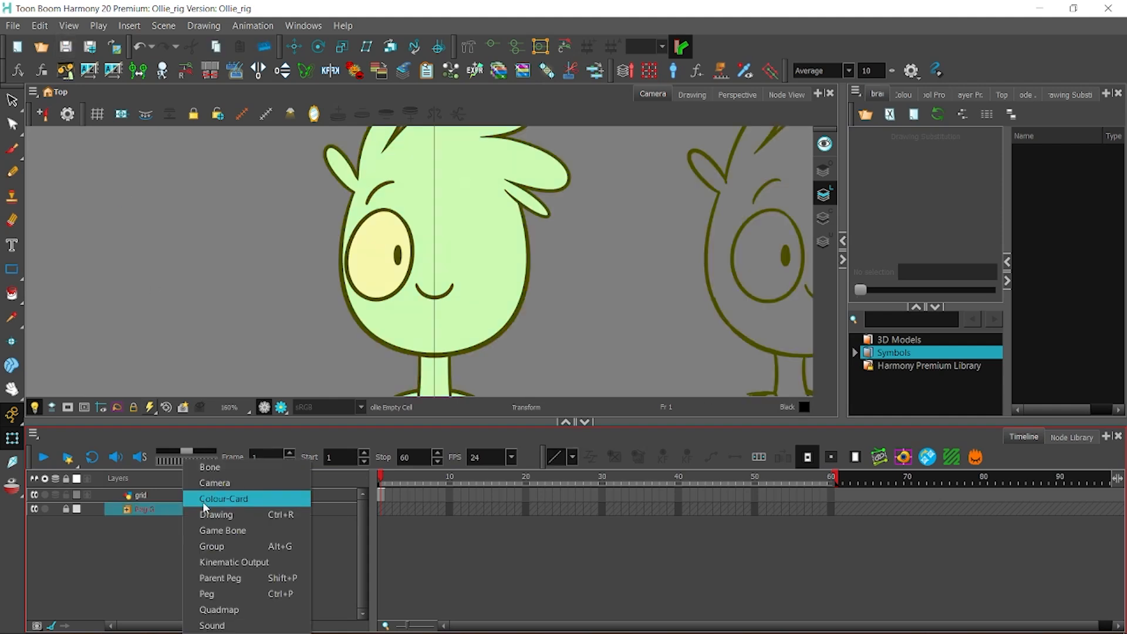
click(217, 514)
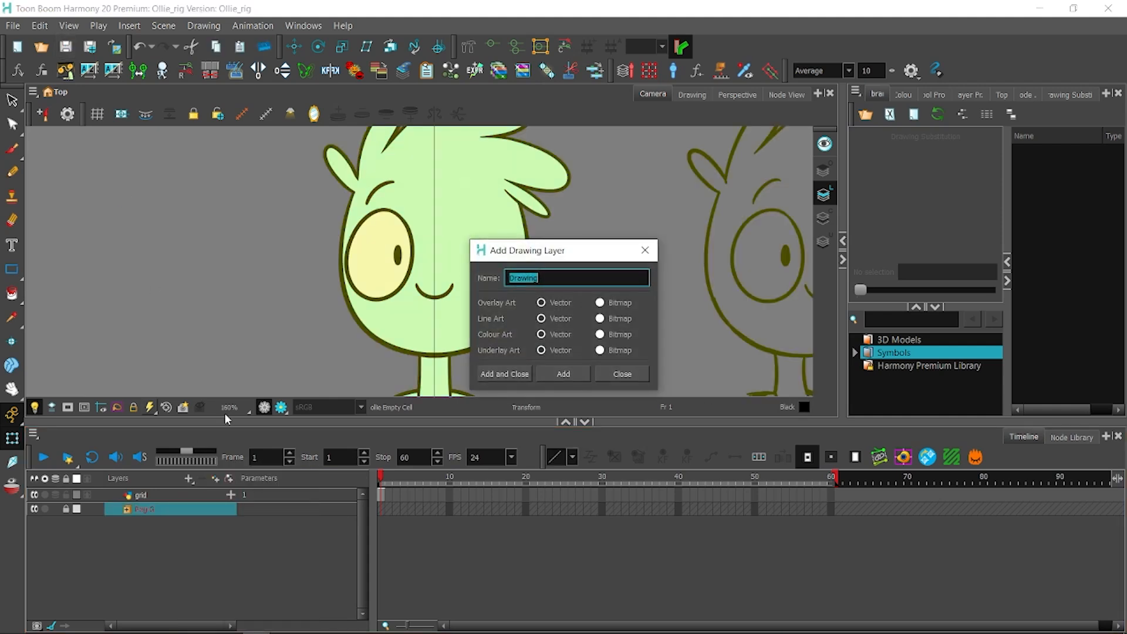
text(eye)
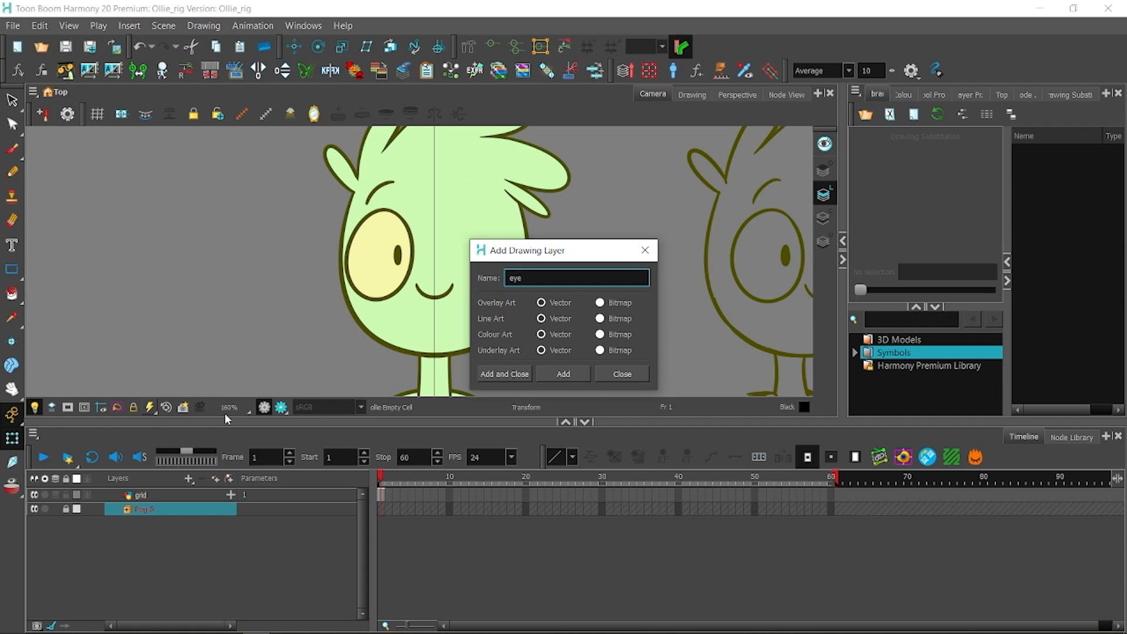
click(504, 374)
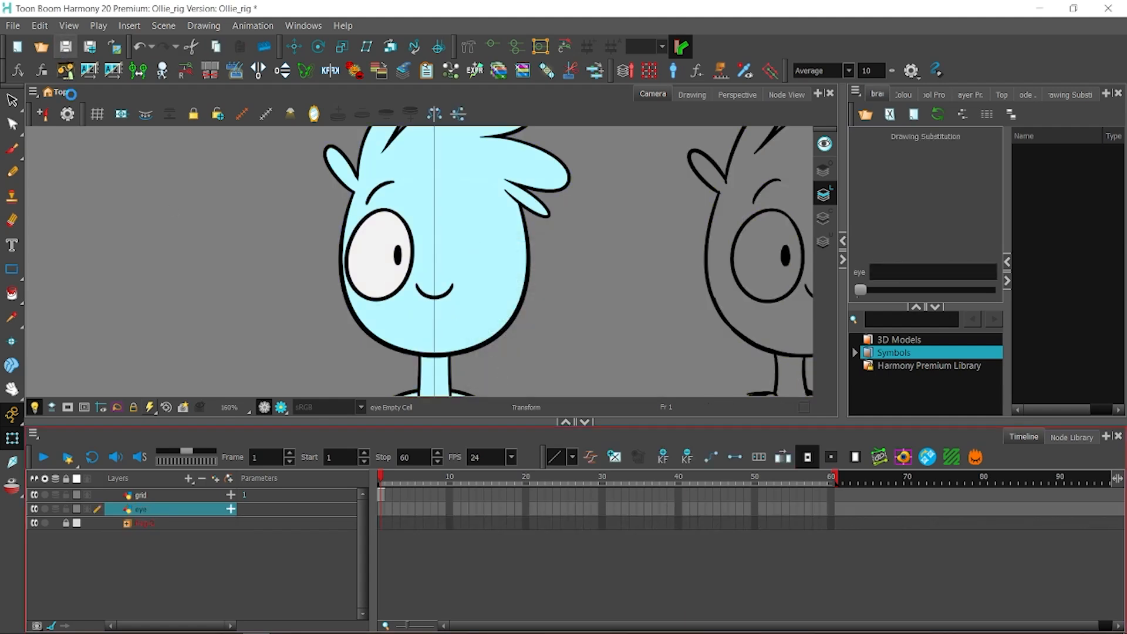
Choose a shape drawing mode for the eye and show the scene colour palettes.
click(12, 269)
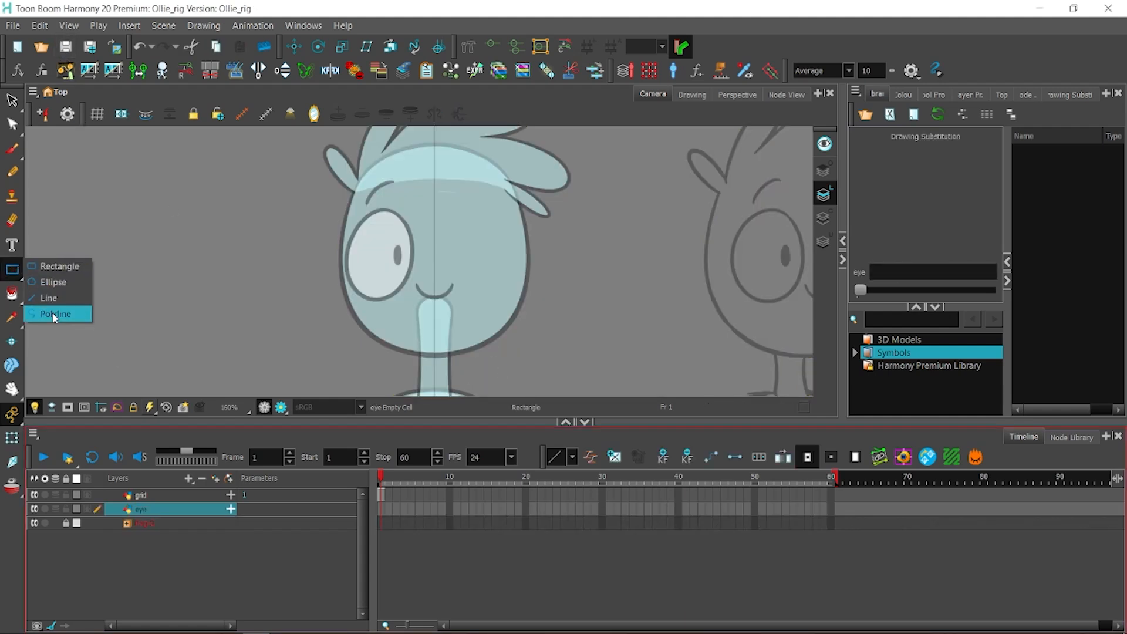
click(55, 314)
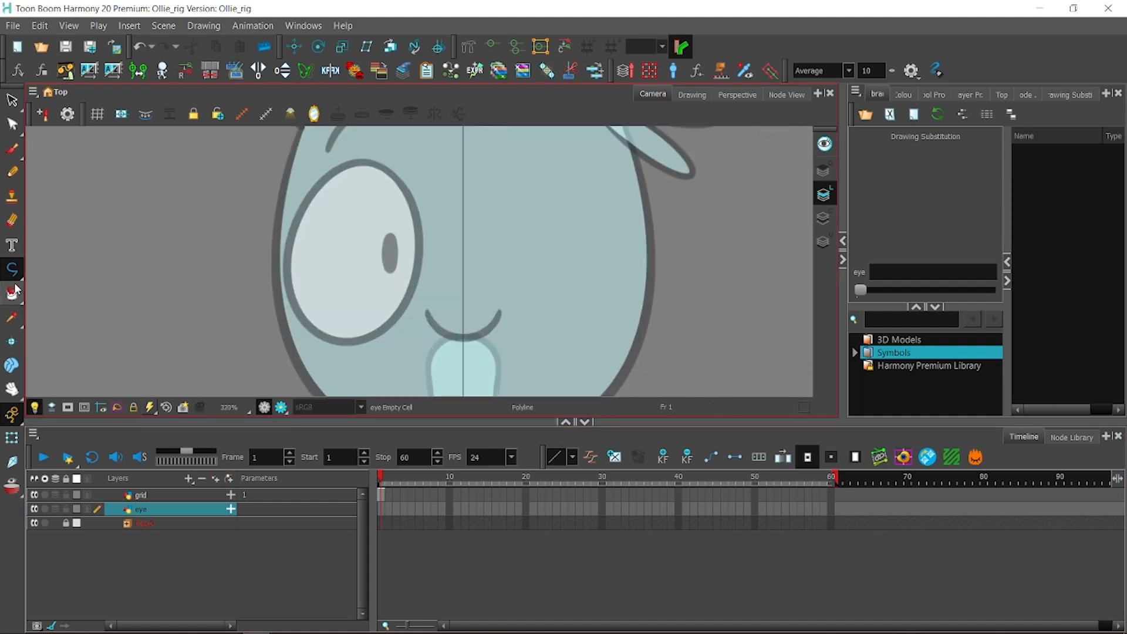
click(903, 94)
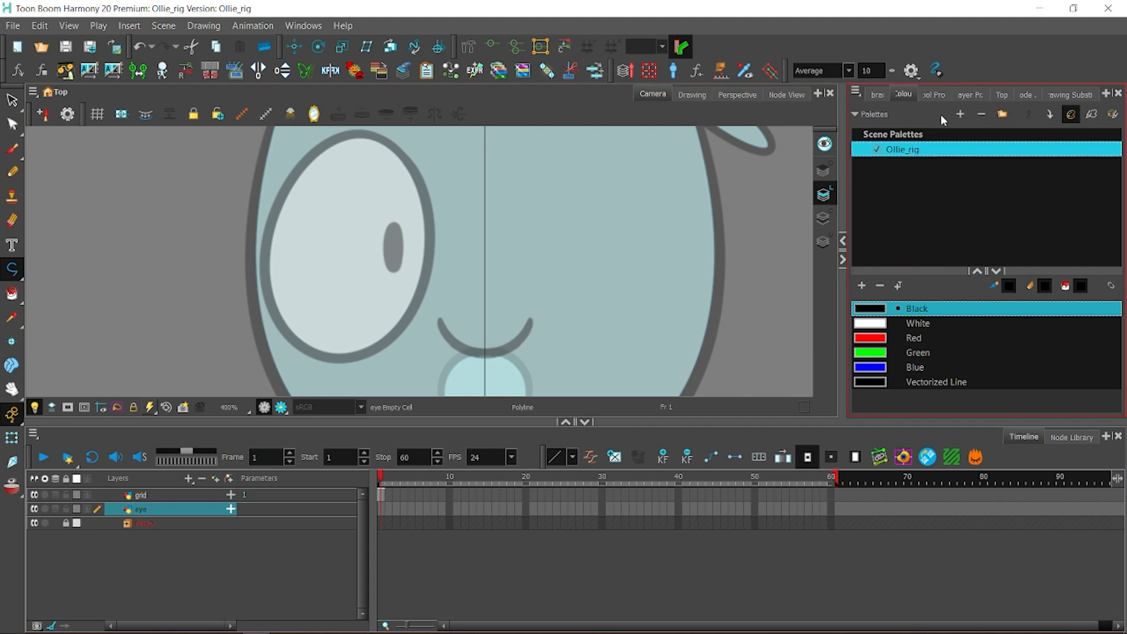
Rename the scene palette to Ollie from its context menu.
right_click(902, 148)
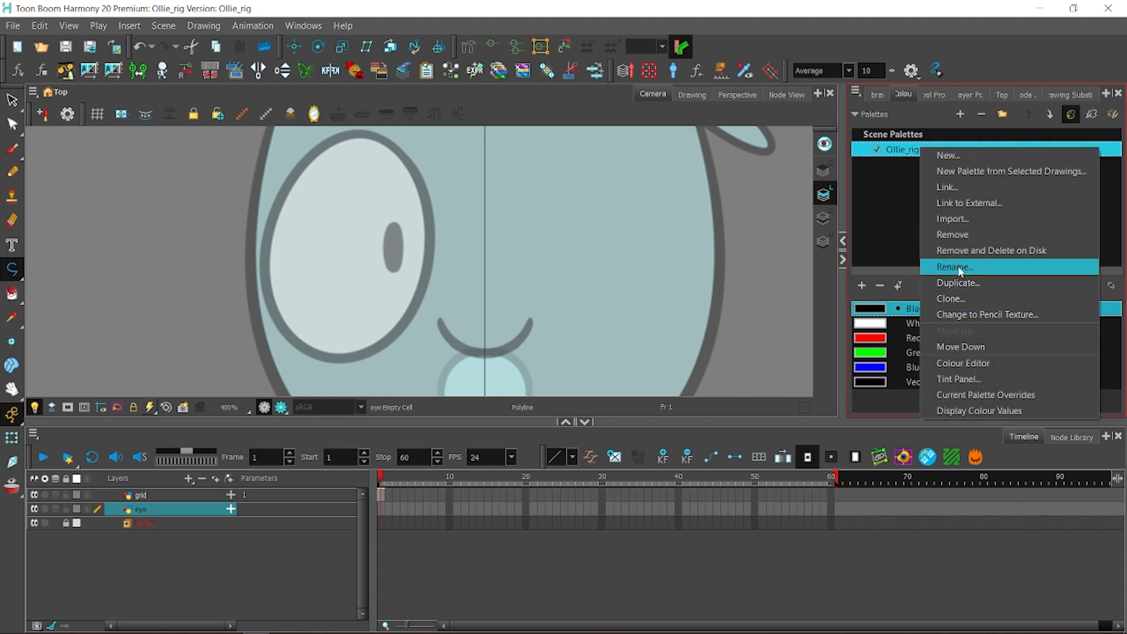
click(955, 267)
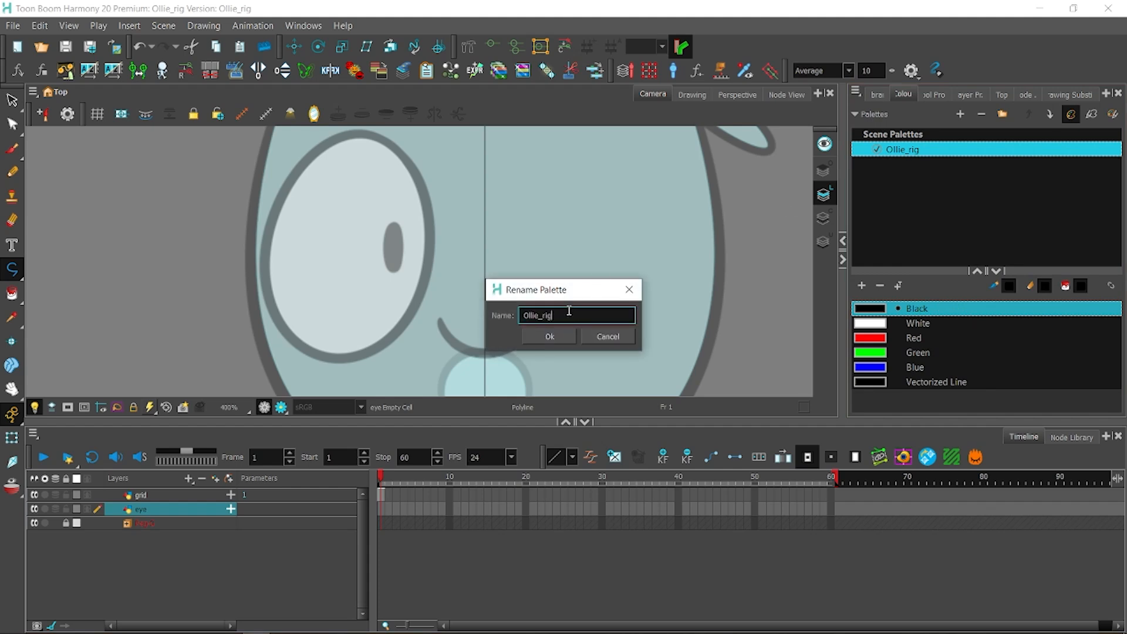
click(549, 337)
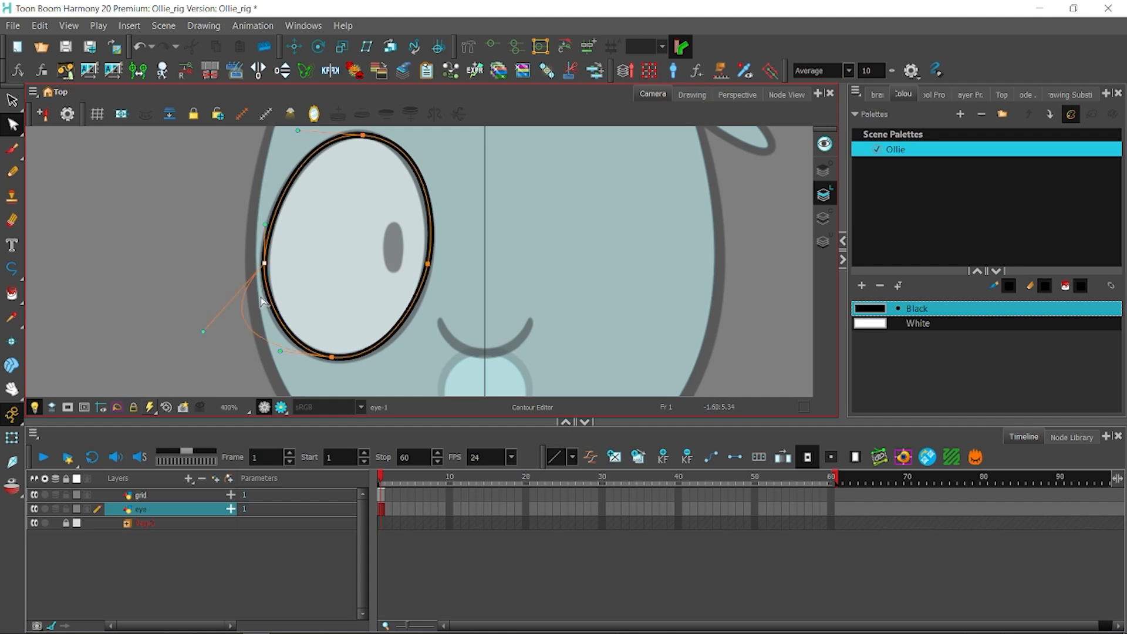
Reshape the eye outline with the Contour Editor, then add a new drawing layer named pupil.
click(922, 94)
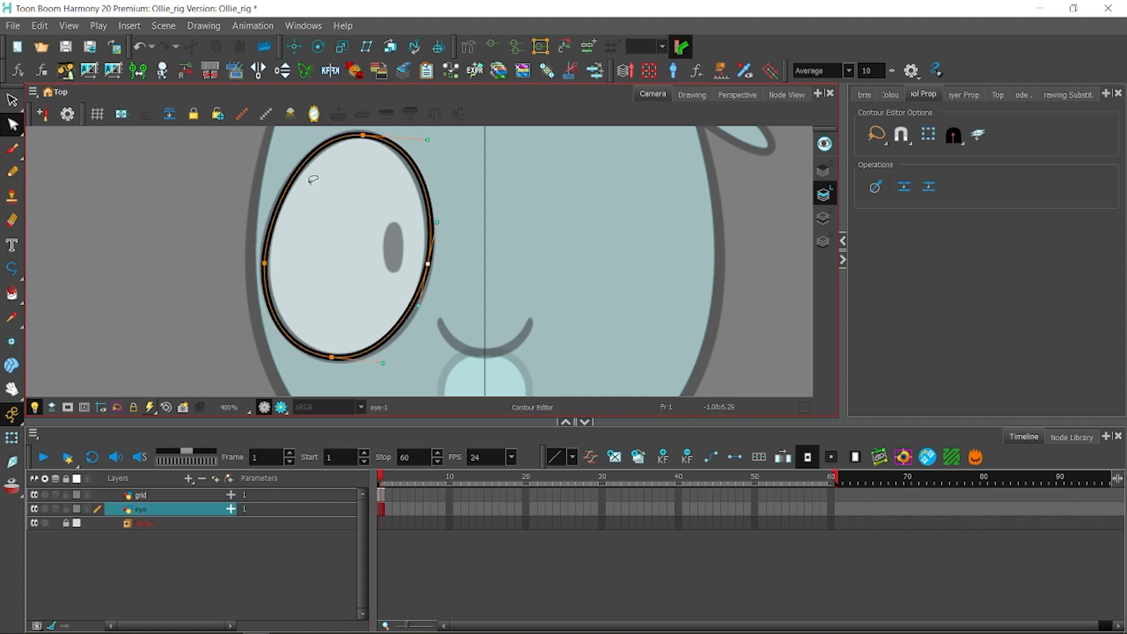
click(12, 125)
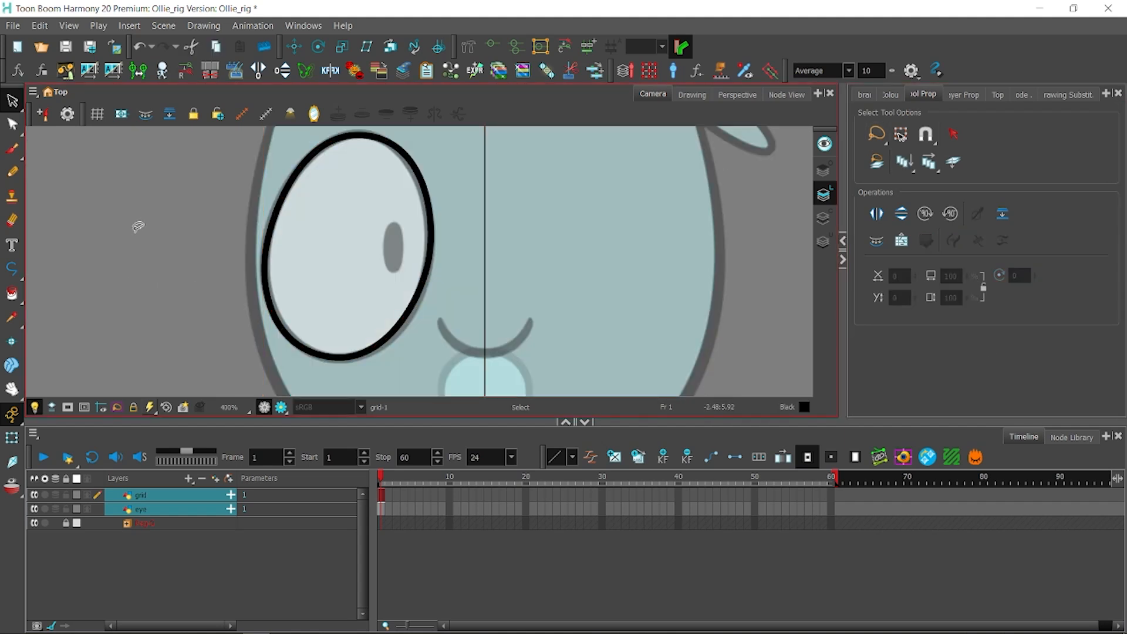
click(141, 495)
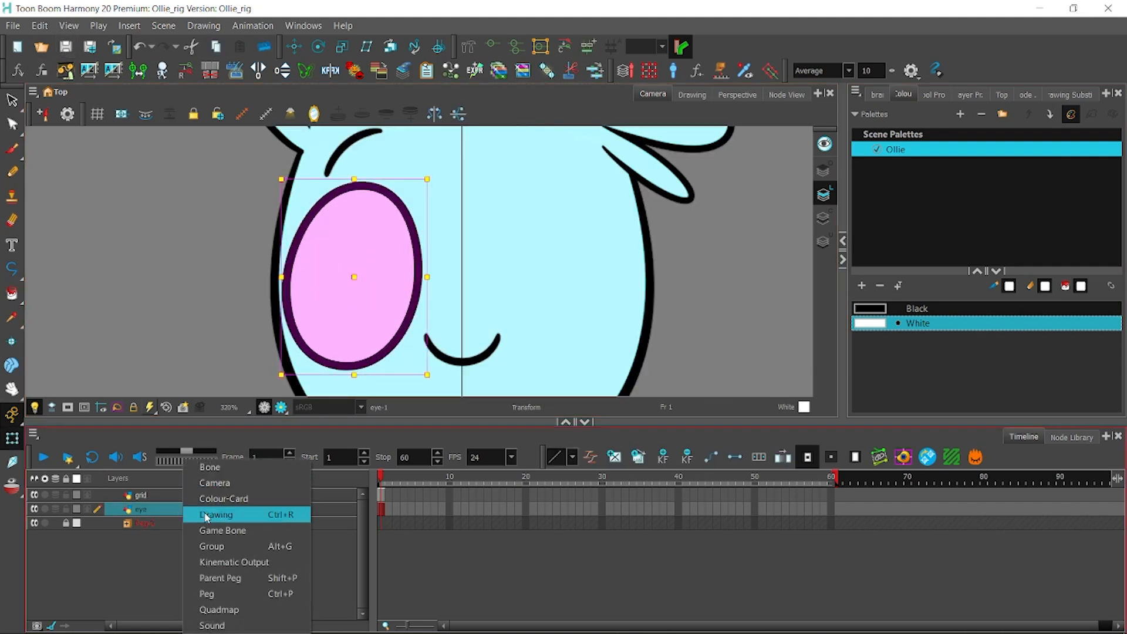
click(215, 515)
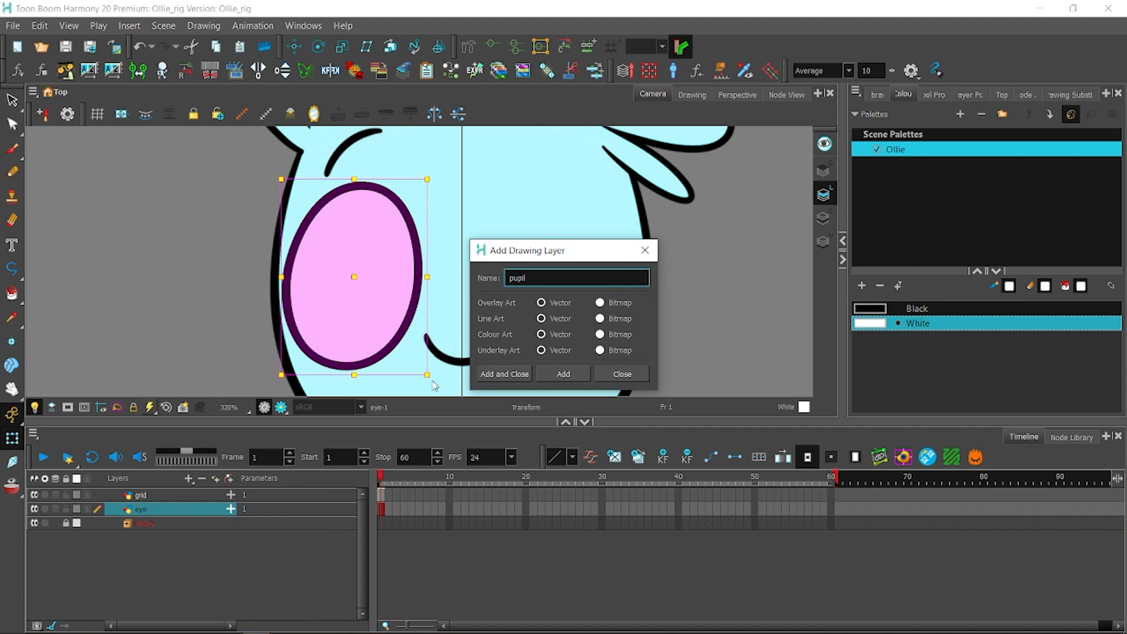
Create the pupil layer and draw a small black oval pupil inside the eye with Ellipse.
click(503, 374)
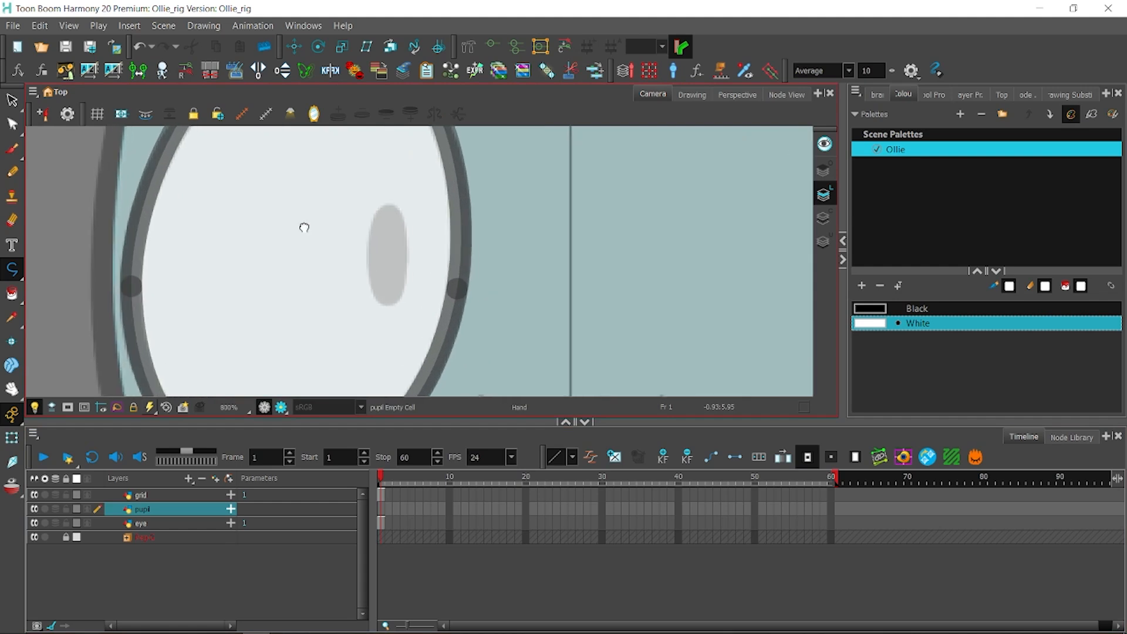
click(11, 268)
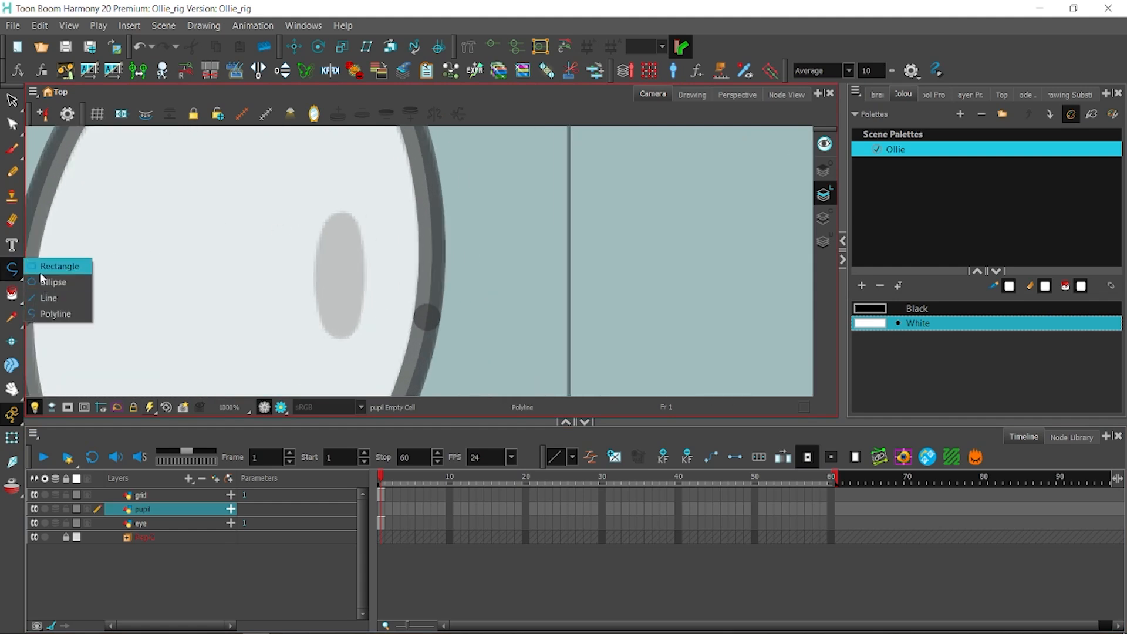
click(51, 281)
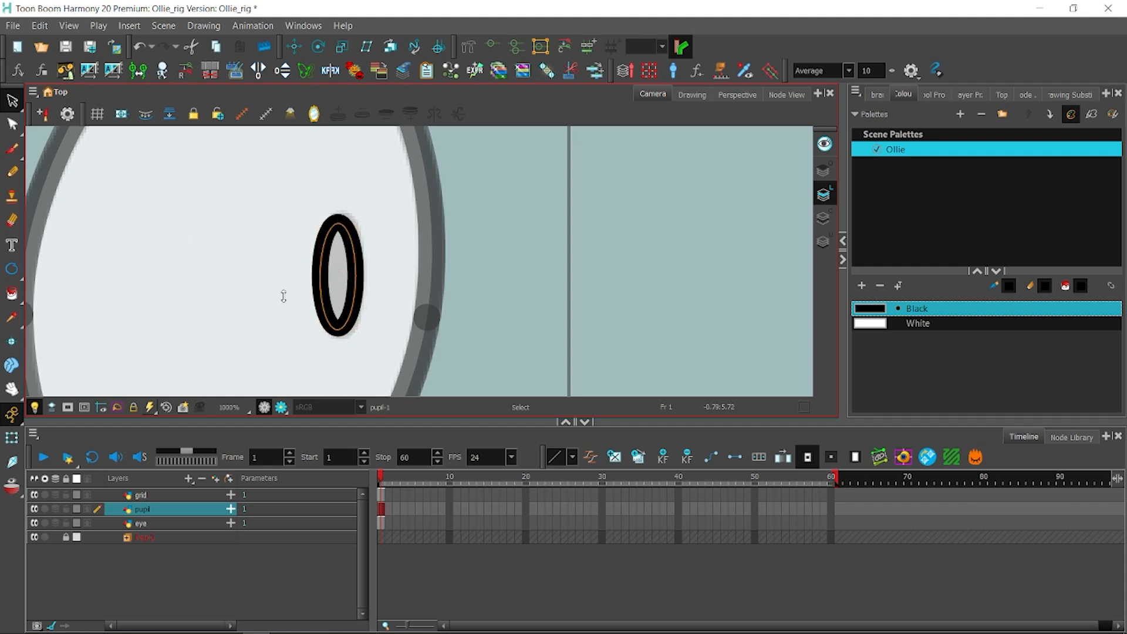
drag(337, 279, 224, 299)
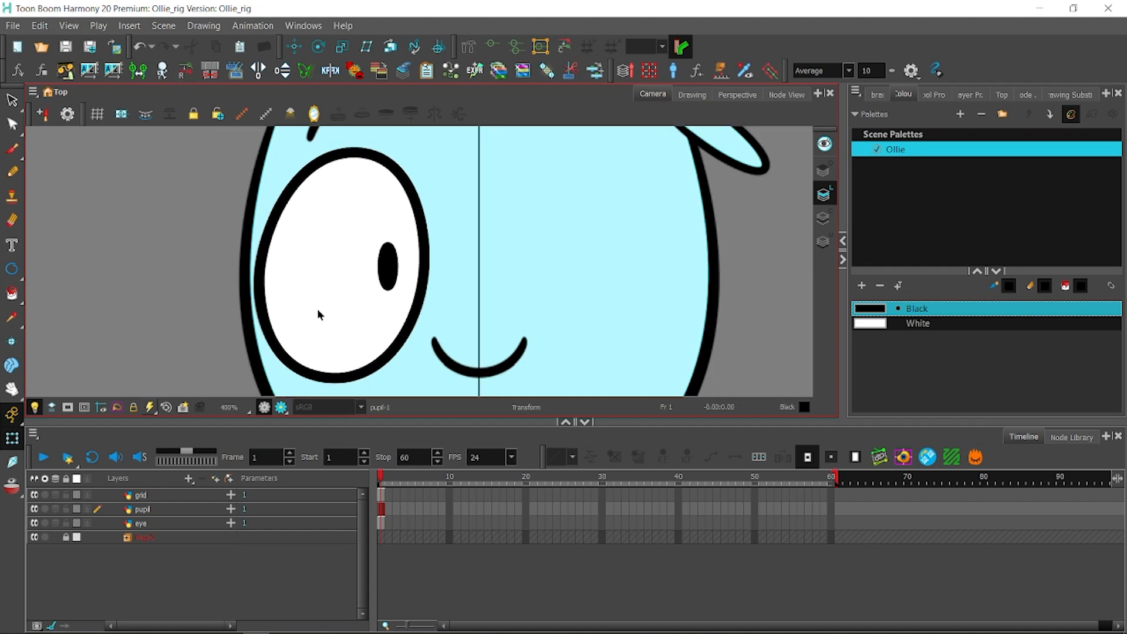
click(142, 523)
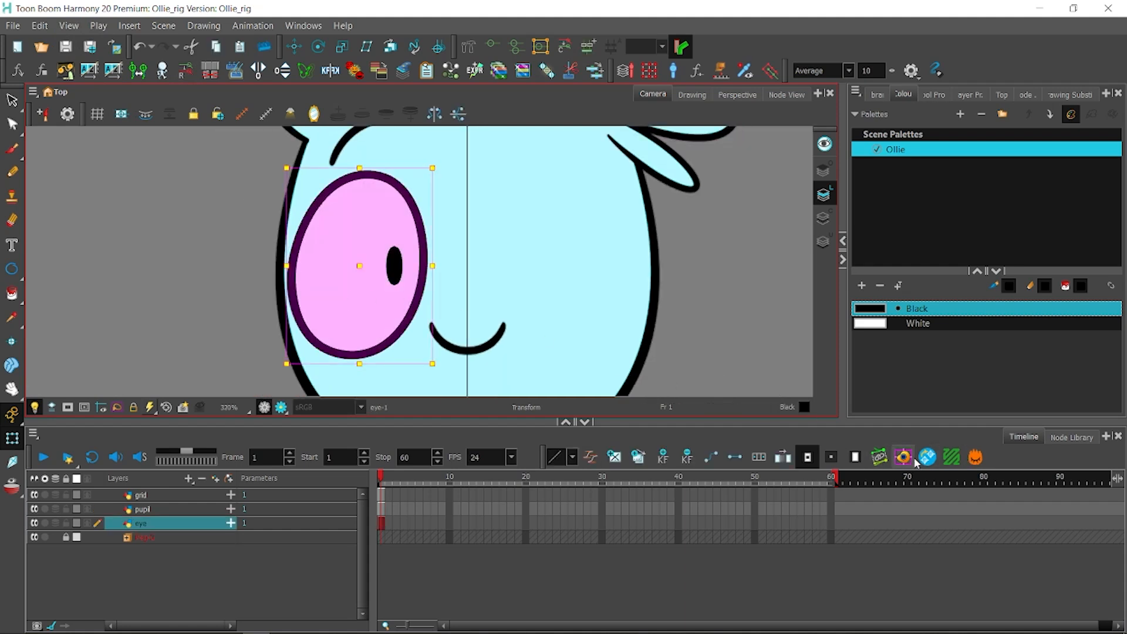
mouse_move(903, 458)
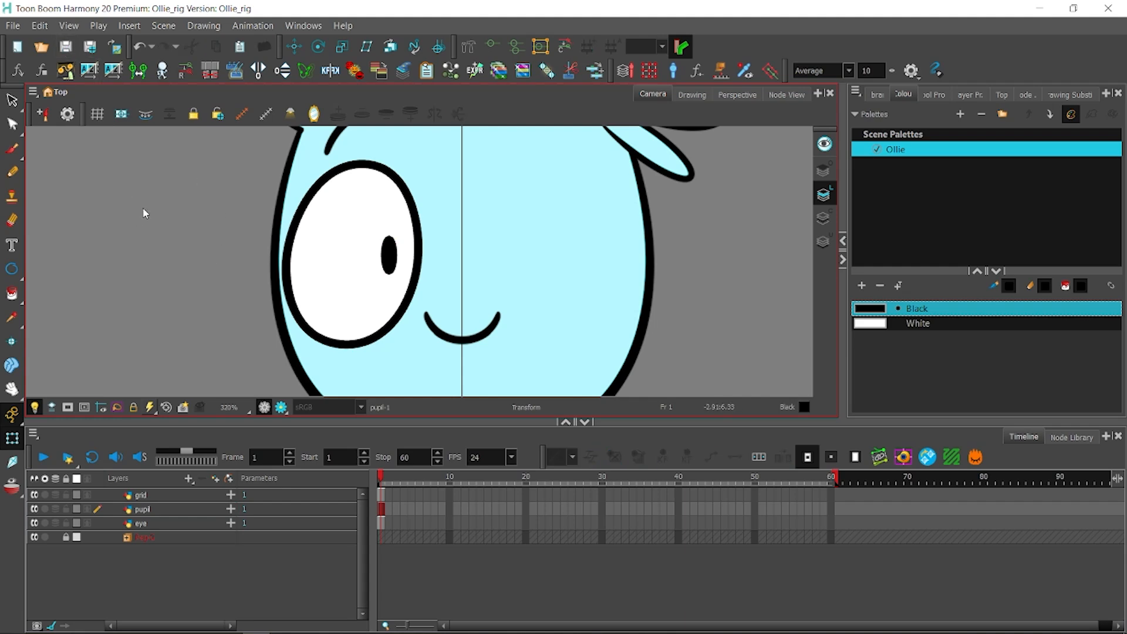
Bring up the Ollie node network to add Peg nodes above the pupil and eye.
click(141, 509)
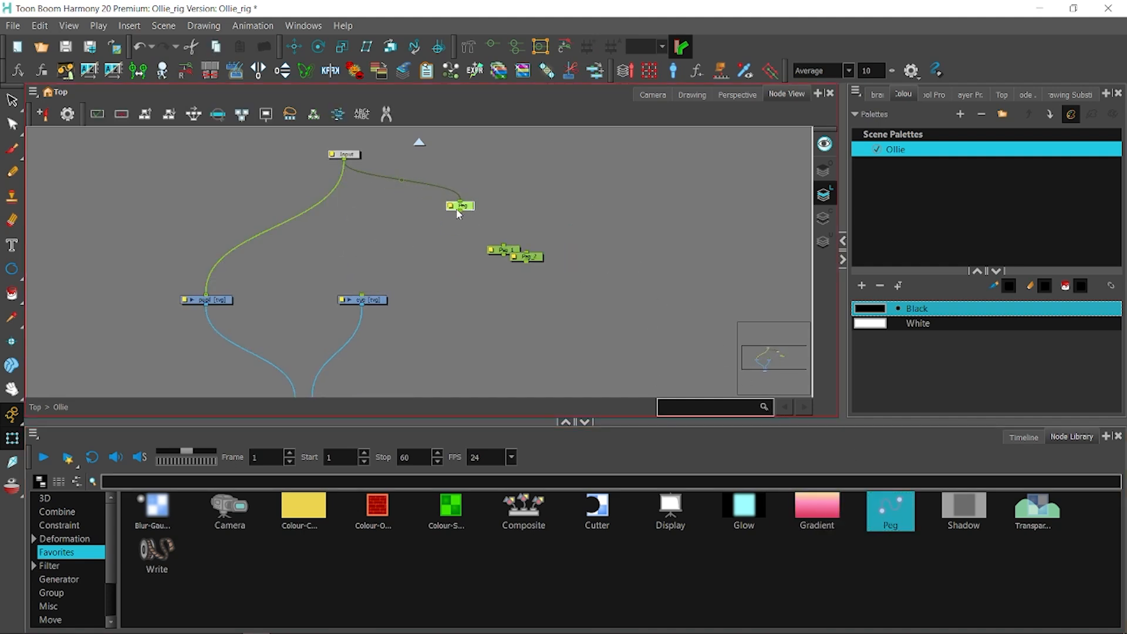
Rename the first pegs OLLIE_MASTER_P and UPPERBODY_P.
text(MA)
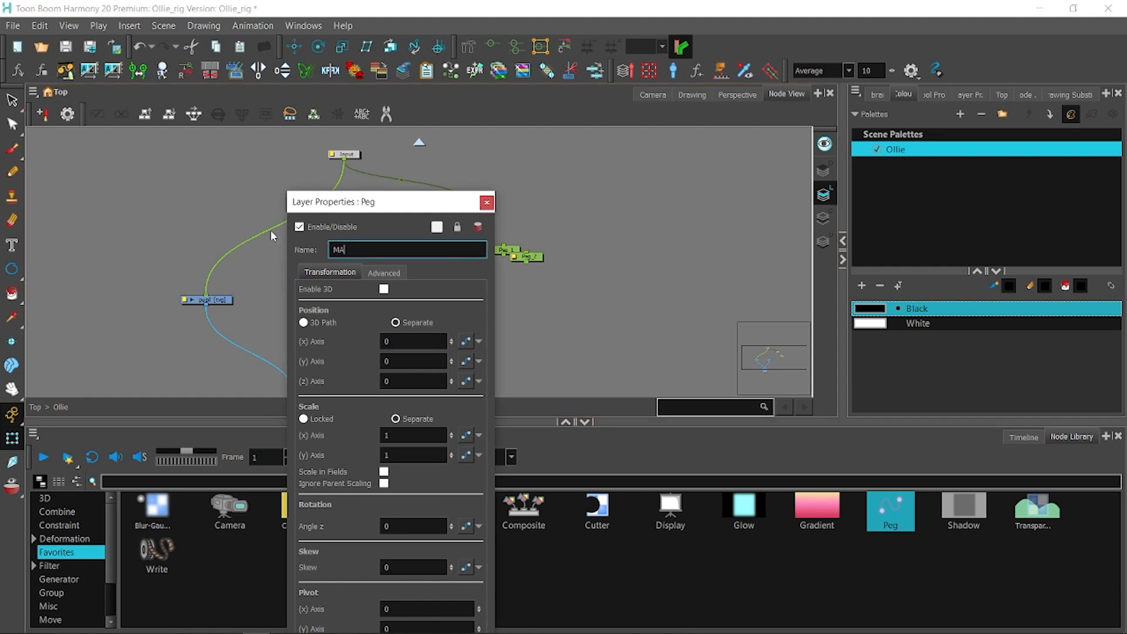
key(ctrl+a)
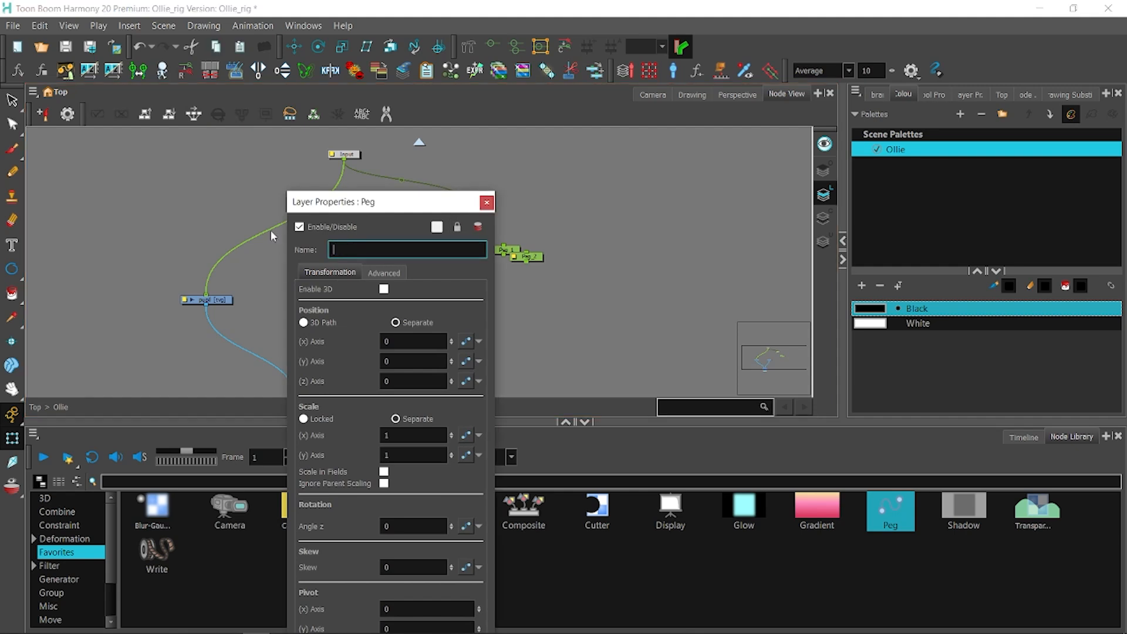
text(OLLIE_MASTER)
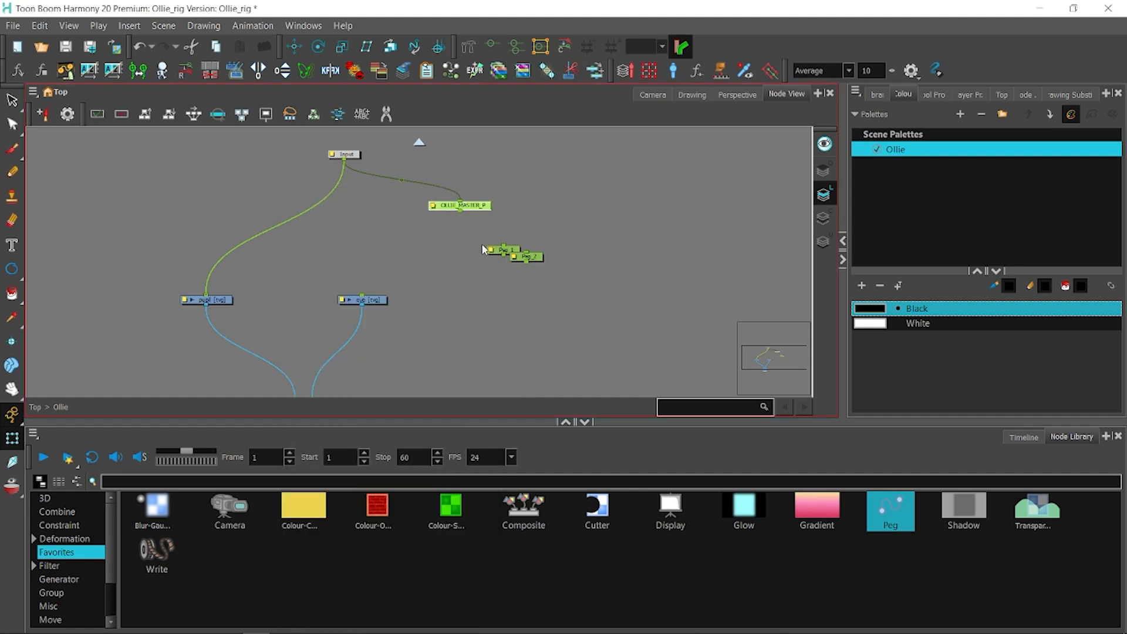
double_click(507, 249)
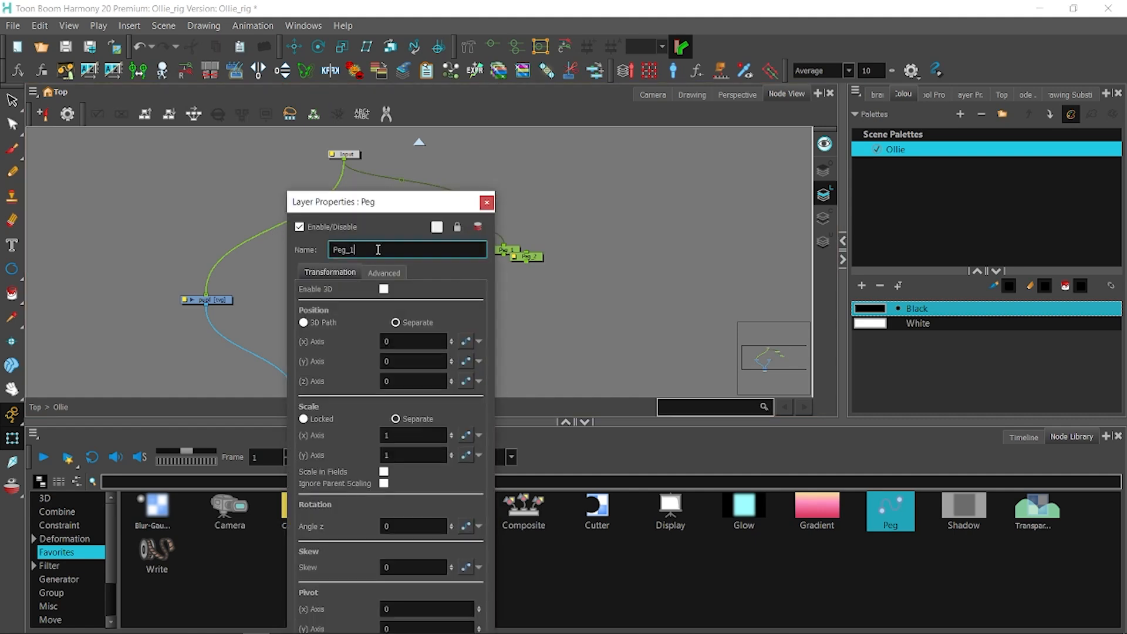
text(JP)
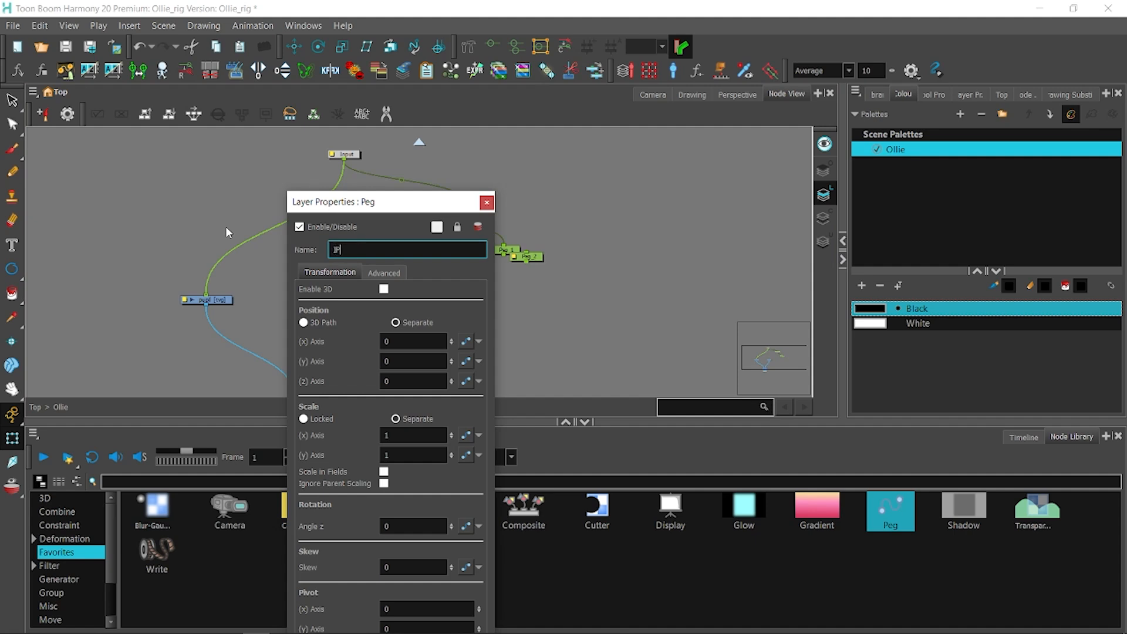
text(UPPERBOD)
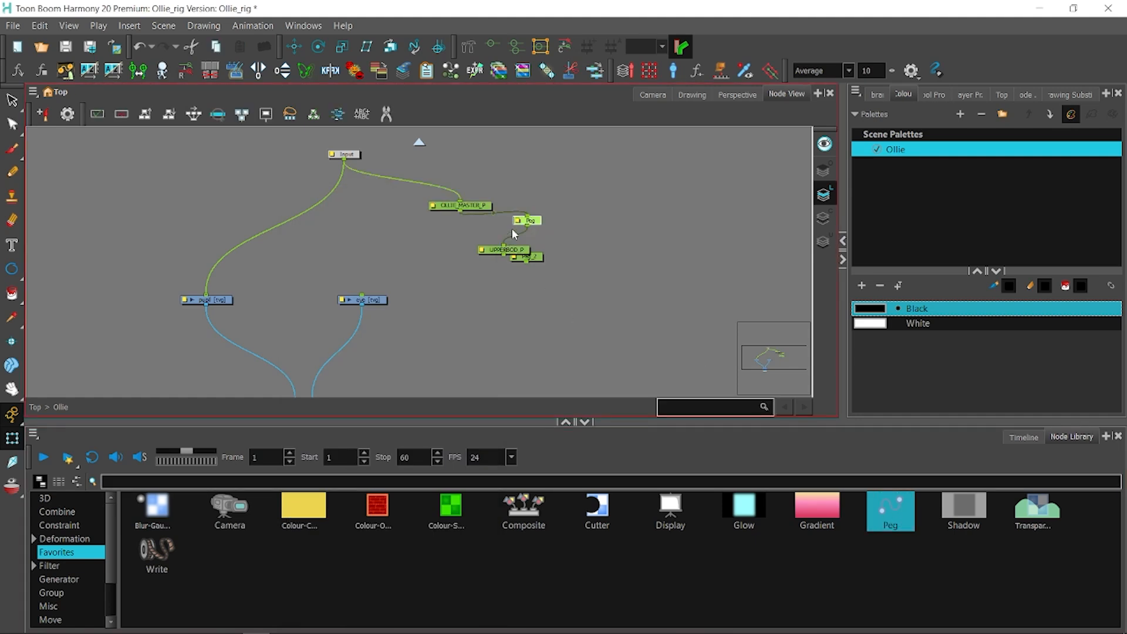
Rename the remaining pegs BODY_P and HEAD.
double_click(528, 221)
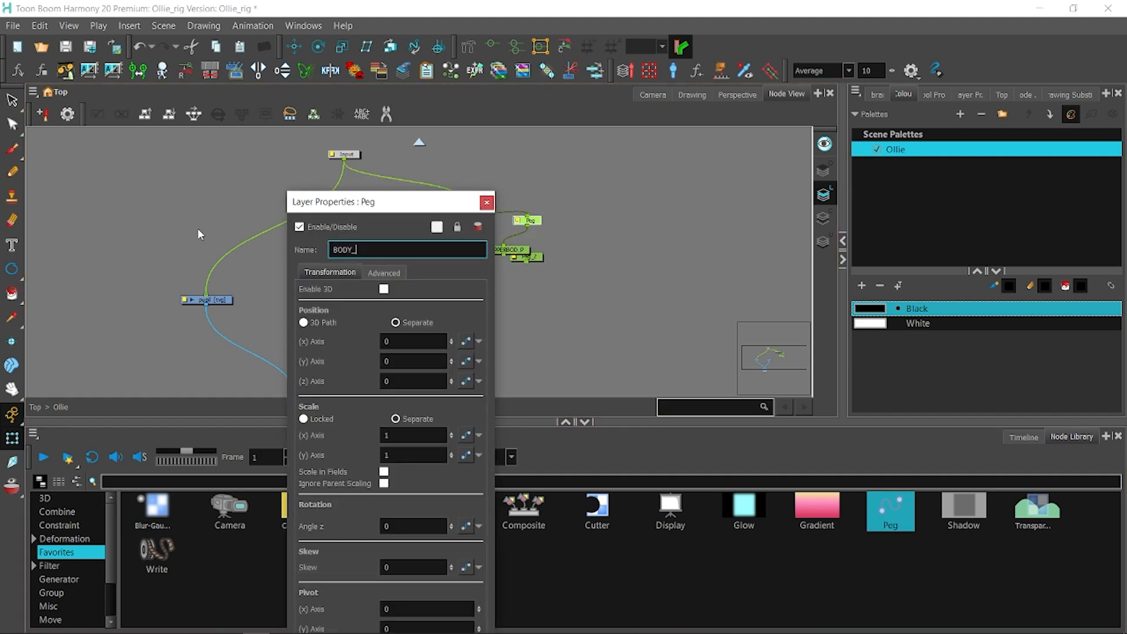
click(487, 202)
text(HE)
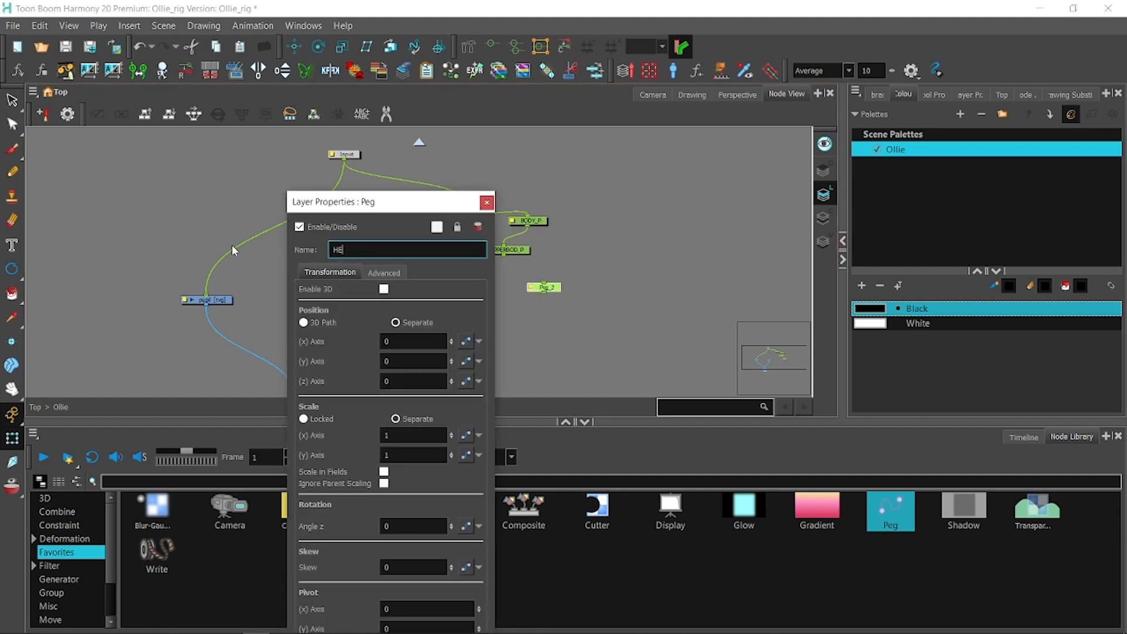
click(488, 202)
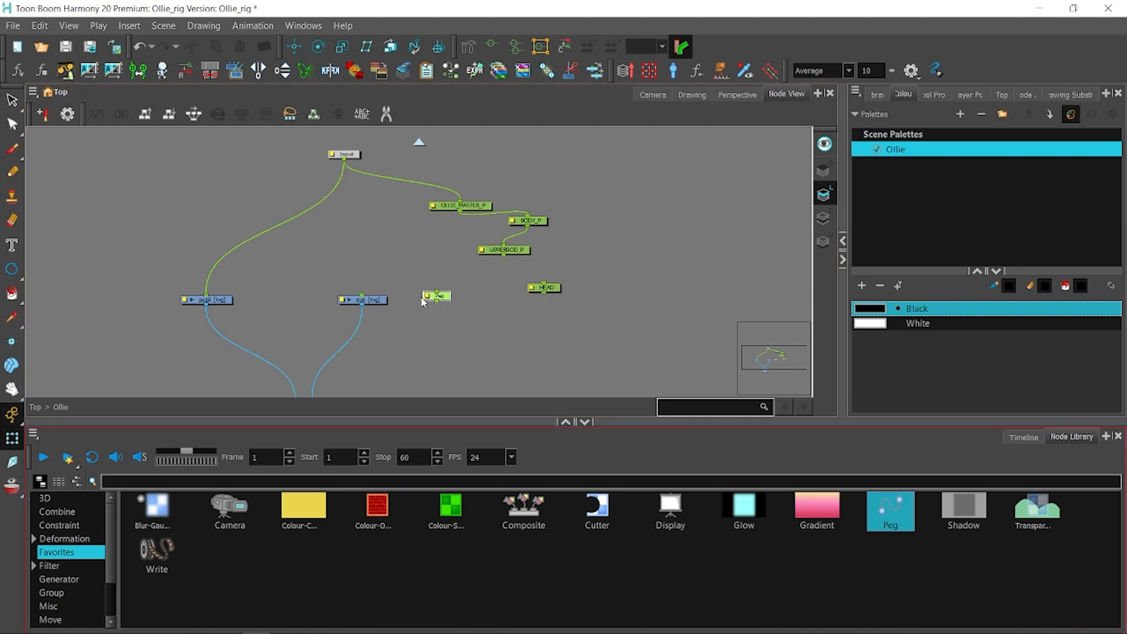
double_click(437, 295)
text(FACE_P)
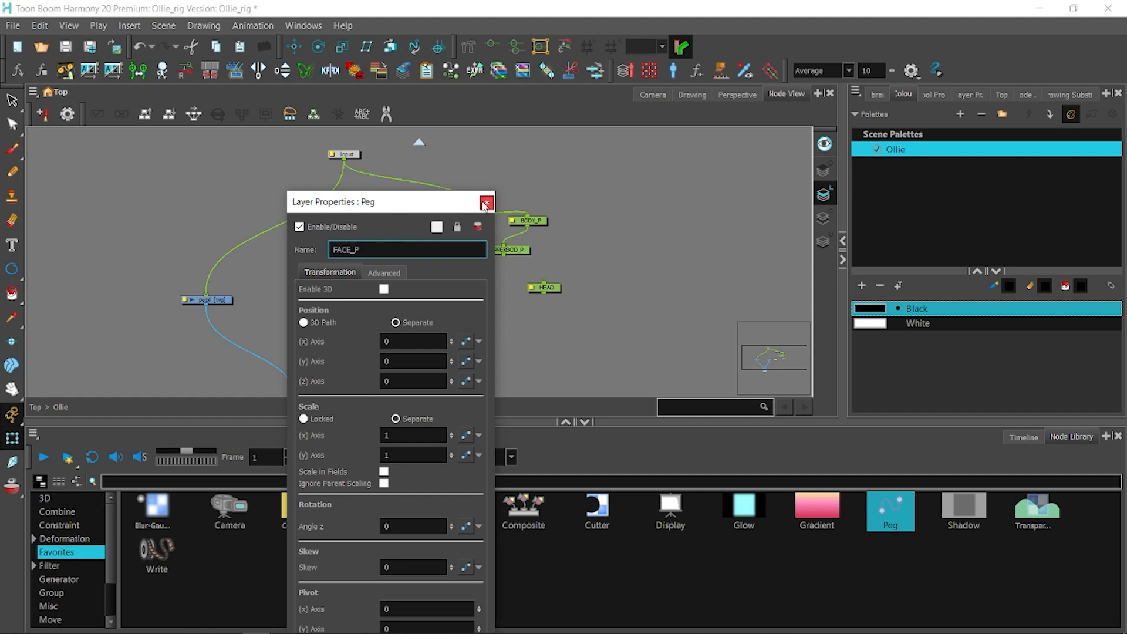
text(HEAD)
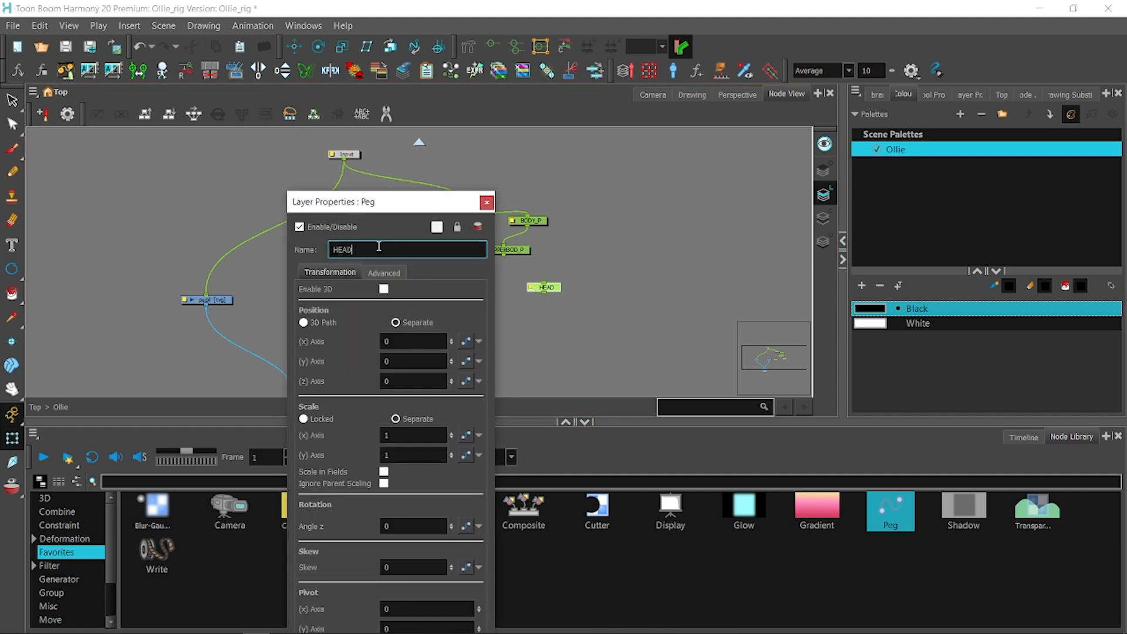
click(487, 202)
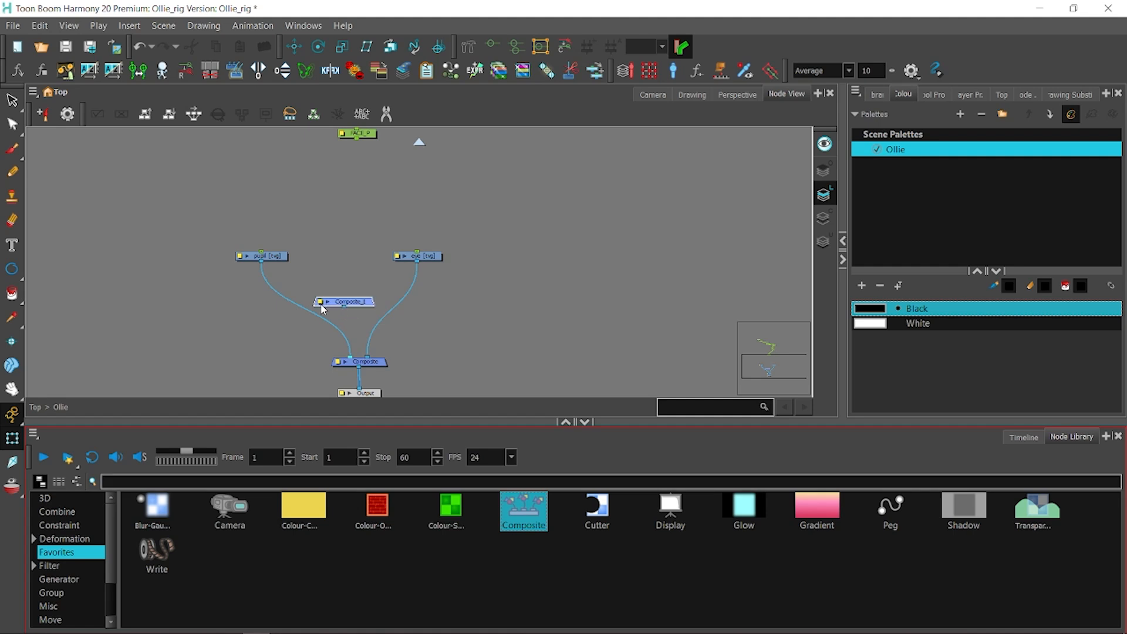
Confirm the Preferences dialog with OK and move the Composite node lower in the Node View.
double_click(344, 301)
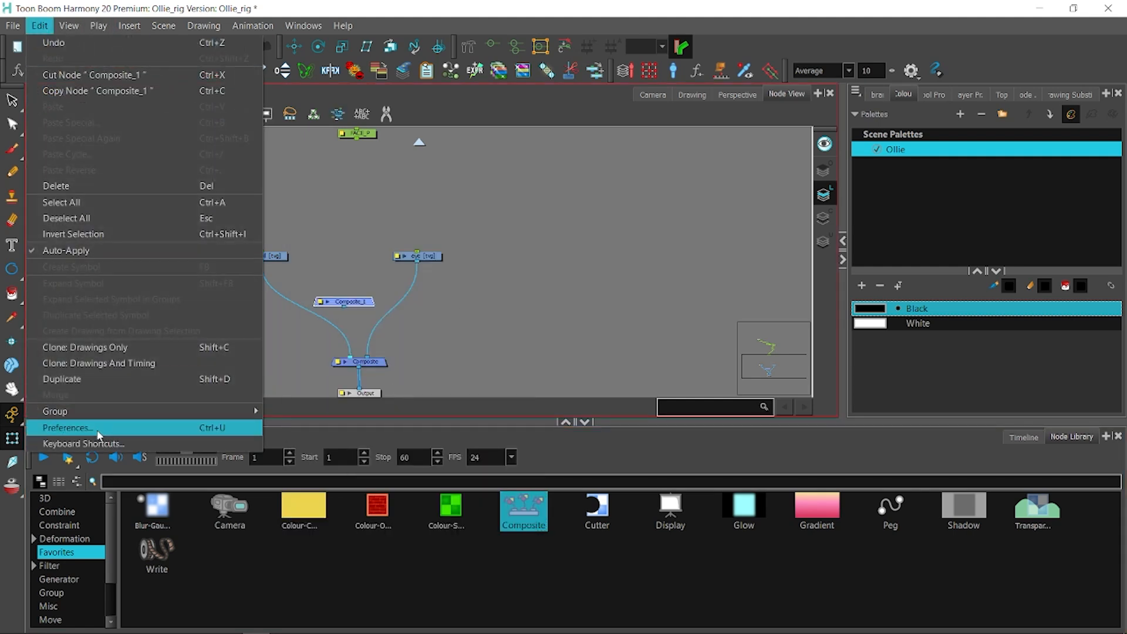
click(66, 428)
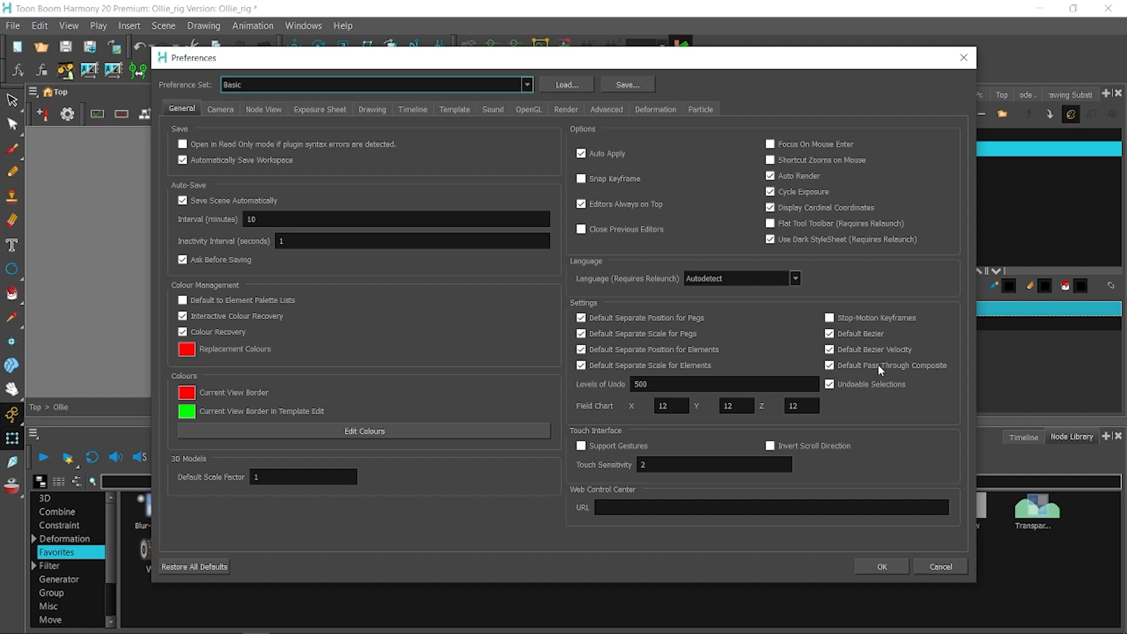
mouse_move(762, 442)
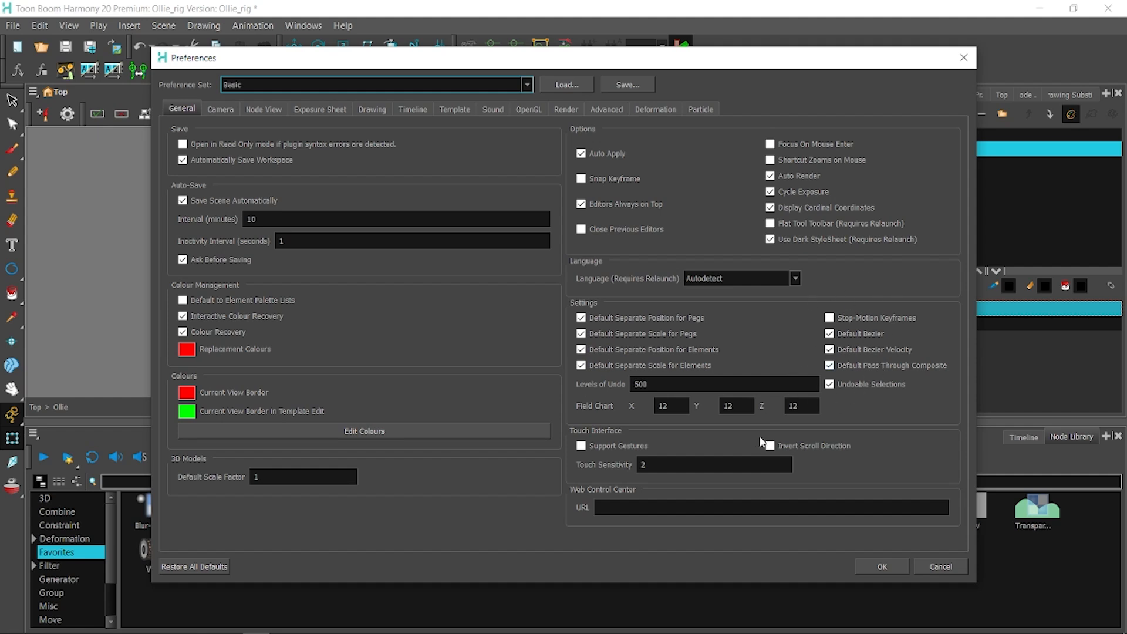
mouse_move(144, 231)
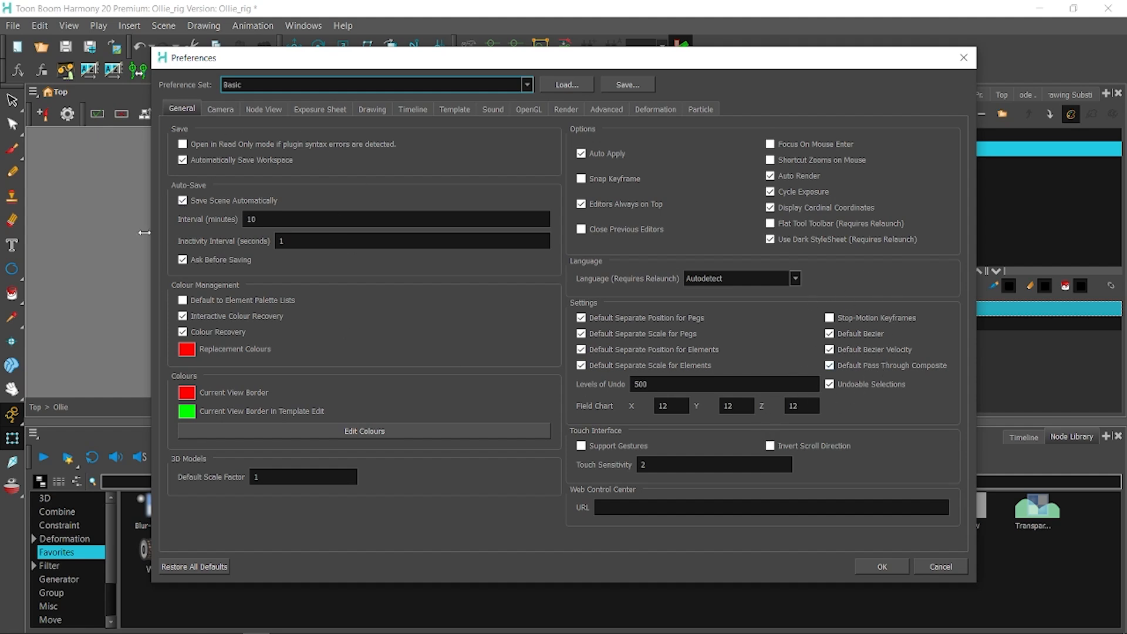
mouse_move(881, 567)
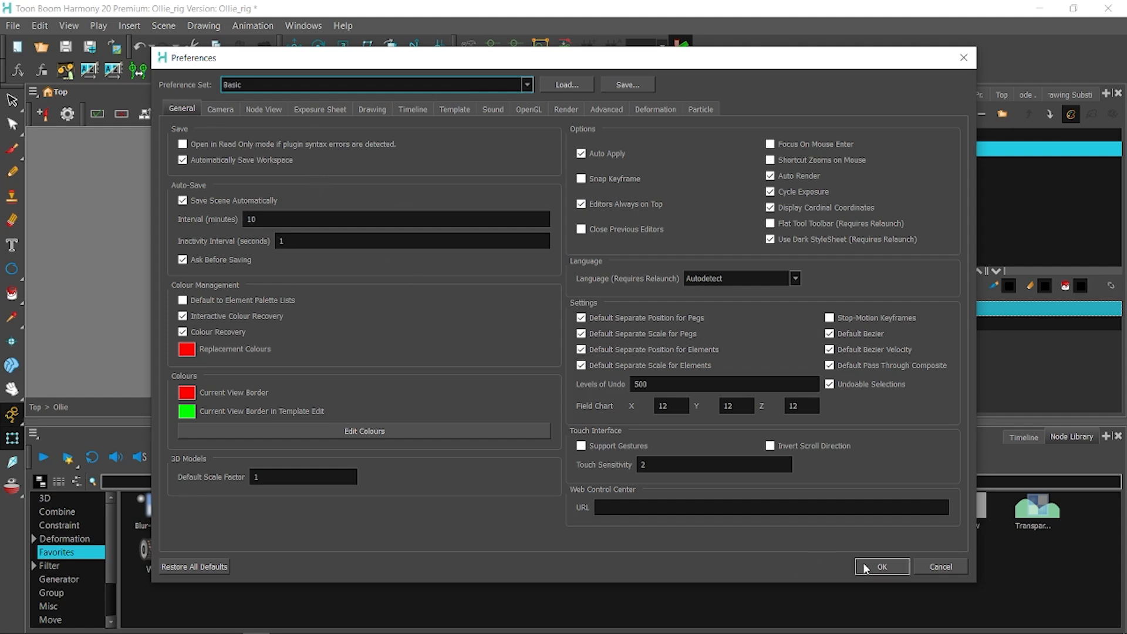
click(882, 566)
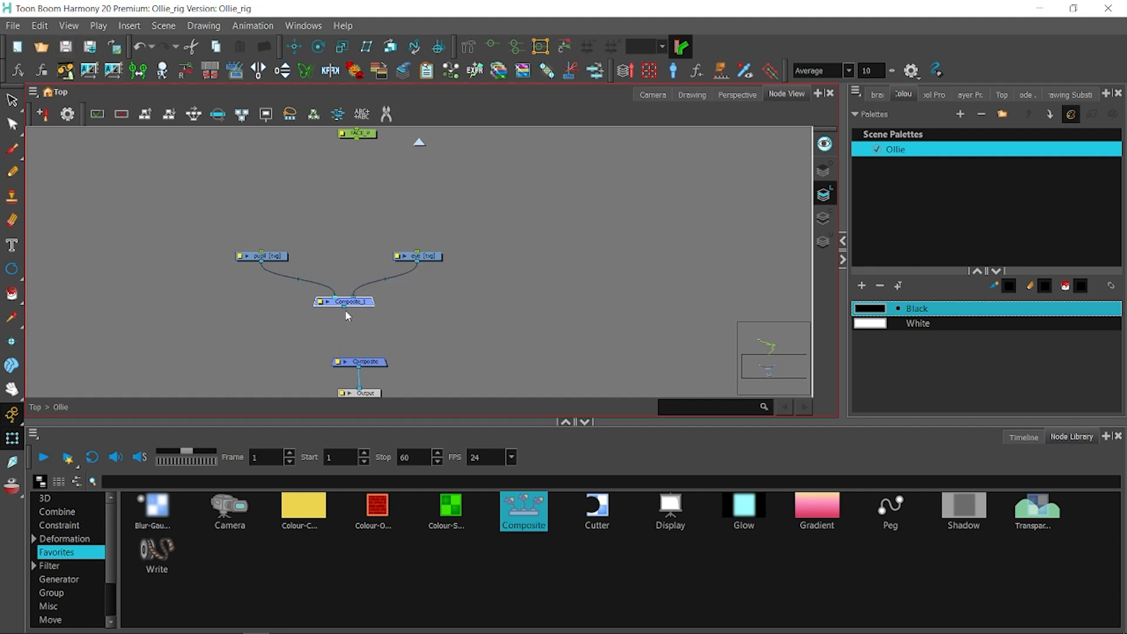
drag(416, 256, 414, 248)
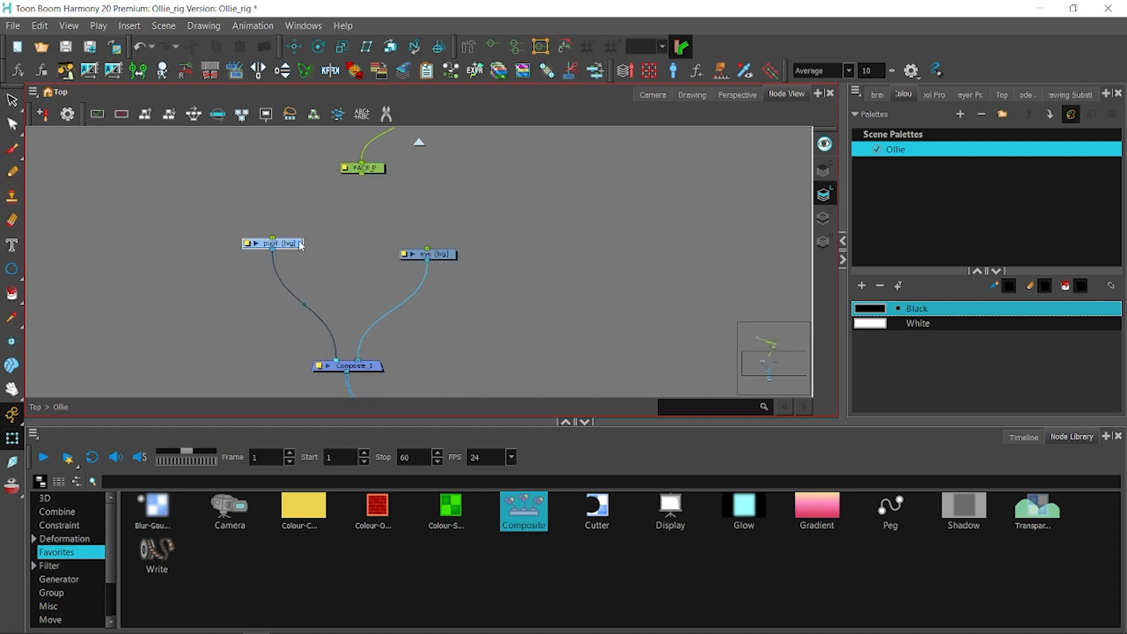
Copy the eye drawing's pivot onto the pupil with CF CopyPastePivots.
click(652, 94)
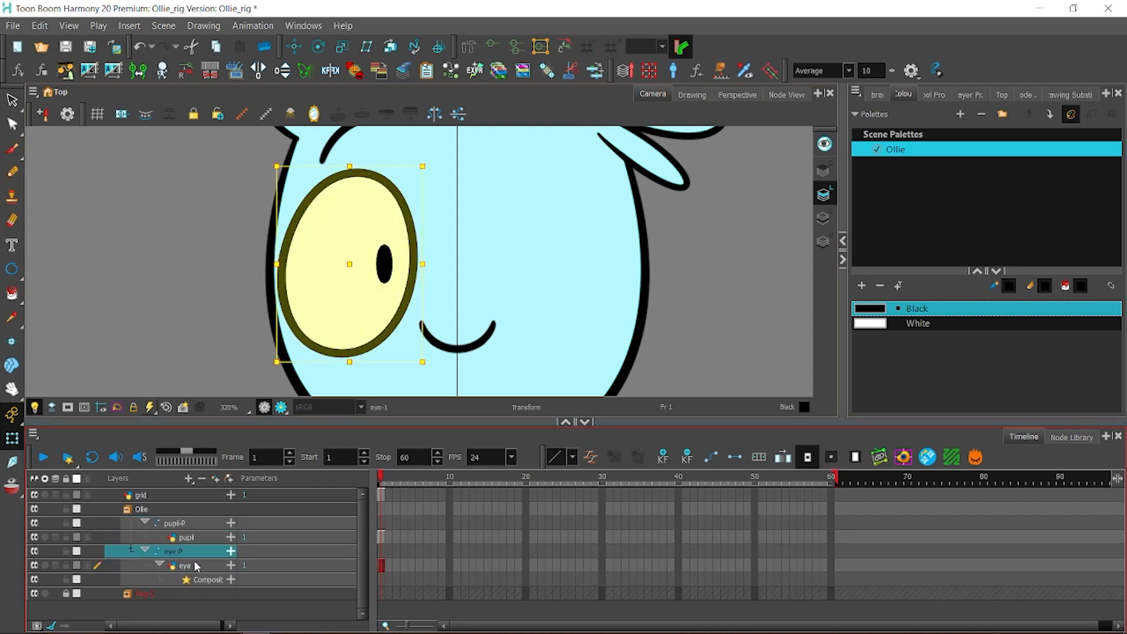
click(183, 565)
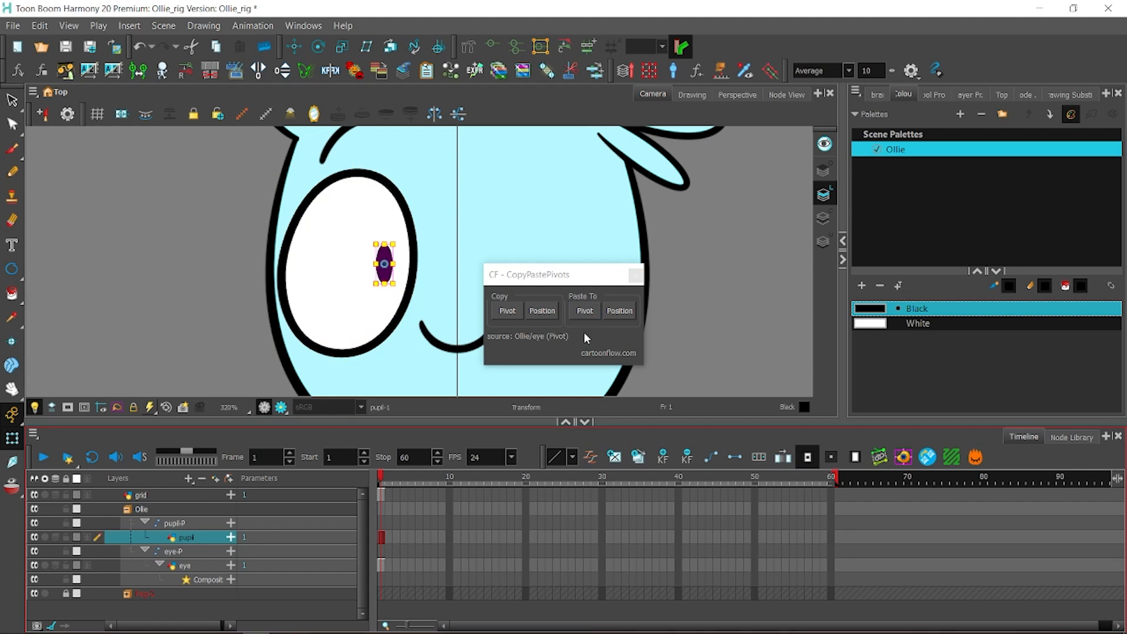
click(585, 311)
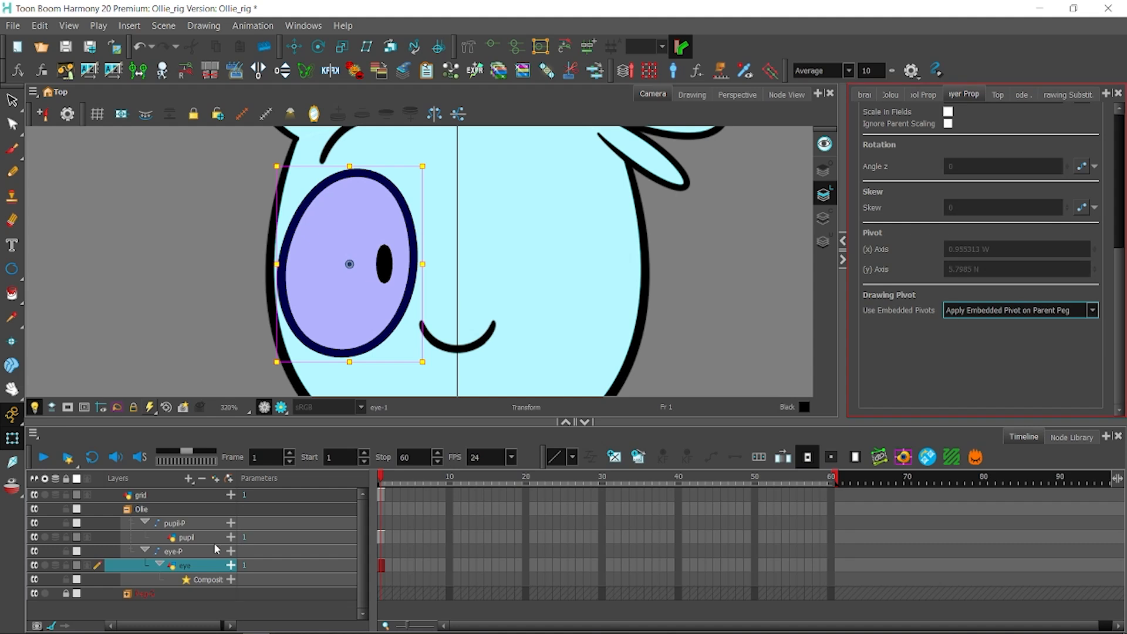
Uncheck Animate Using Animation Tools for the pupil drawing and select the eye and pupil pegs.
click(184, 538)
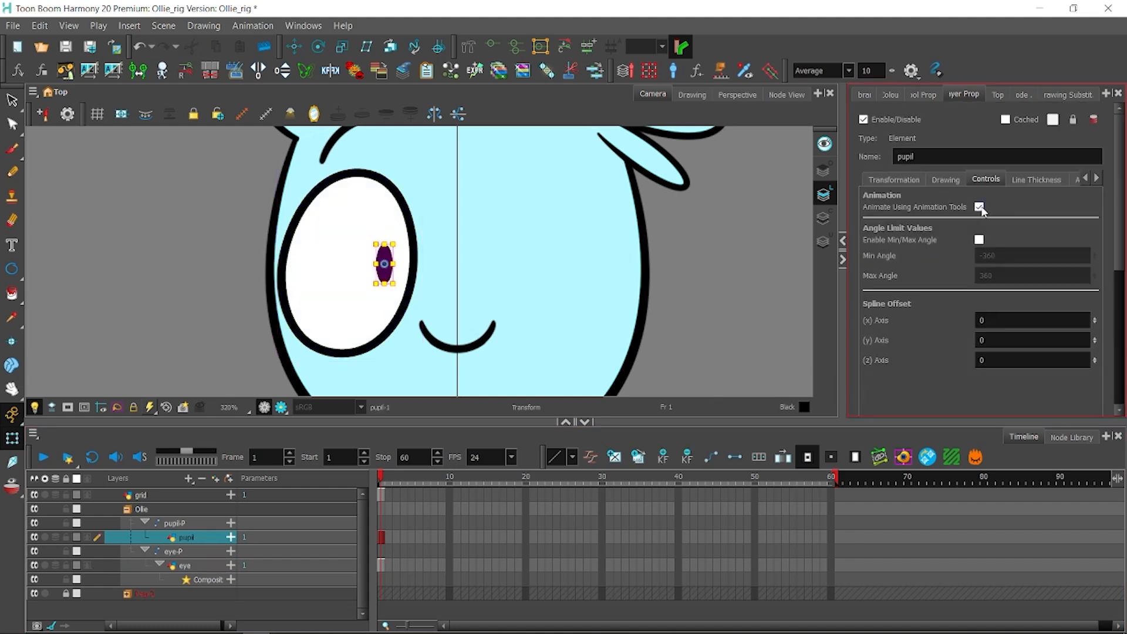
click(1091, 310)
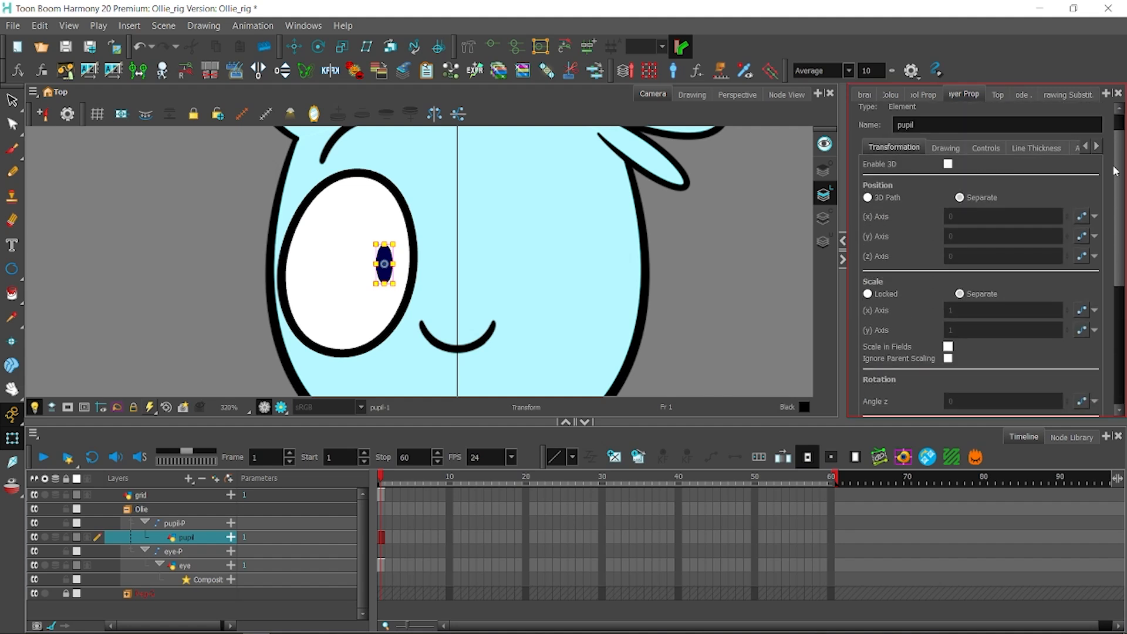
scroll(down, 3)
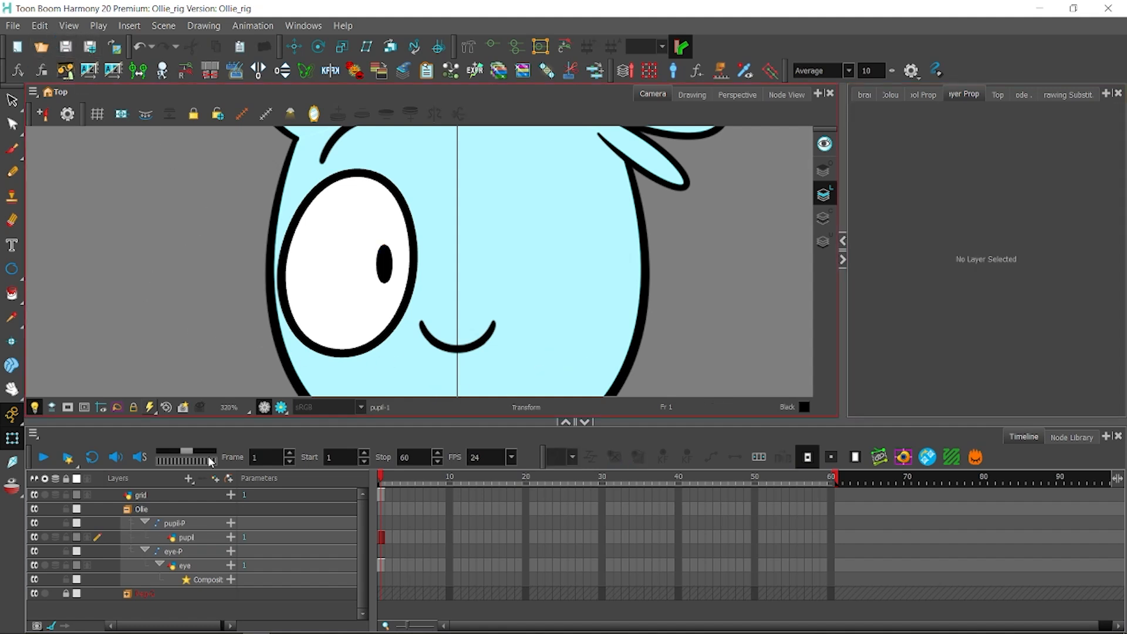
click(172, 551)
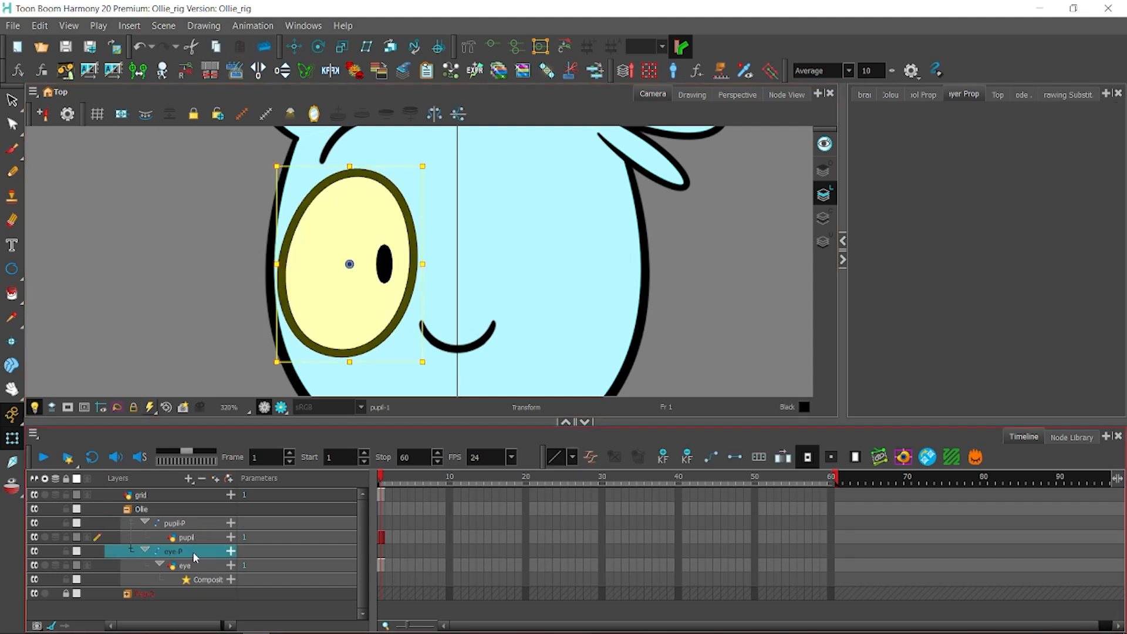
click(175, 522)
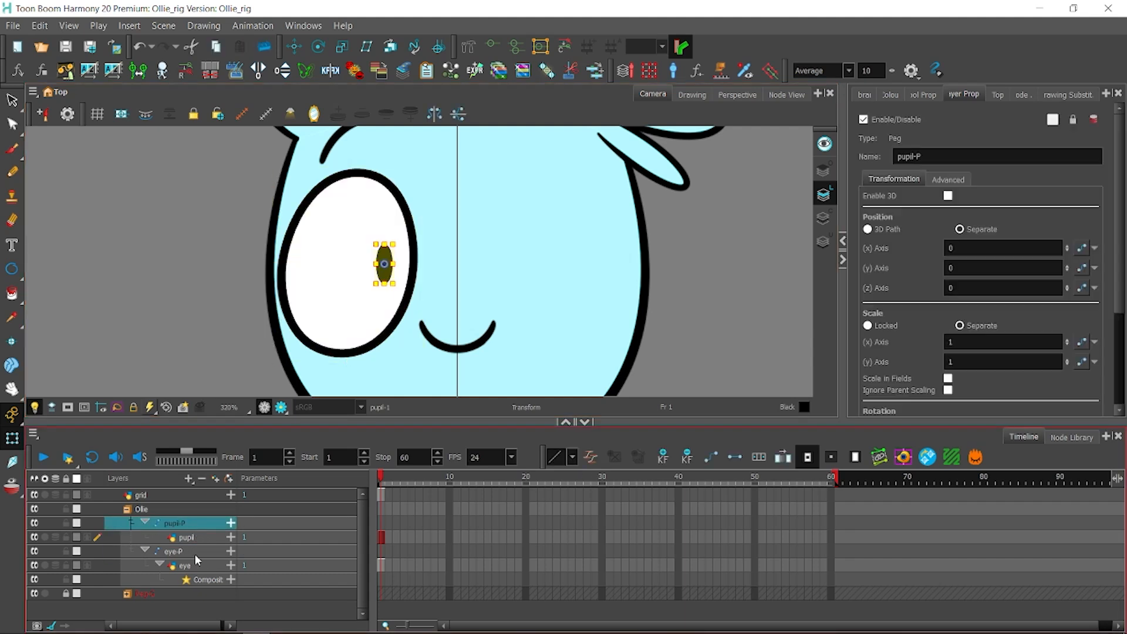
click(786, 94)
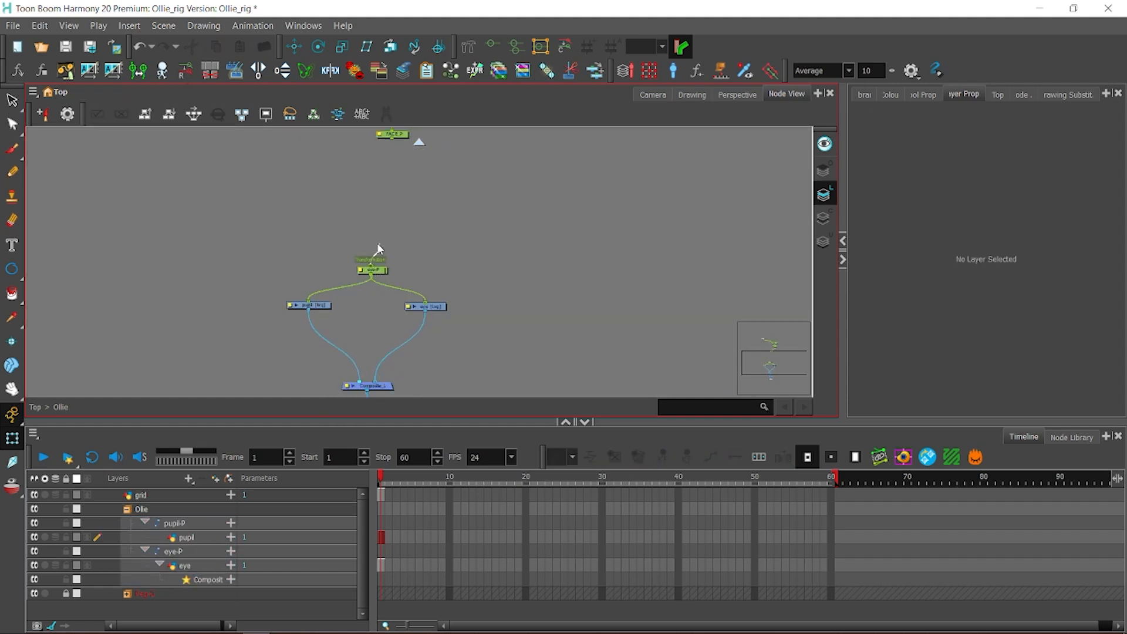
Test pupil-P by dragging the pupil out and back, save the scene, and search 'cover'.
click(320, 243)
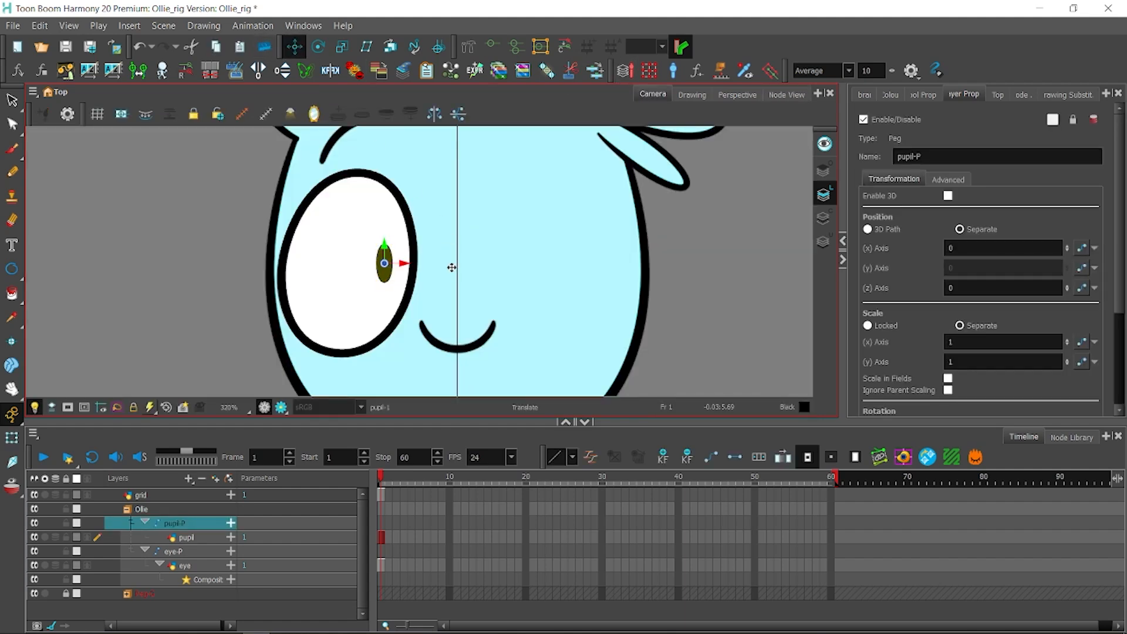
drag(385, 263, 246, 290)
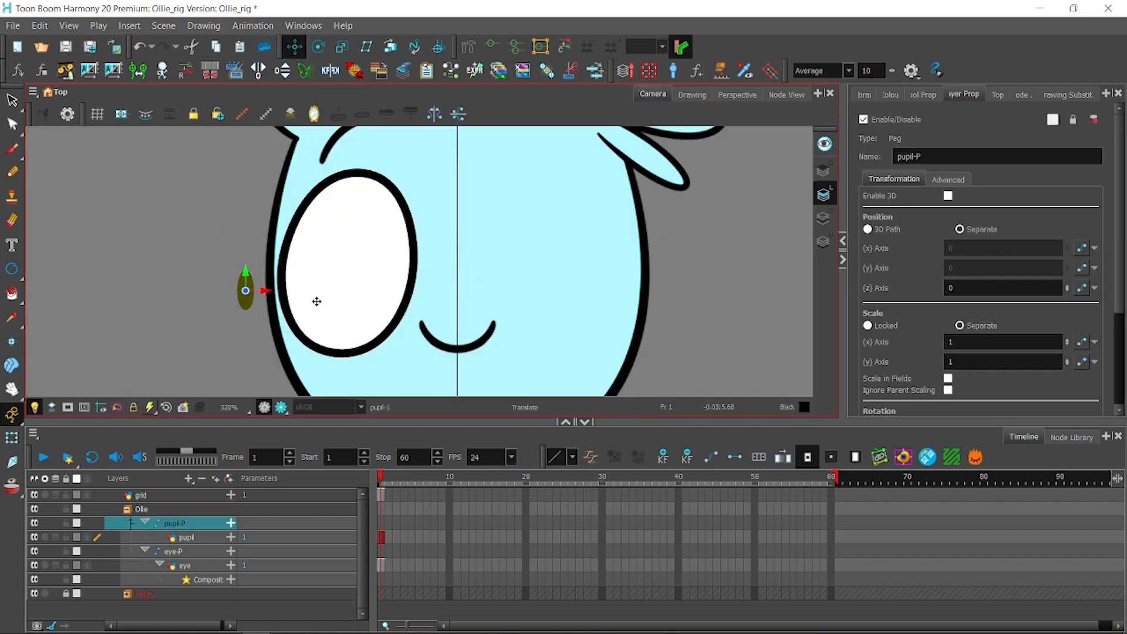
drag(244, 292, 384, 264)
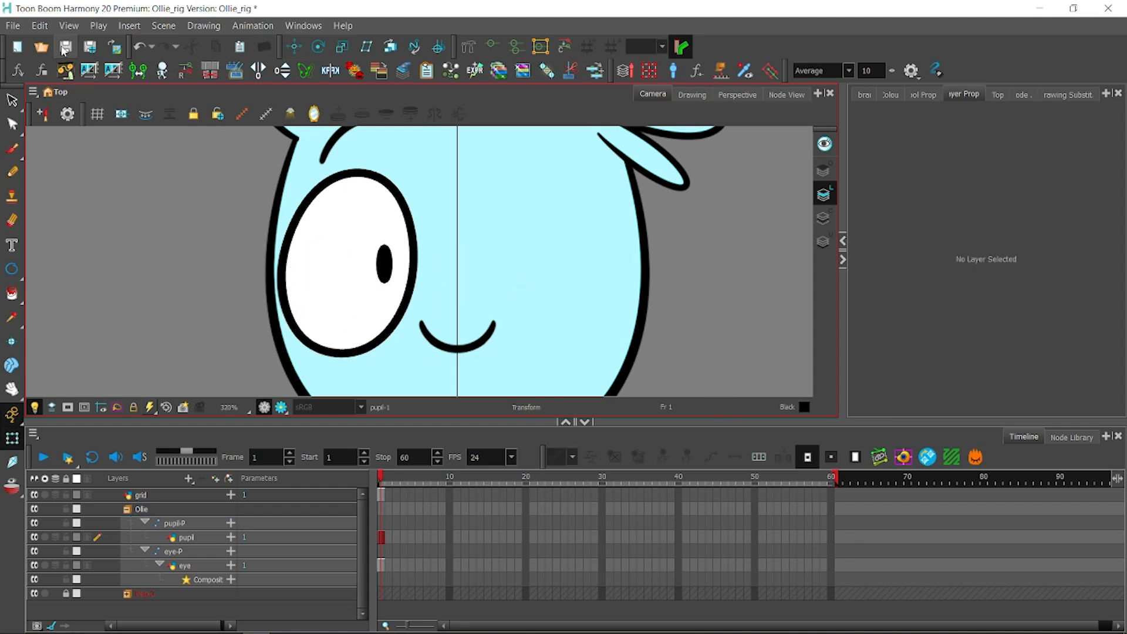
click(185, 566)
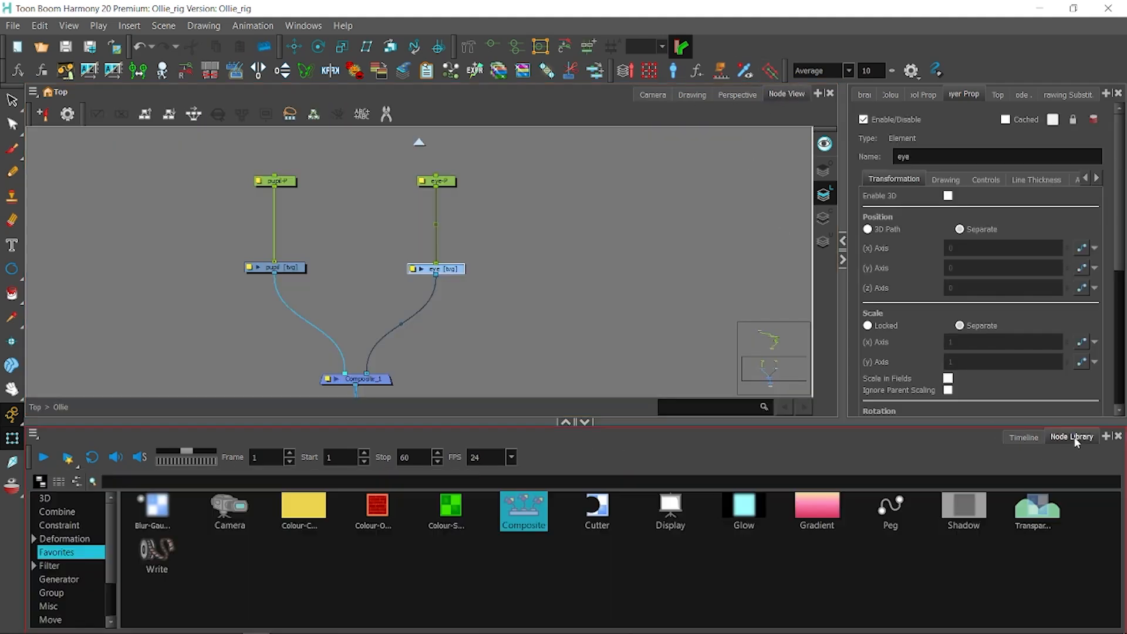
text(cover)
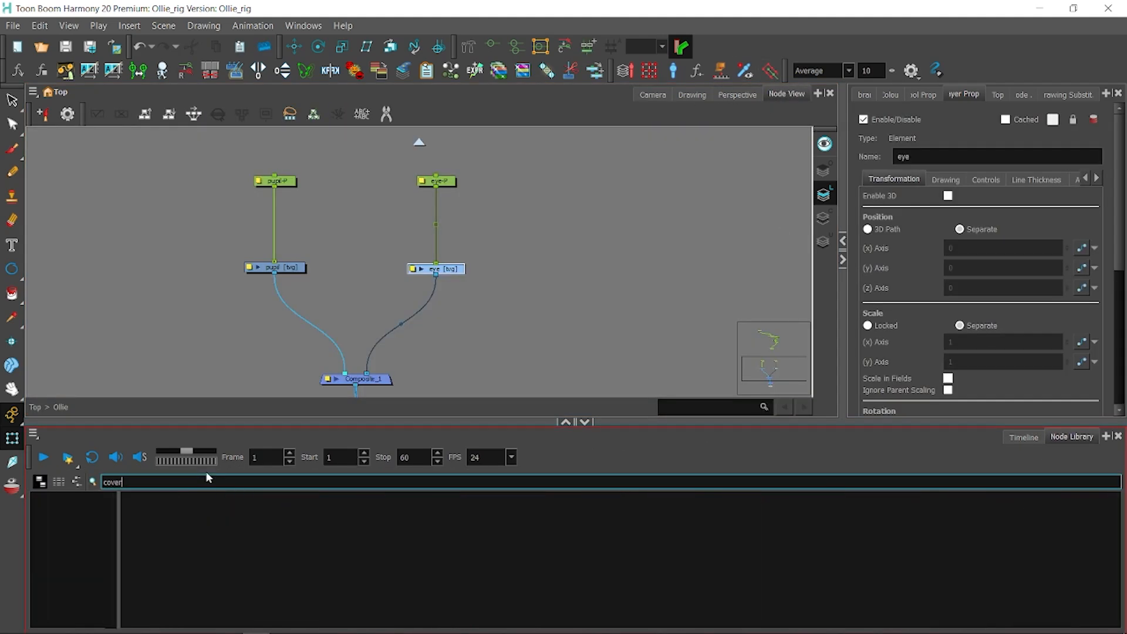
Search the Node Library for 'colour' to find the Colour-Override node.
text(color)
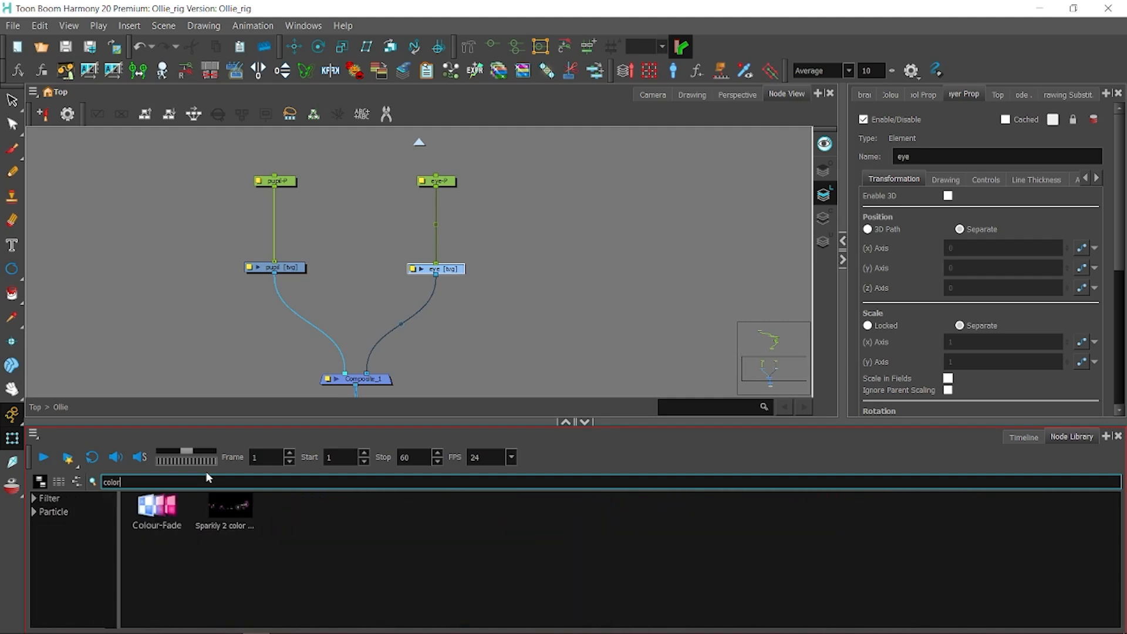
text(colour)
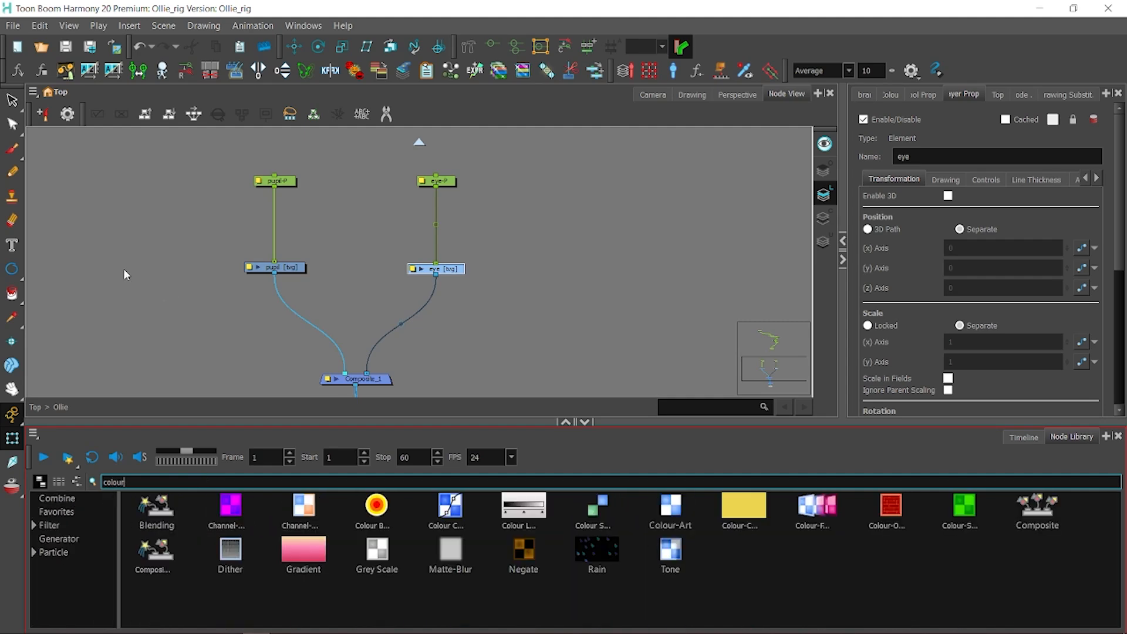
mouse_move(564, 426)
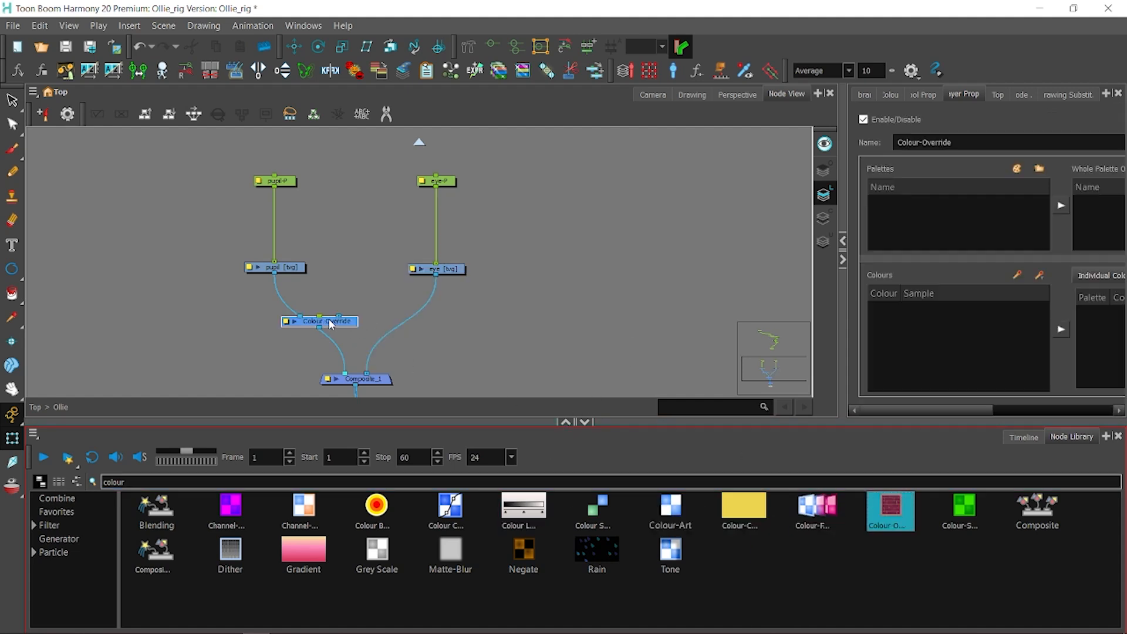
mouse_move(313, 266)
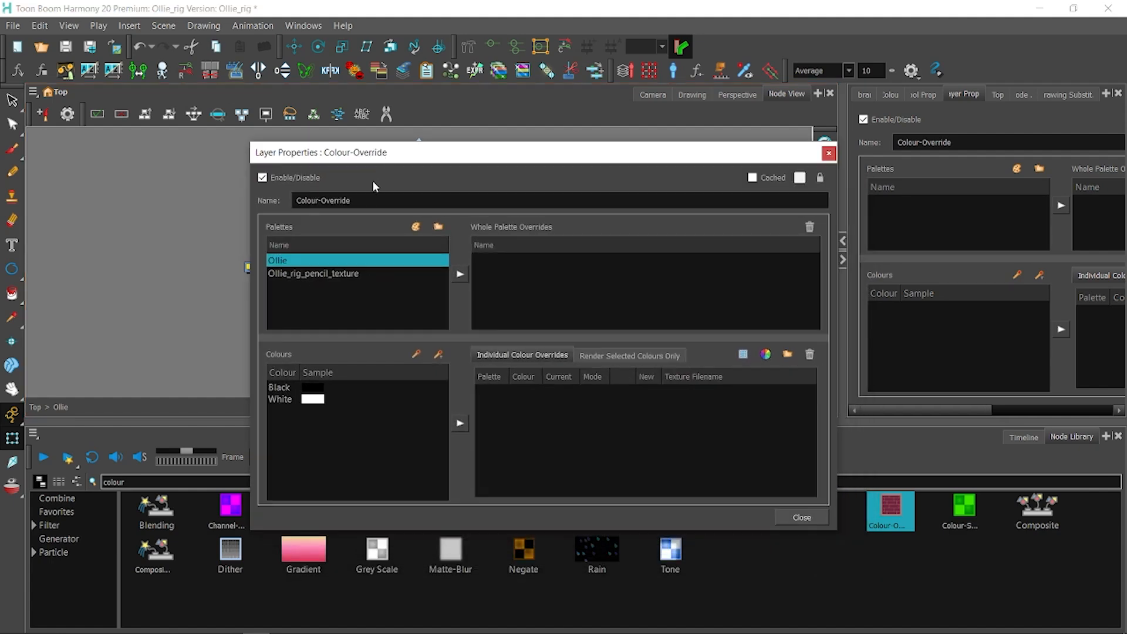
Add a colour to the Colour-Override's overrides and connect the eye node into it.
click(279, 387)
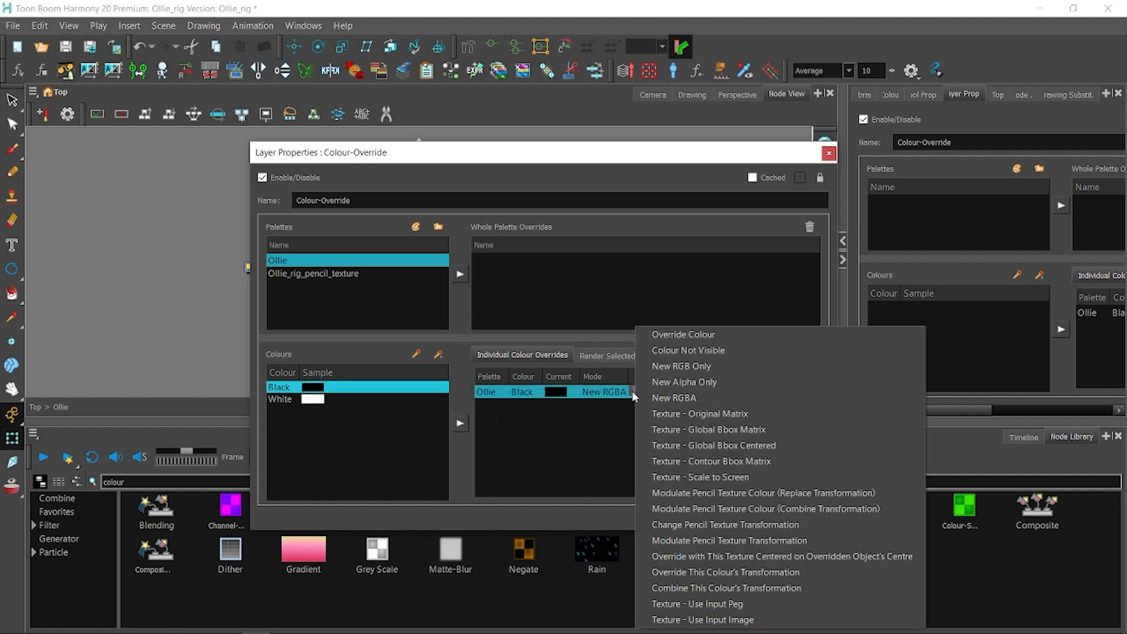
click(682, 334)
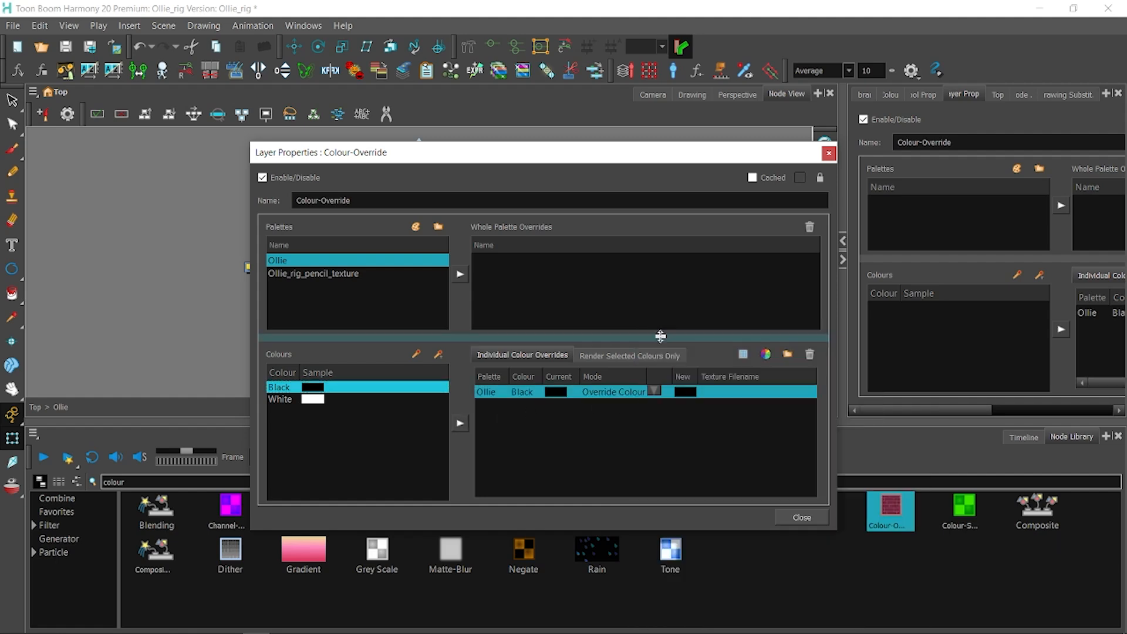
click(801, 517)
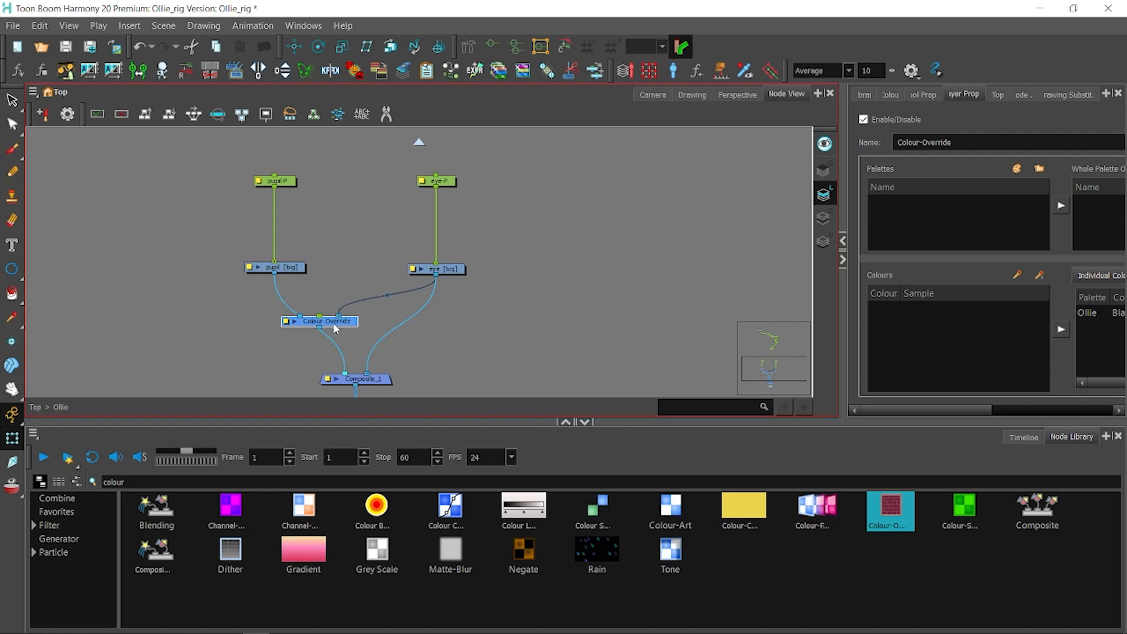
drag(334, 321, 347, 320)
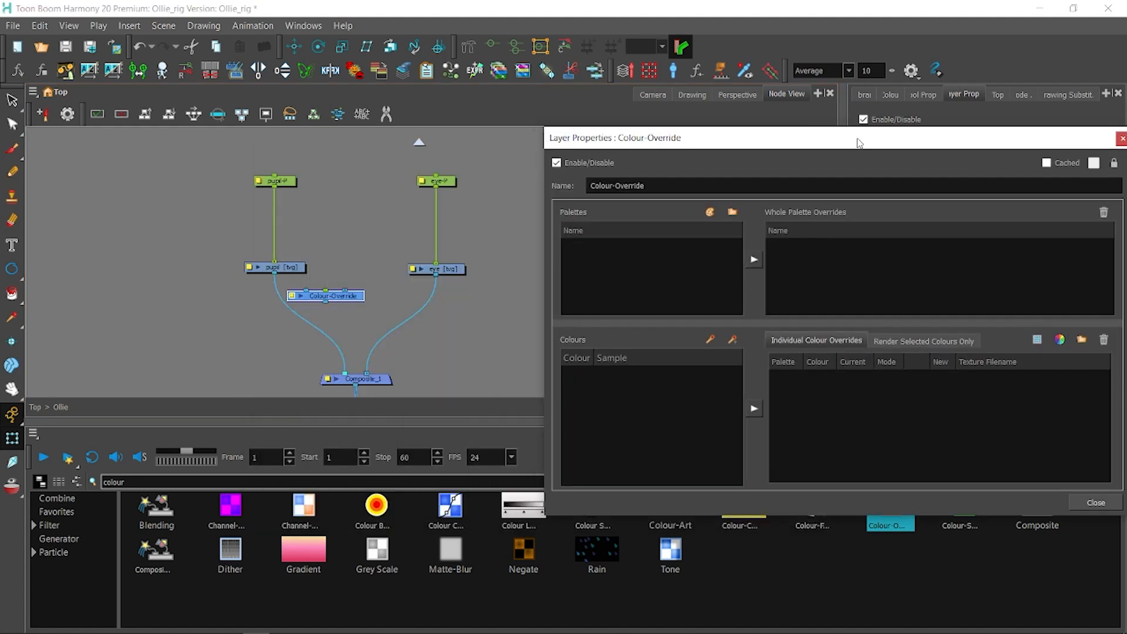
drag(324, 295, 329, 315)
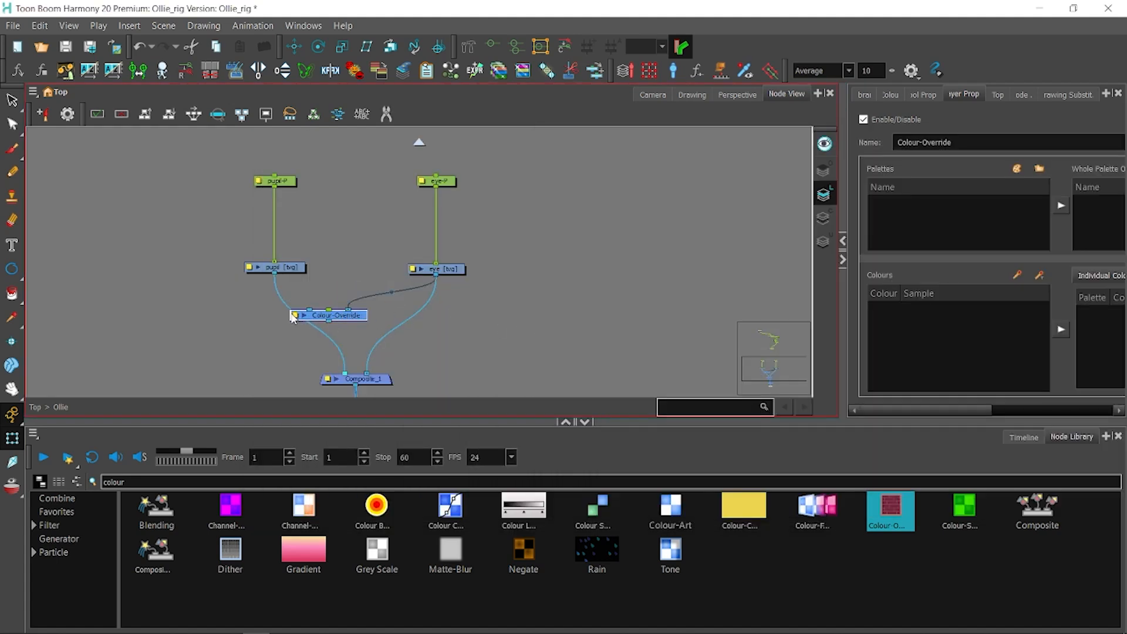
Check the eye in Camera view and add a second Colour-Override node.
double_click(332, 315)
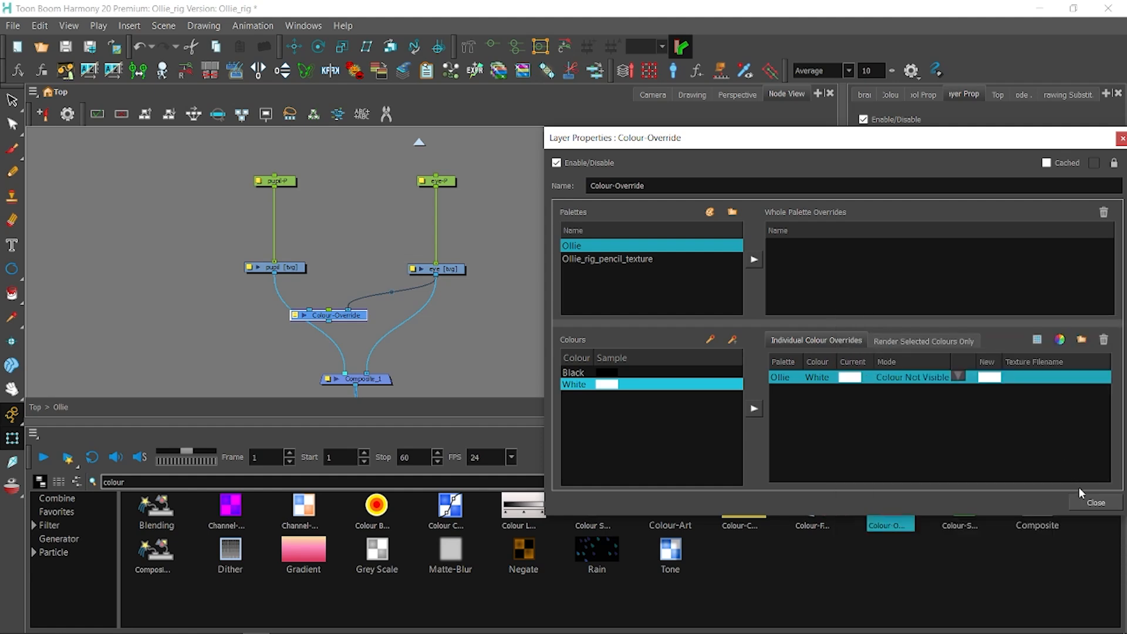
click(1096, 502)
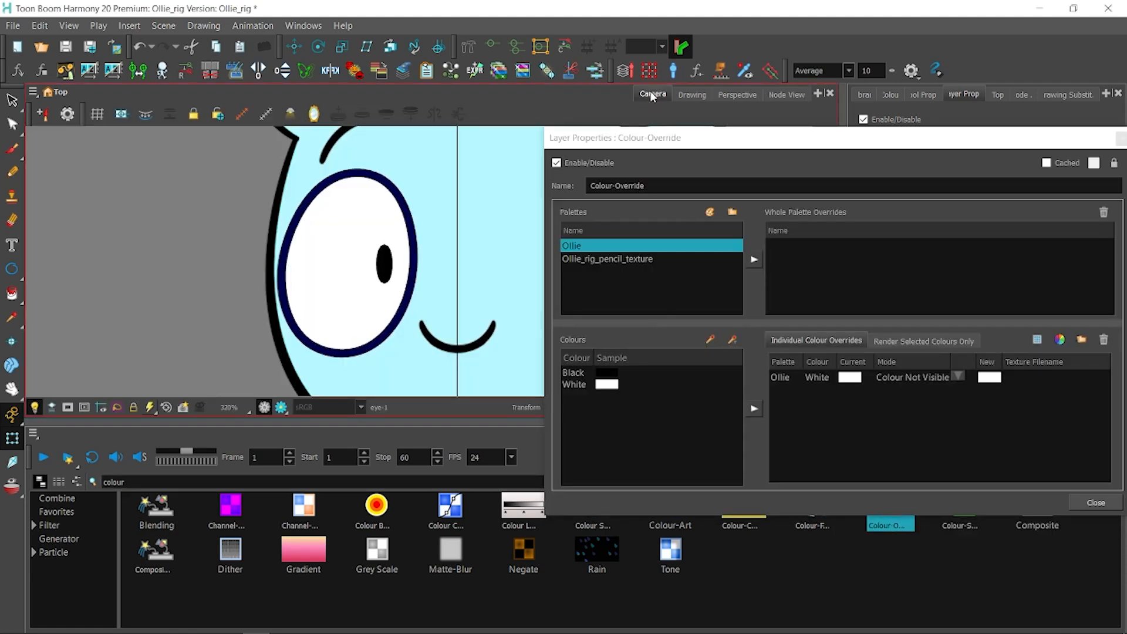
click(786, 94)
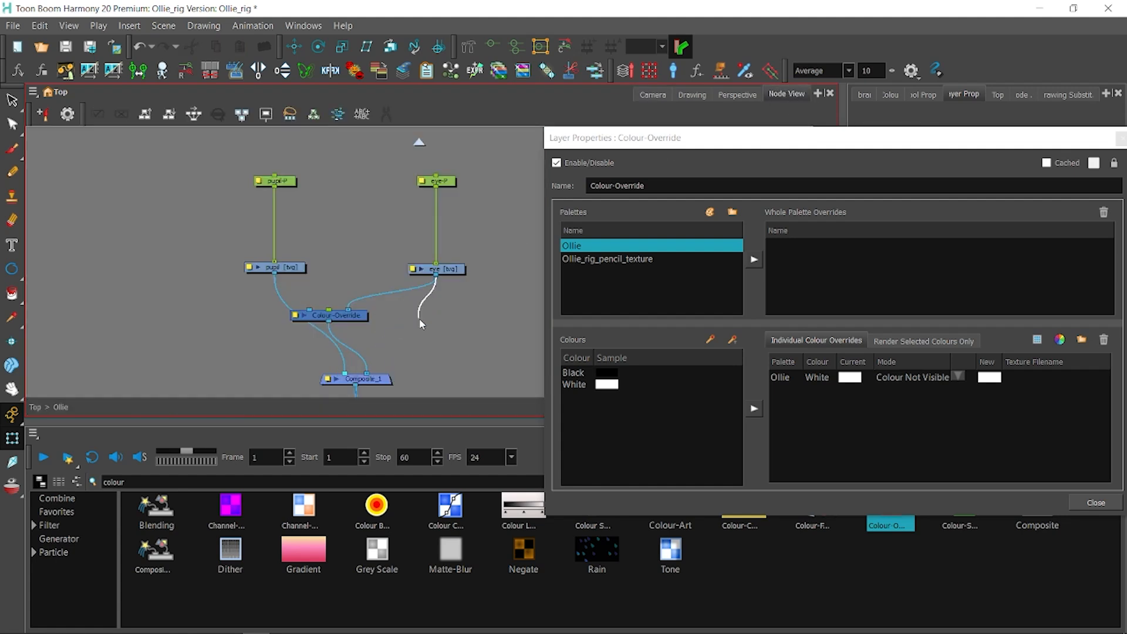
click(651, 94)
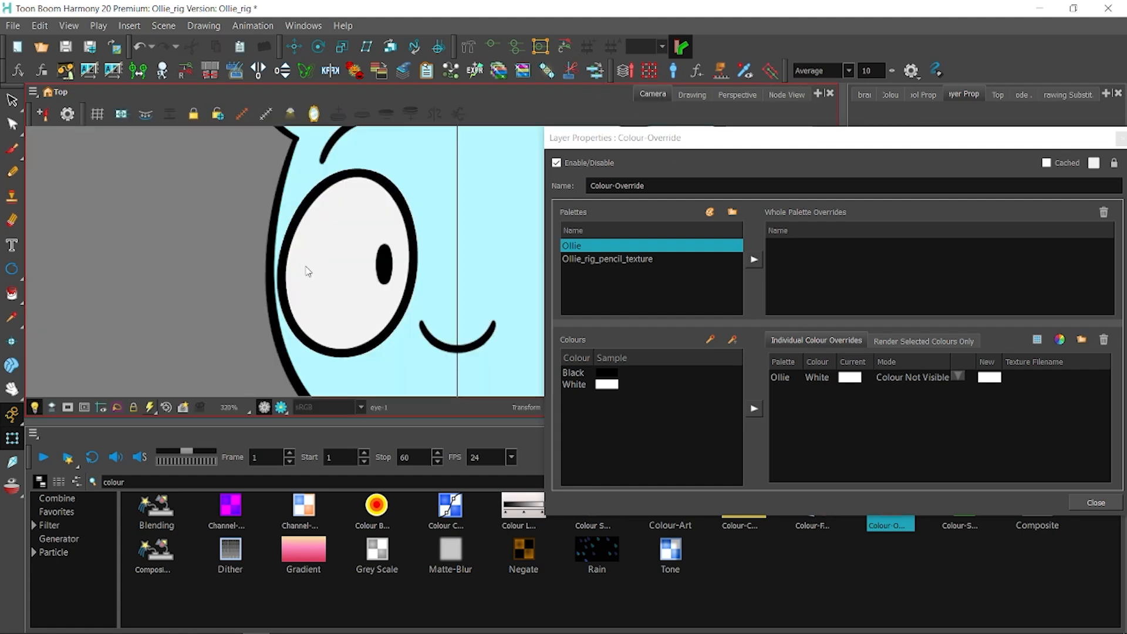
click(68, 26)
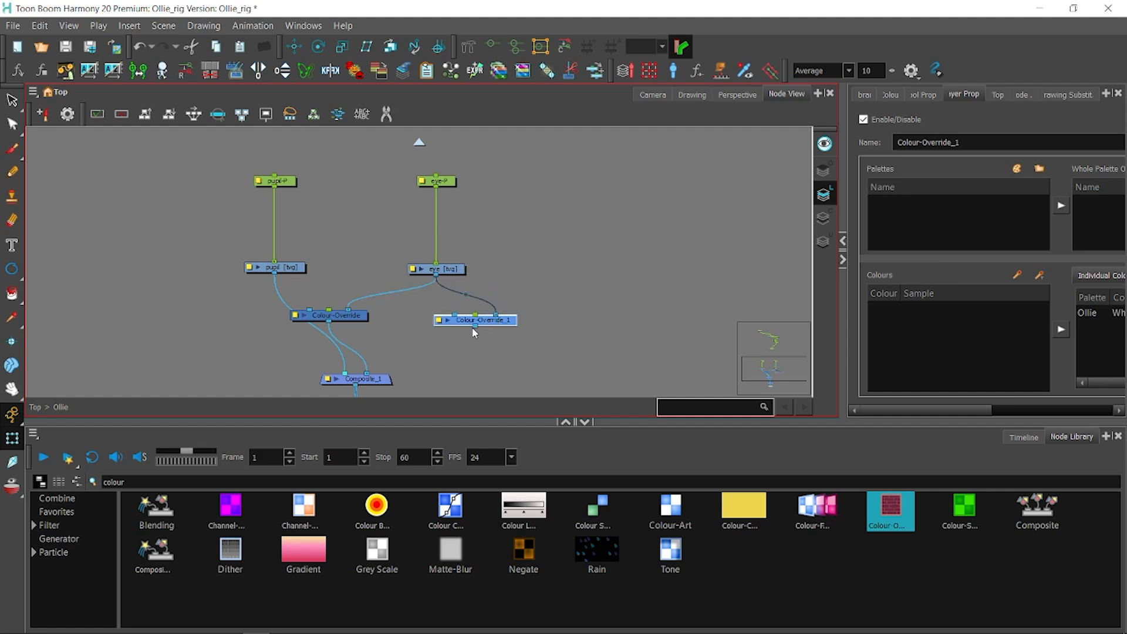
double_click(329, 314)
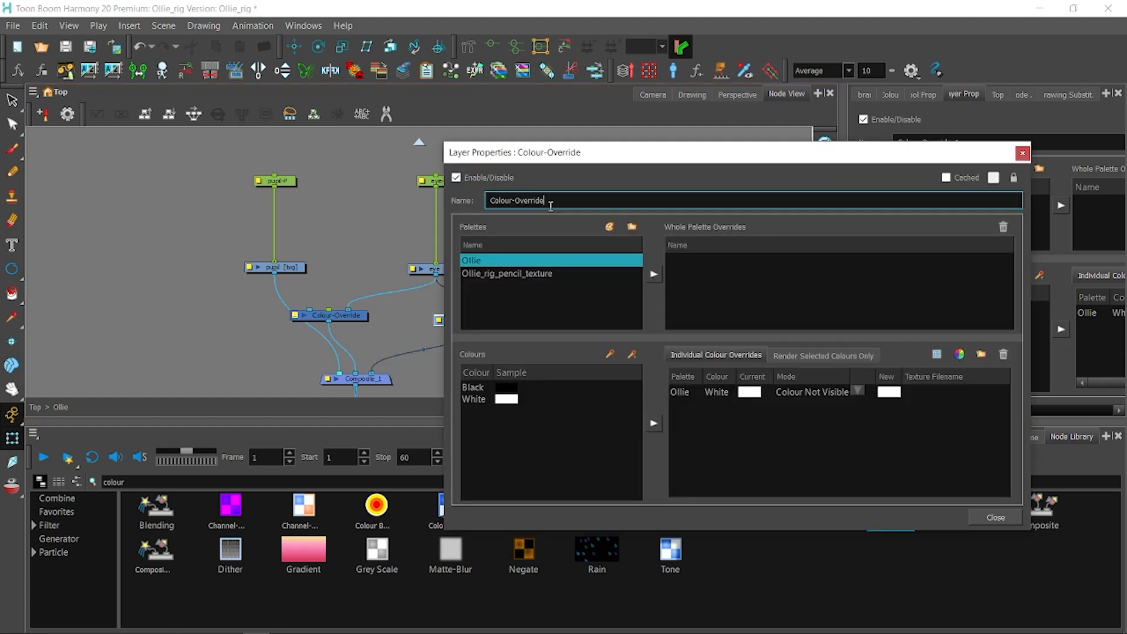
Rename the first override eye_line, rename Colour-Override_1 eye_white, and check Camera view.
text(eye_l)
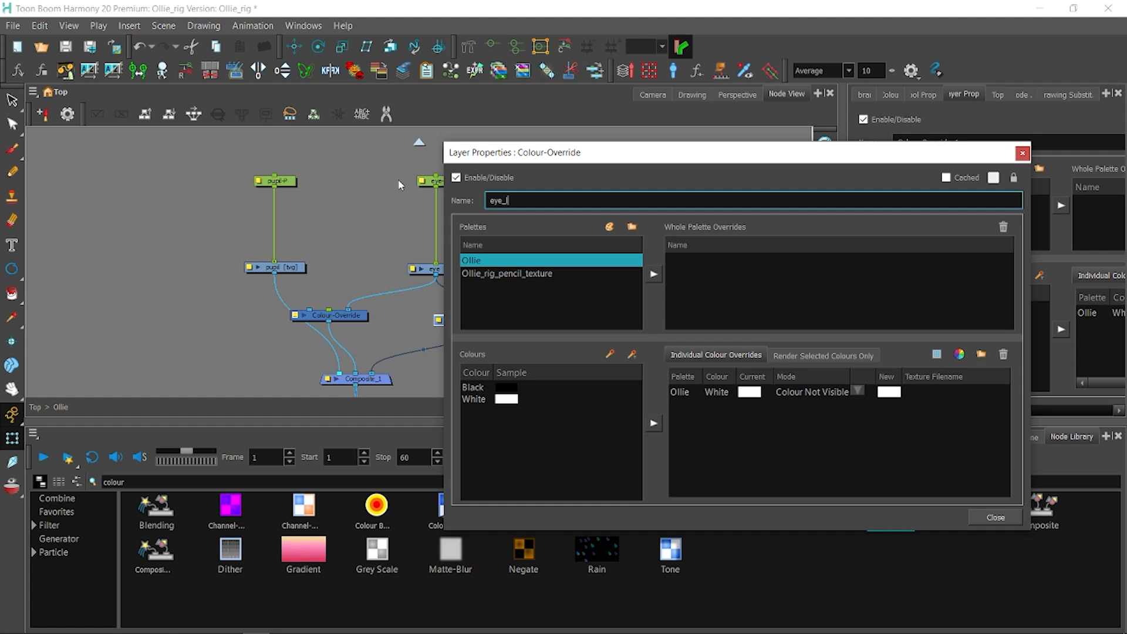
click(995, 518)
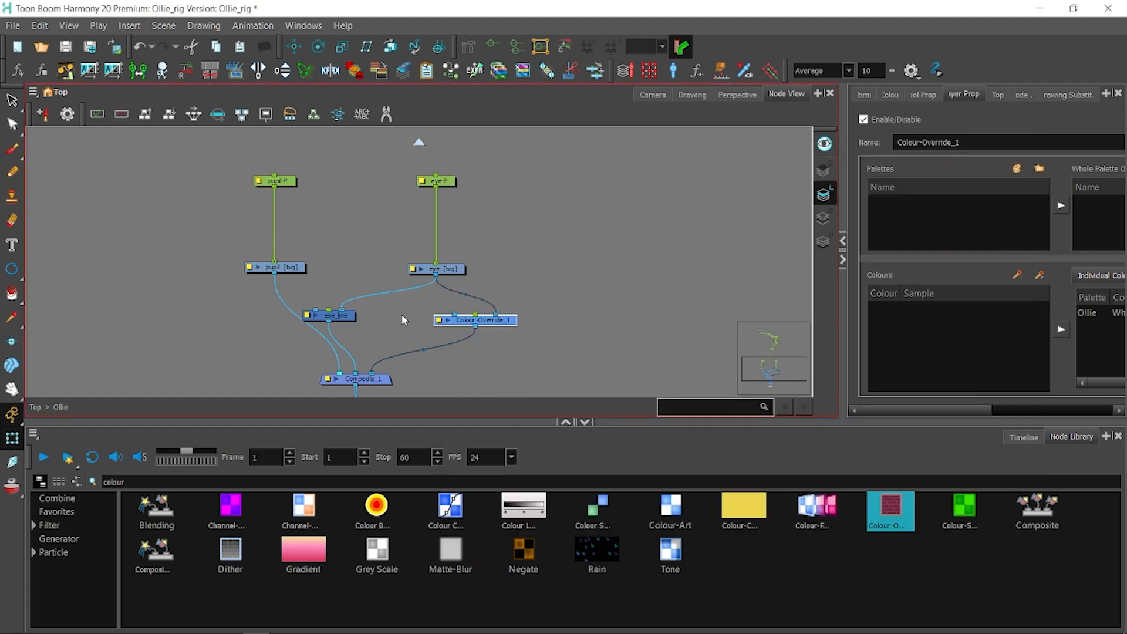
double_click(474, 320)
text(eye_white)
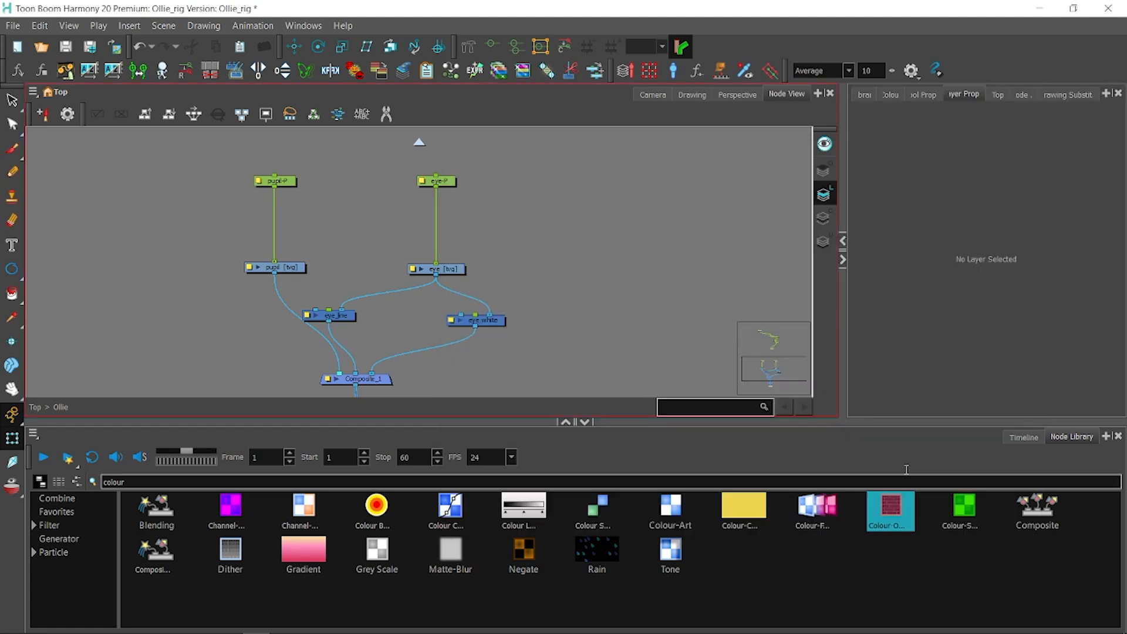
click(651, 94)
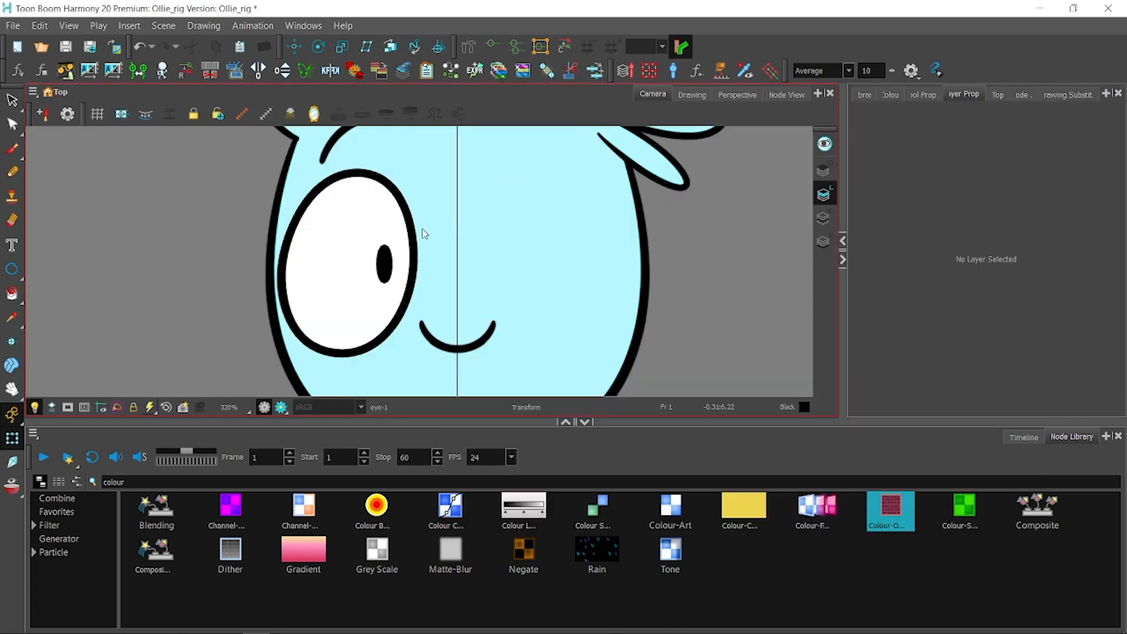
click(786, 94)
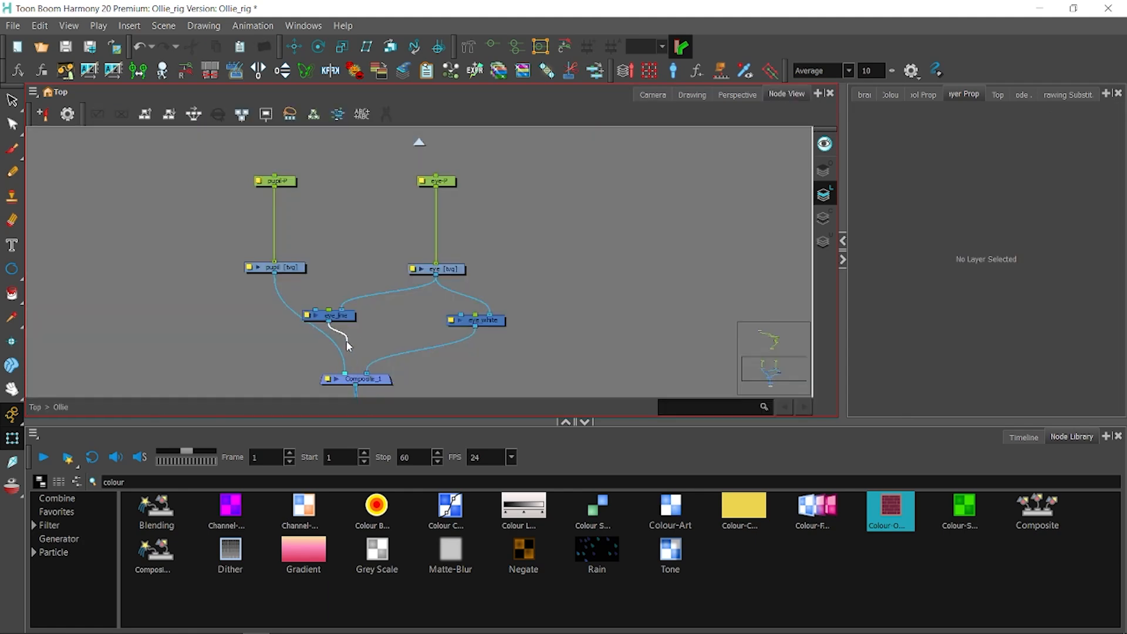
click(651, 94)
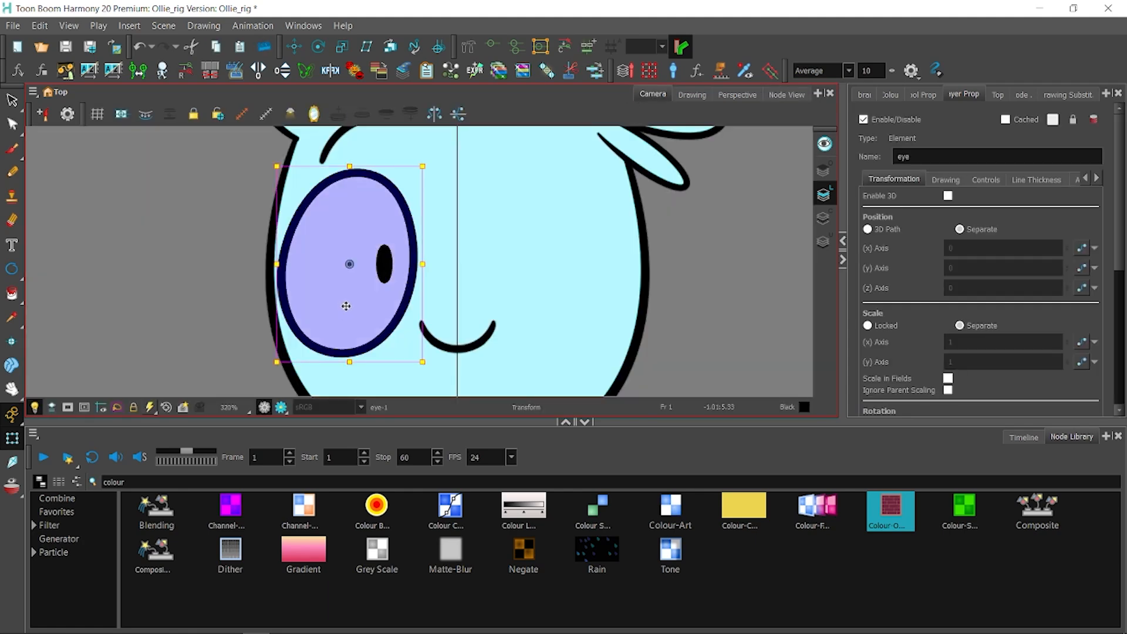
click(786, 94)
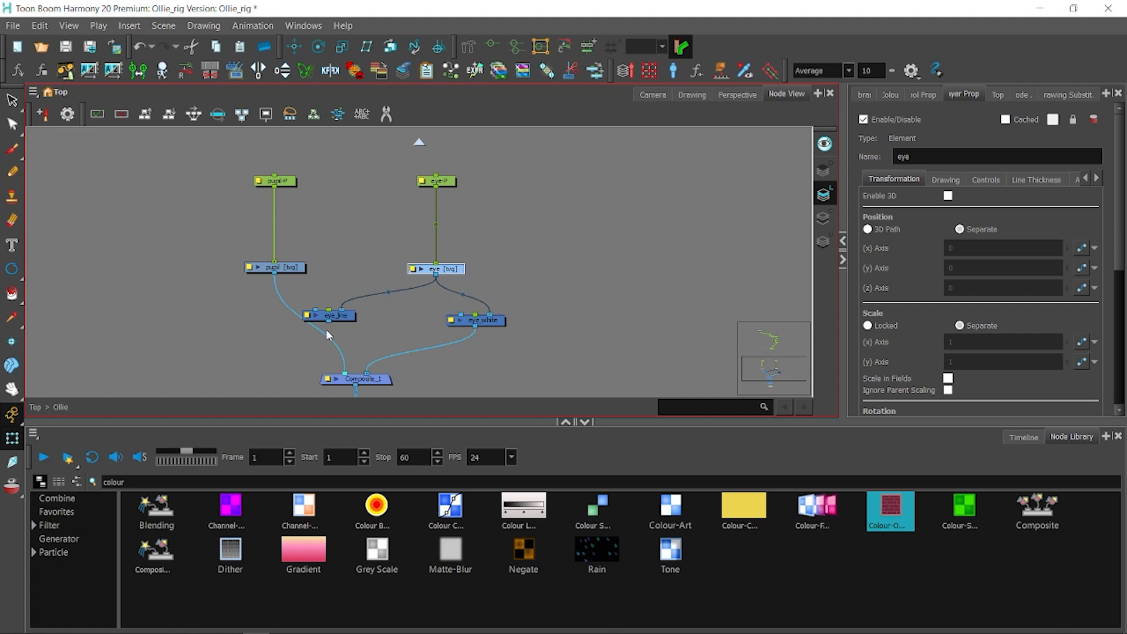
Set eye_white to Render Selected Colours with only White added, then check Camera view.
double_click(476, 320)
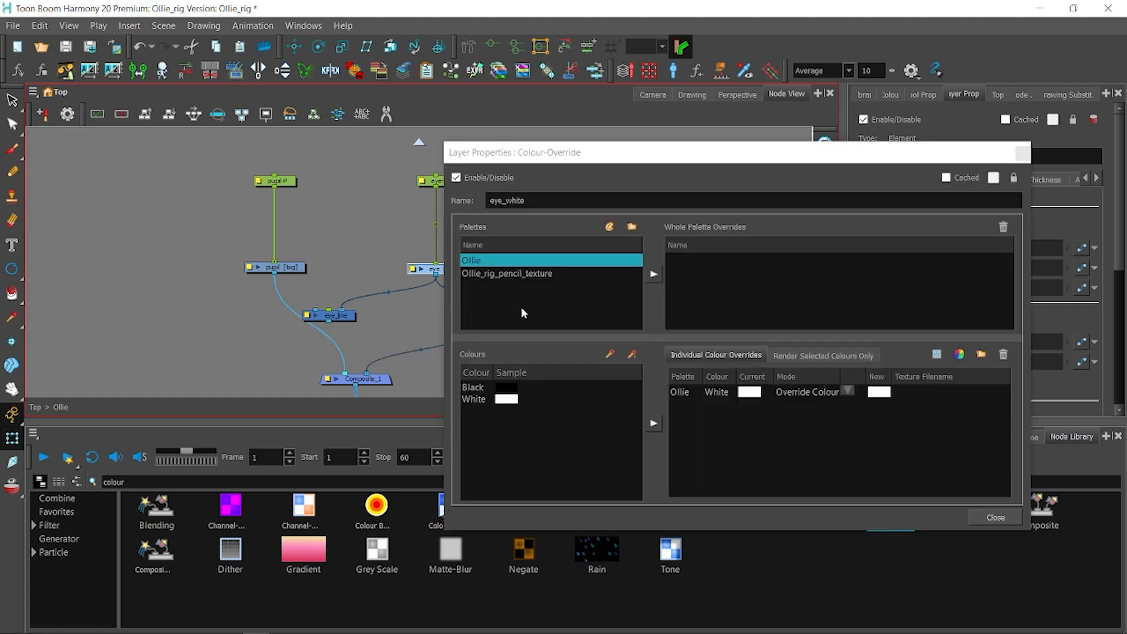
click(823, 355)
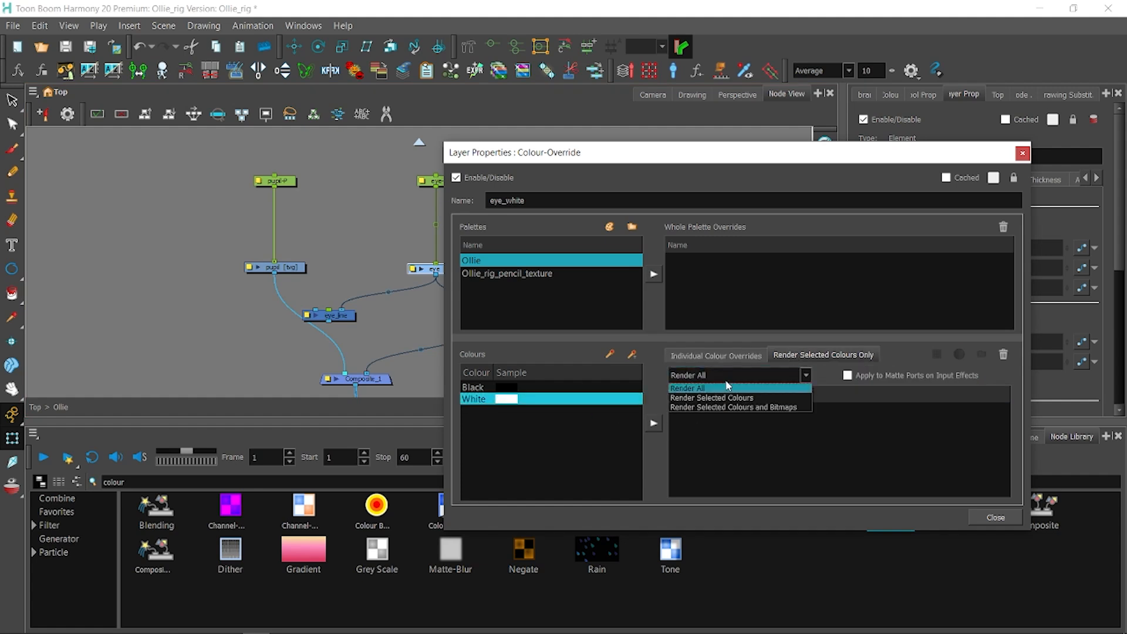
click(711, 397)
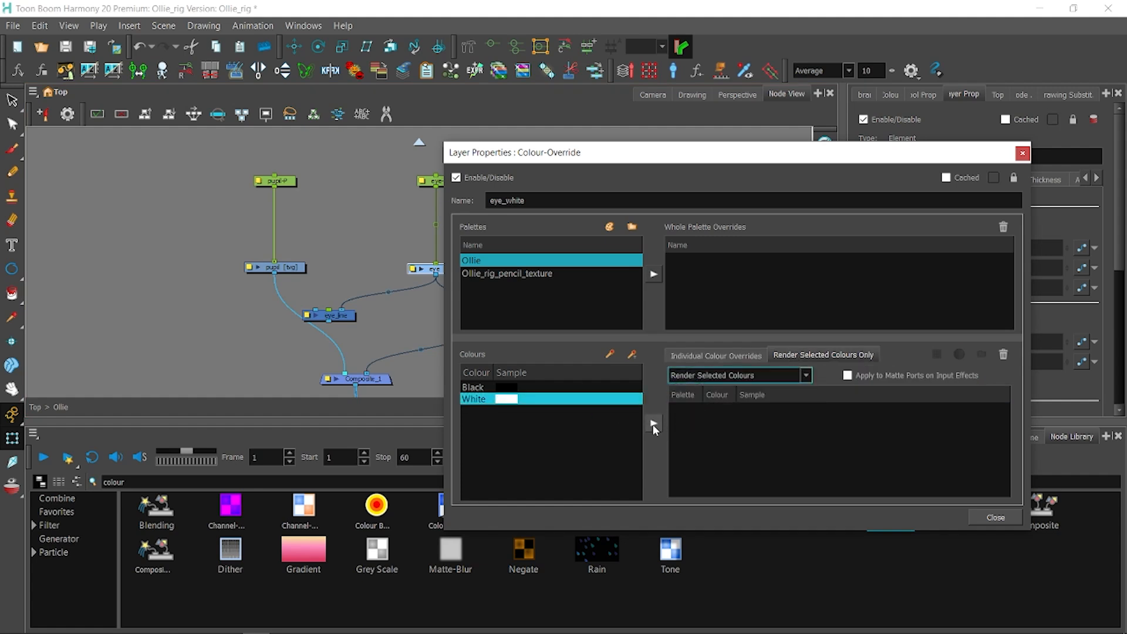
click(653, 423)
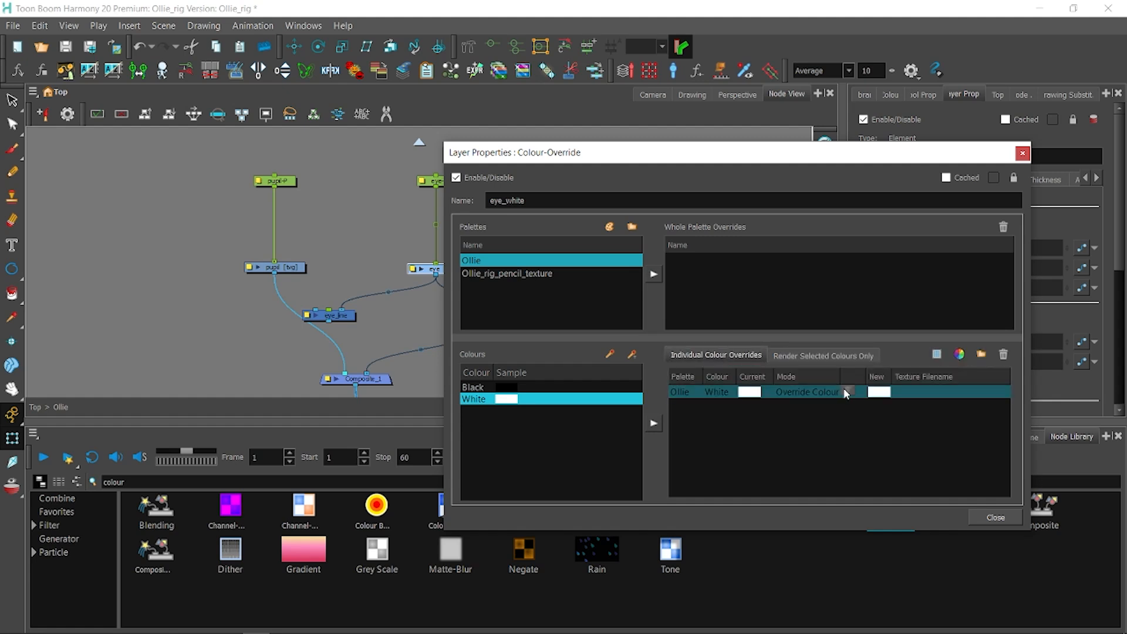
click(824, 356)
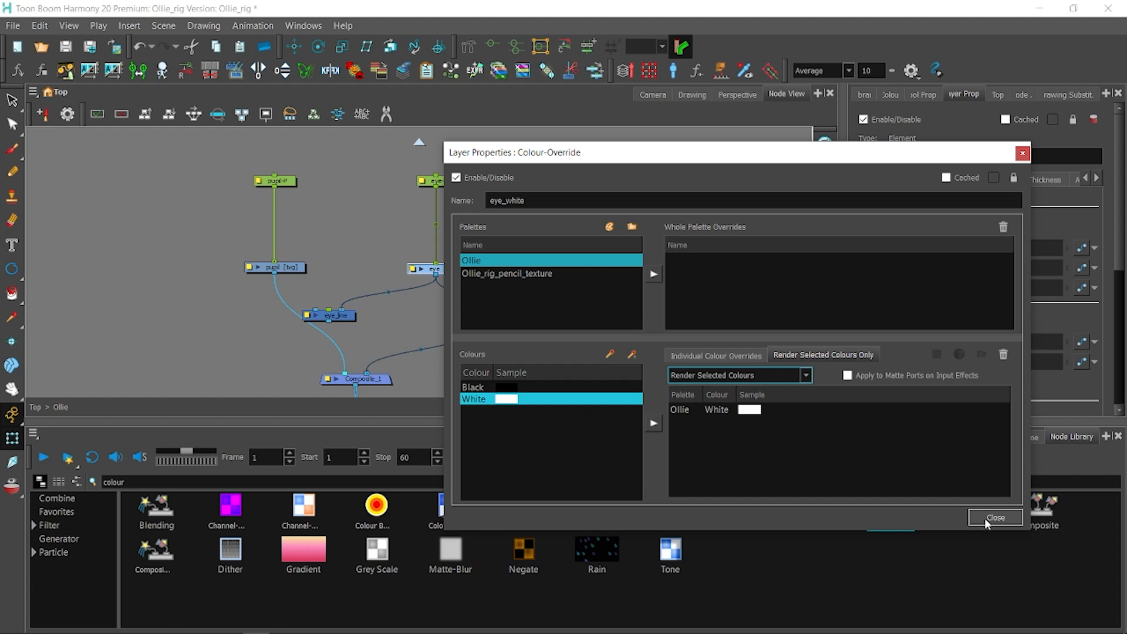
click(995, 518)
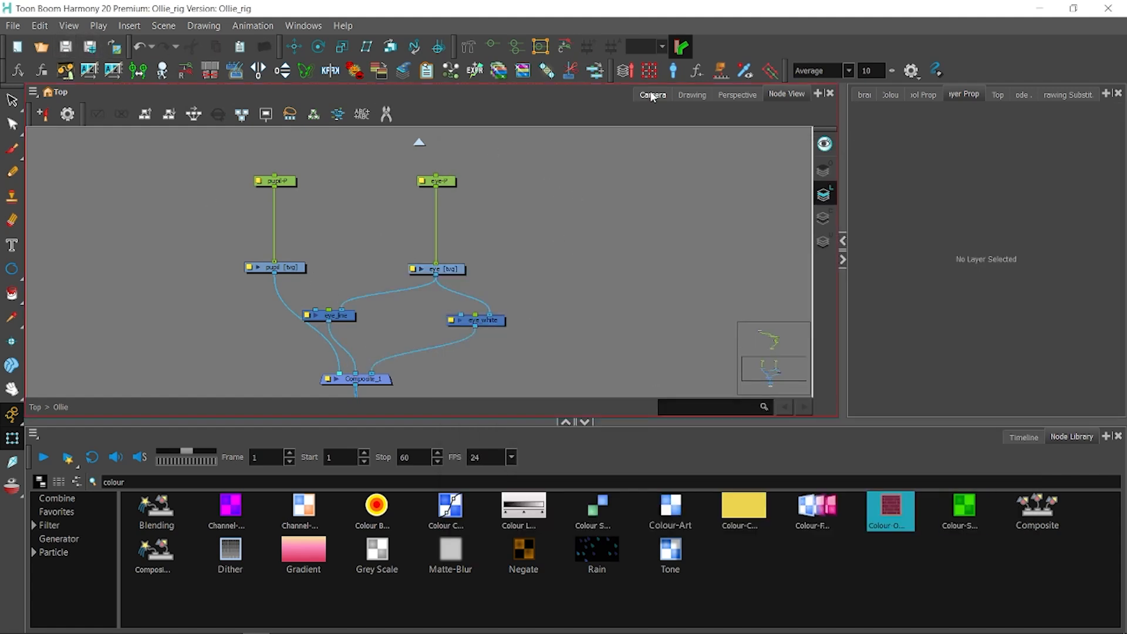
click(652, 94)
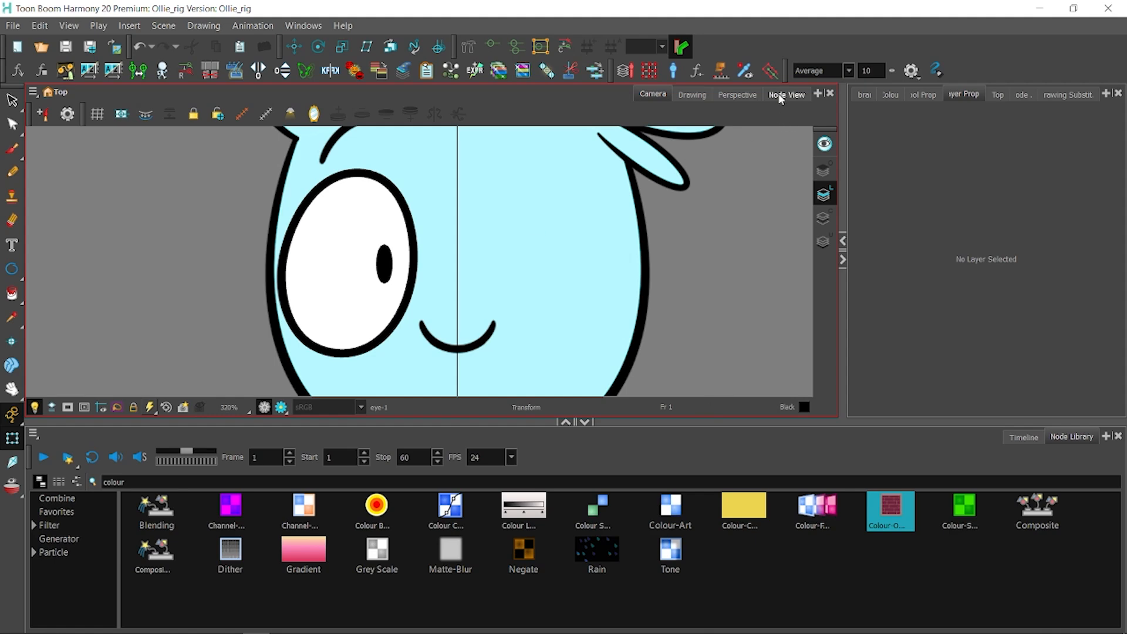
click(786, 94)
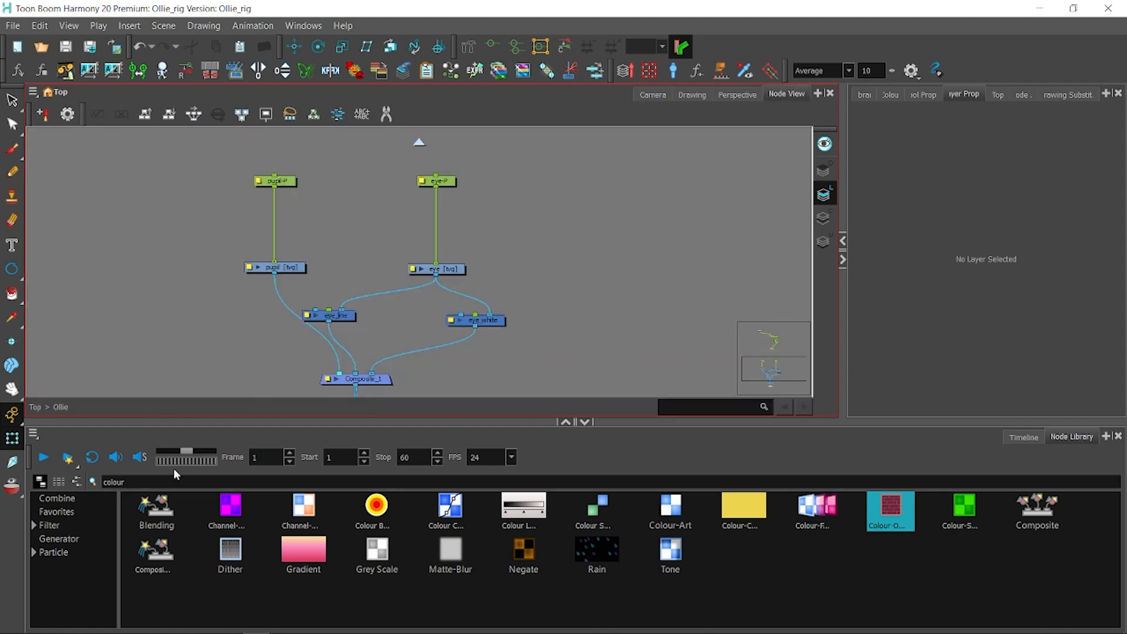
mouse_move(12, 462)
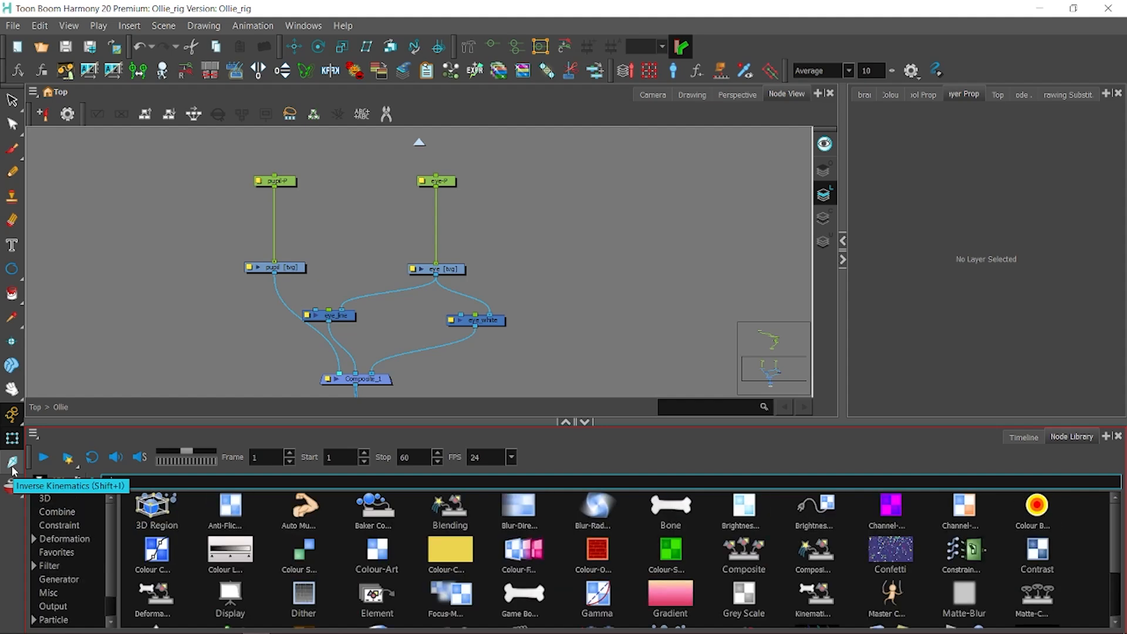
Route eye [bg] through new Line-Art and Colour-Art nodes into Composite_1, disconnecting eye_line and eye_white.
text(line)
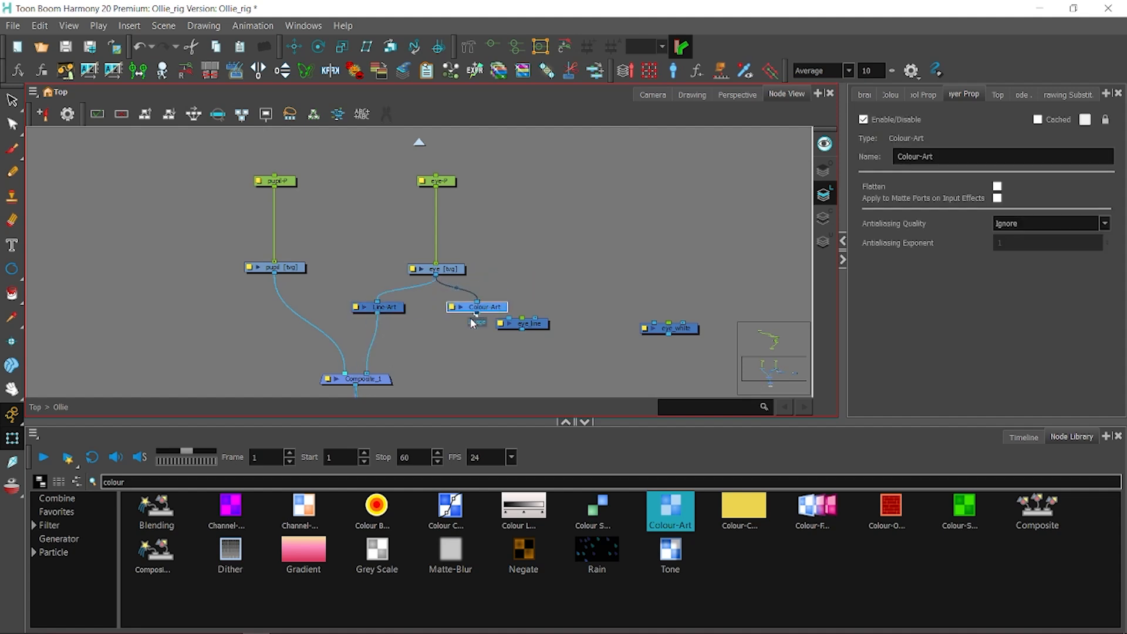
click(651, 94)
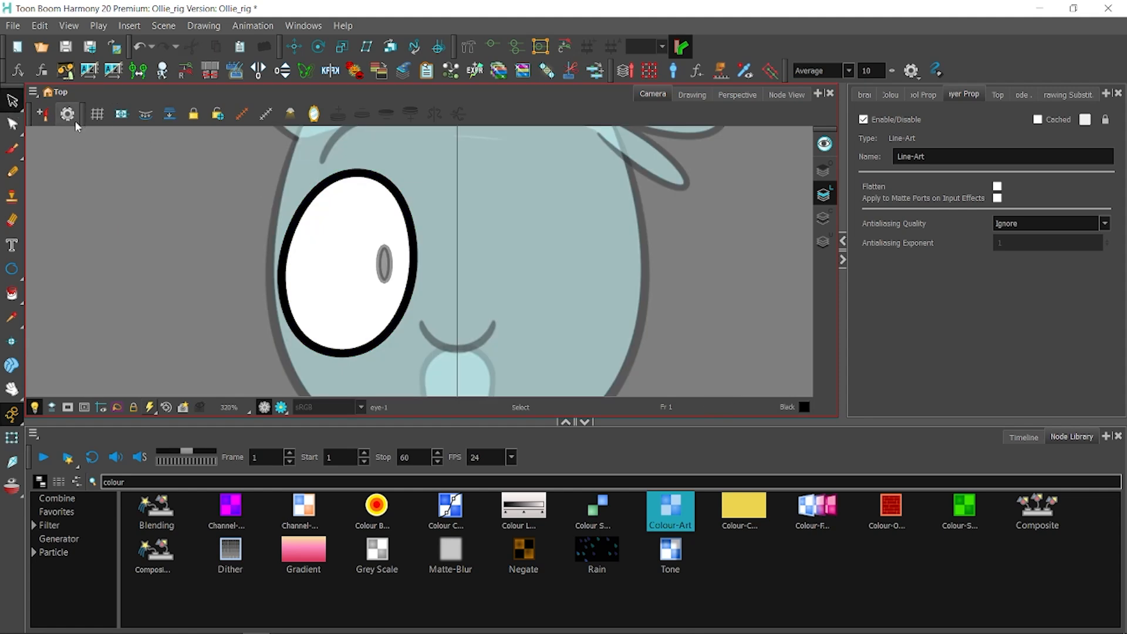
click(349, 263)
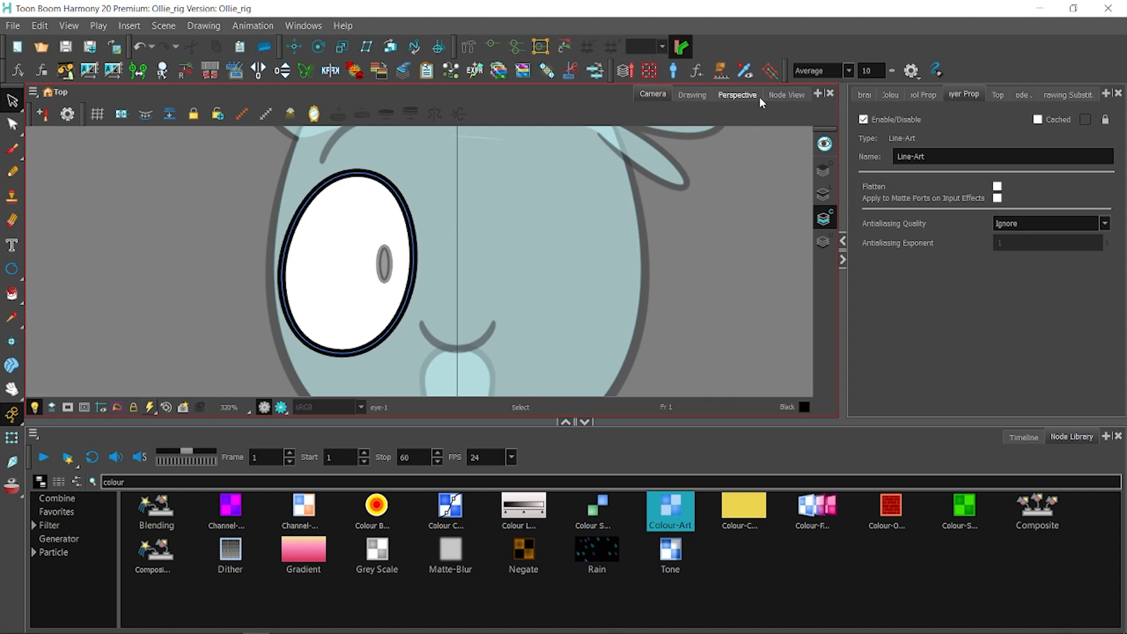
Insert an inverted Cutter between pupil [bg] and Composite_1, using Colour-Art as its matte.
click(785, 94)
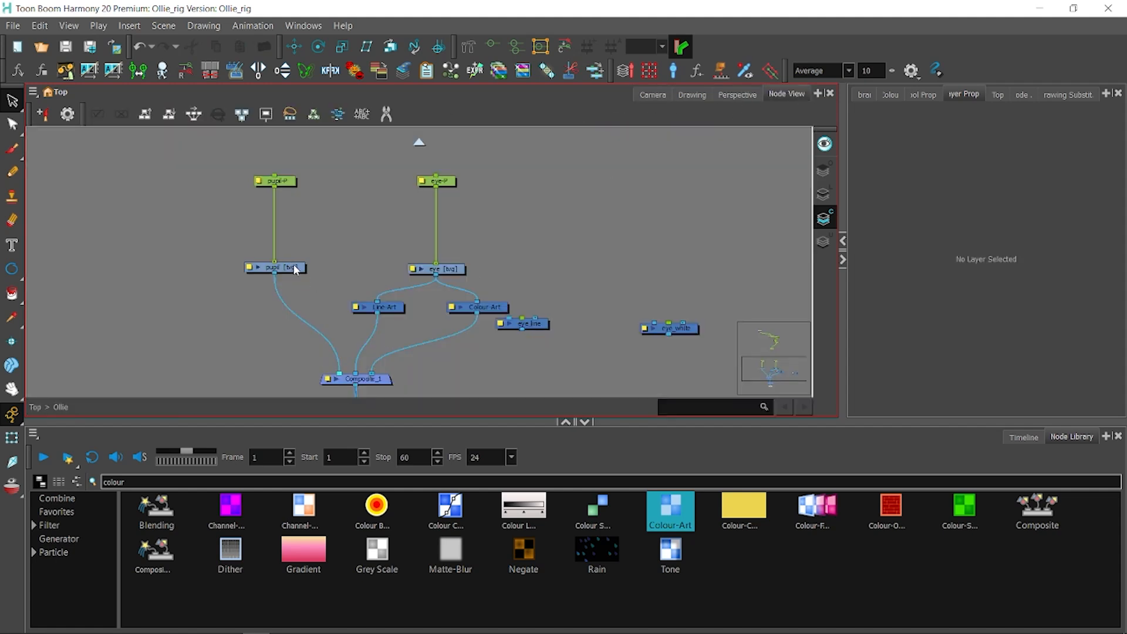
click(276, 268)
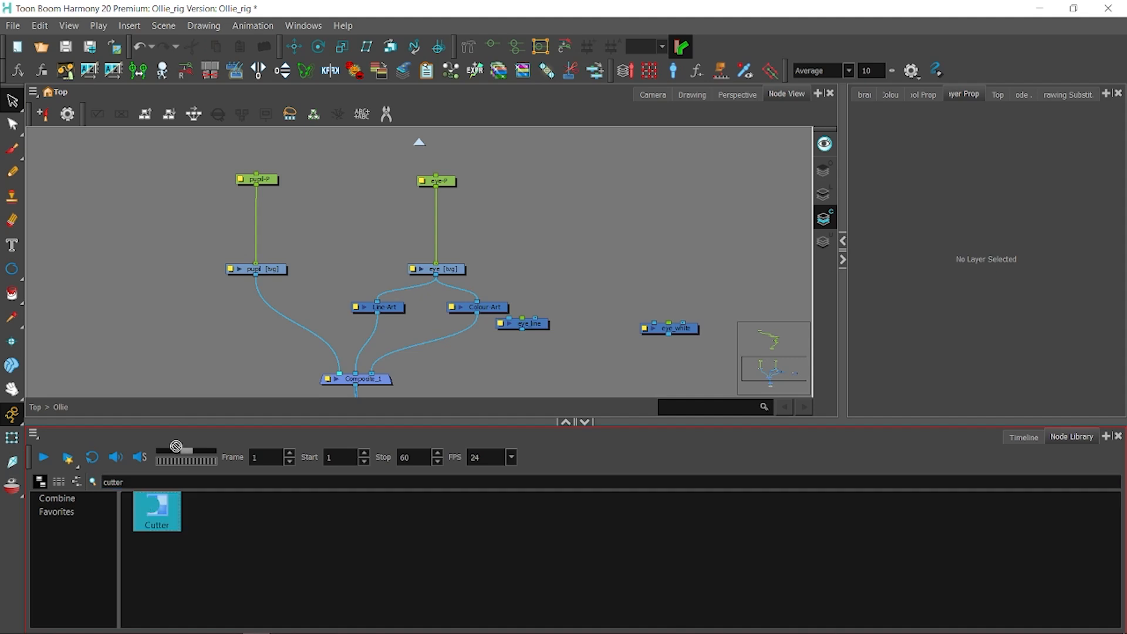
drag(157, 511, 324, 331)
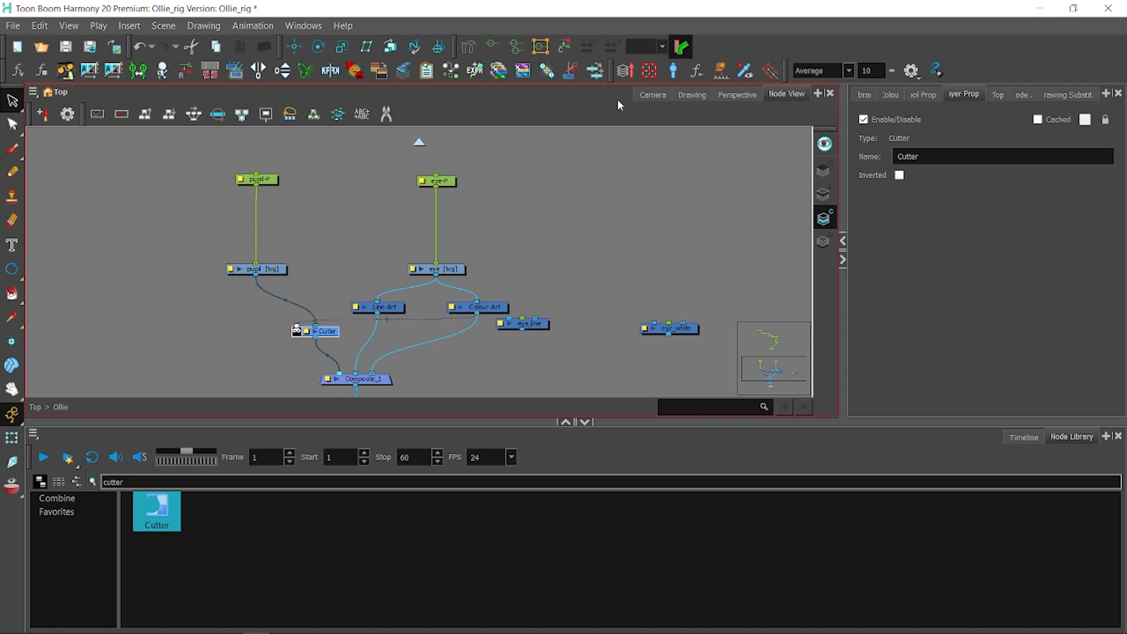
click(899, 175)
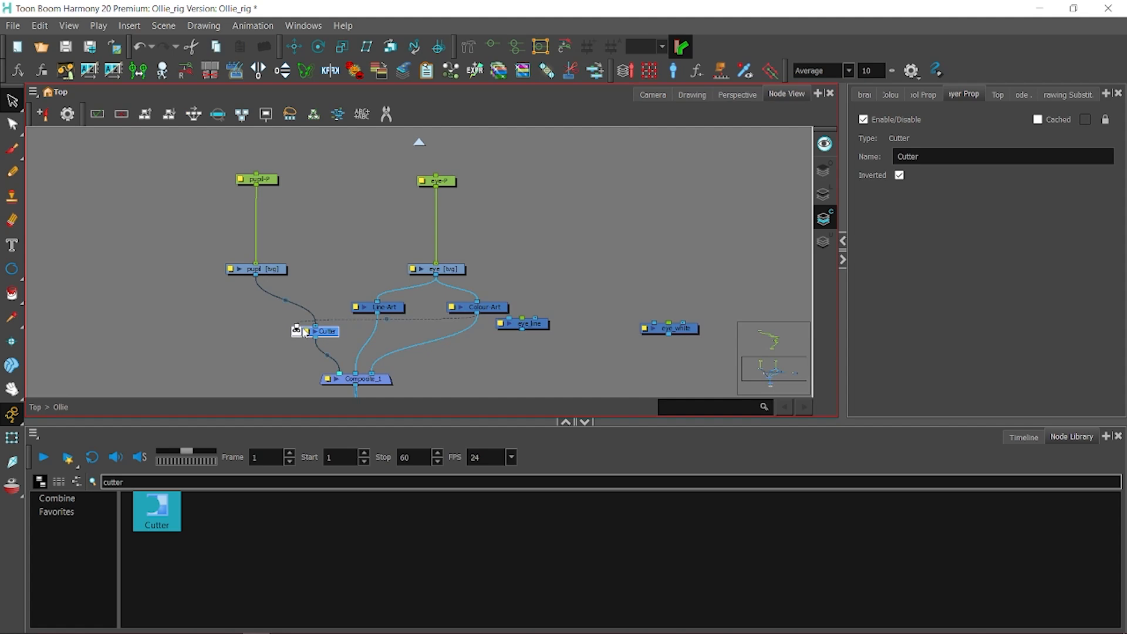
click(651, 94)
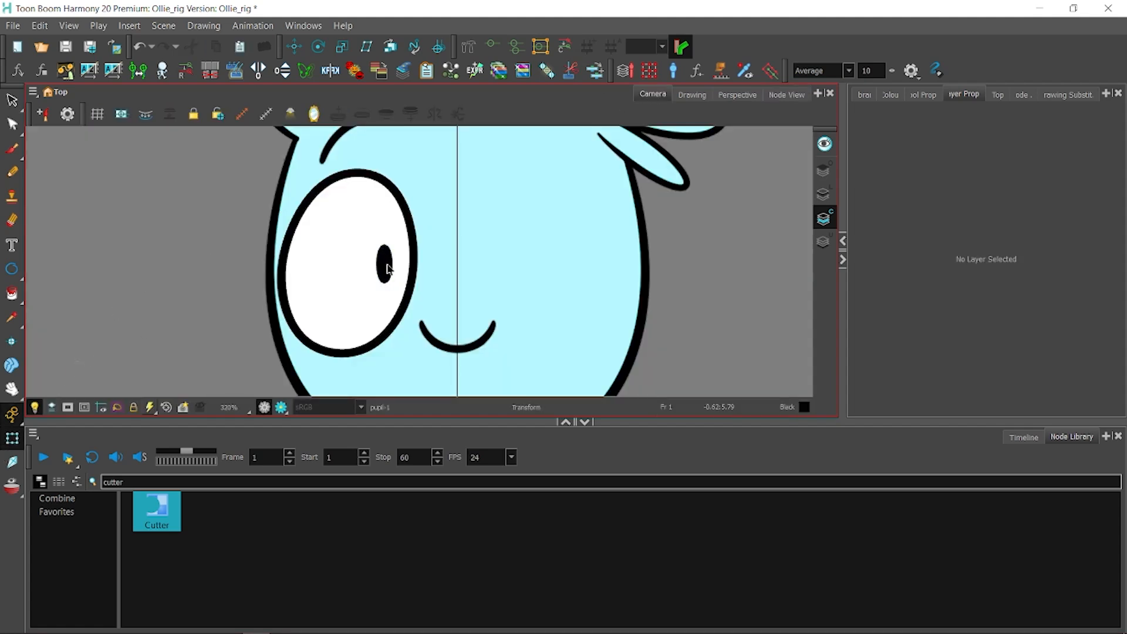
Drag the pupil outside the eye to check that the cutter hides it.
click(292, 47)
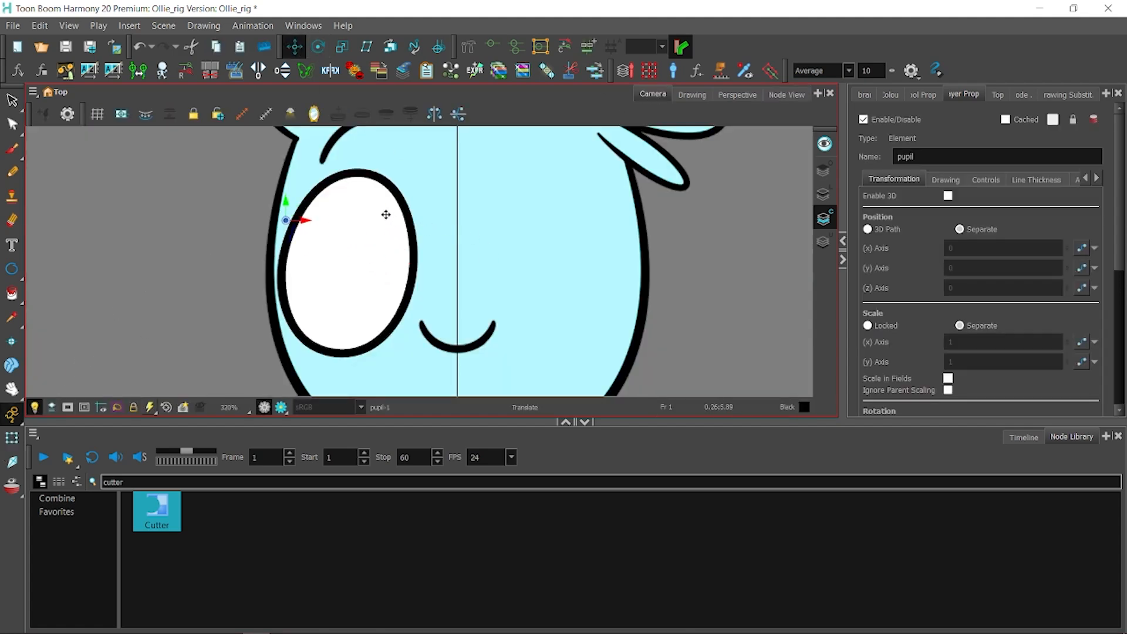
drag(295, 219, 408, 260)
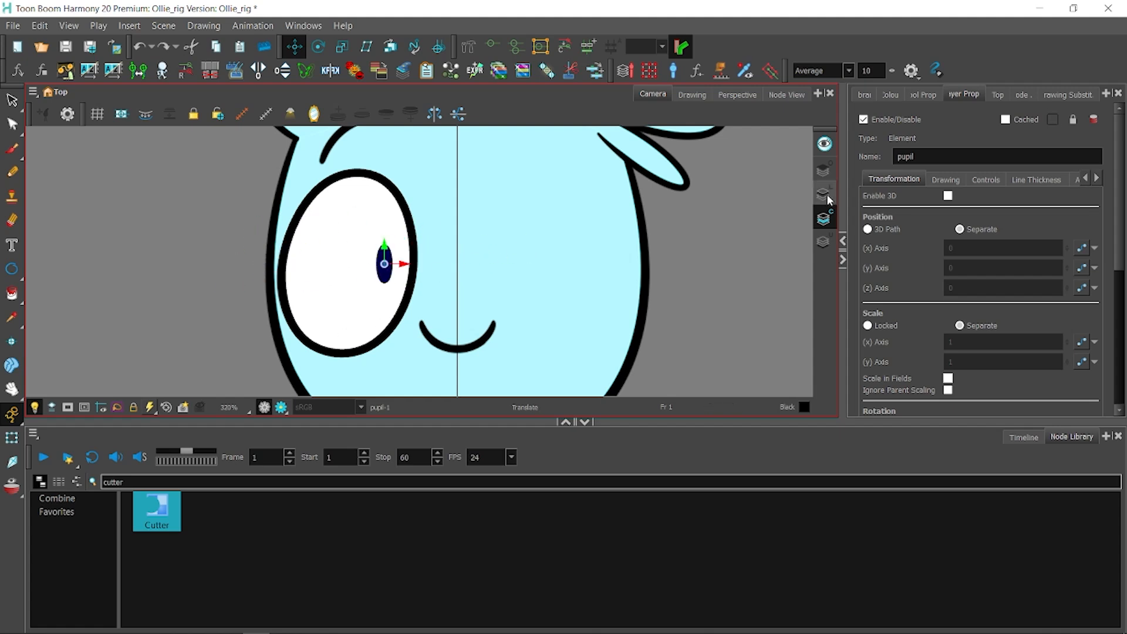
click(787, 94)
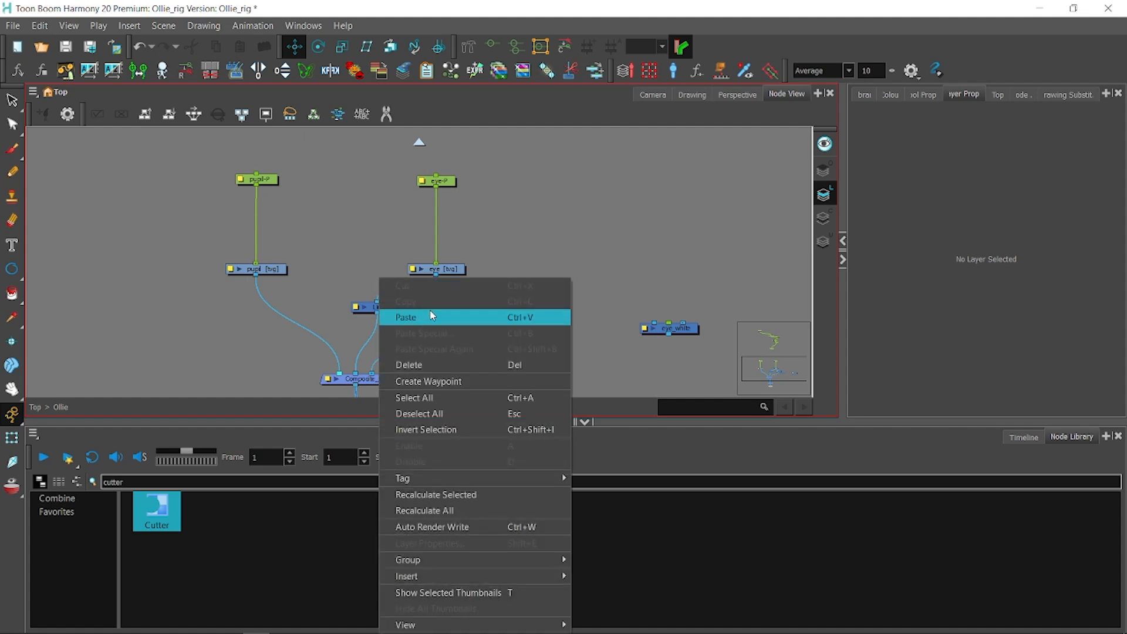
Adjust the matte connection and move the pupil back to the eye's centre.
click(404, 317)
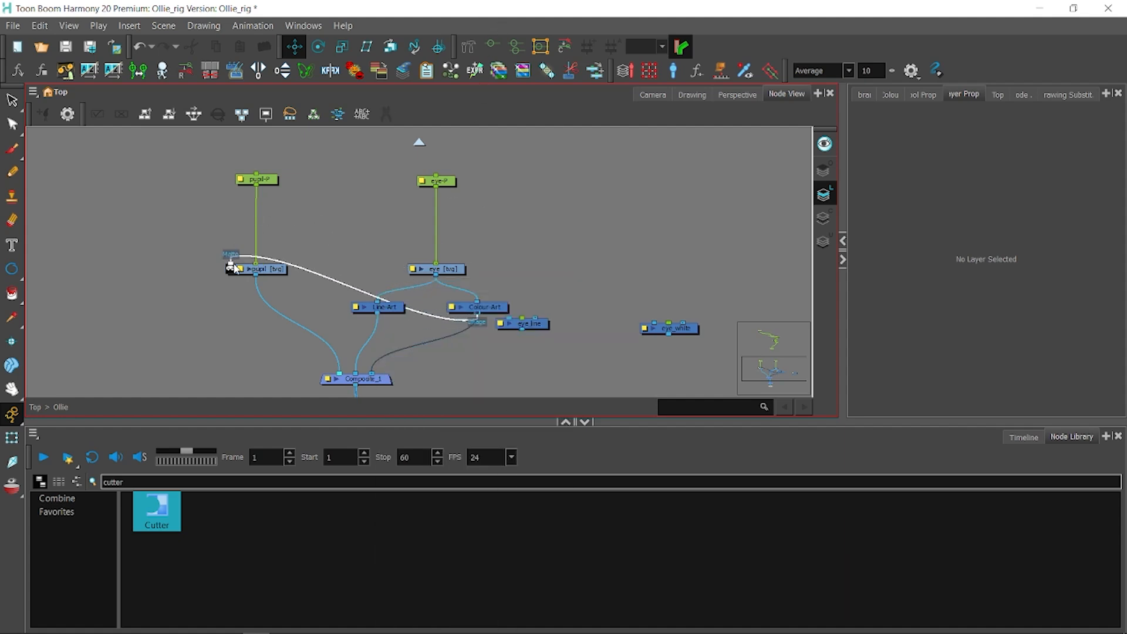
click(651, 94)
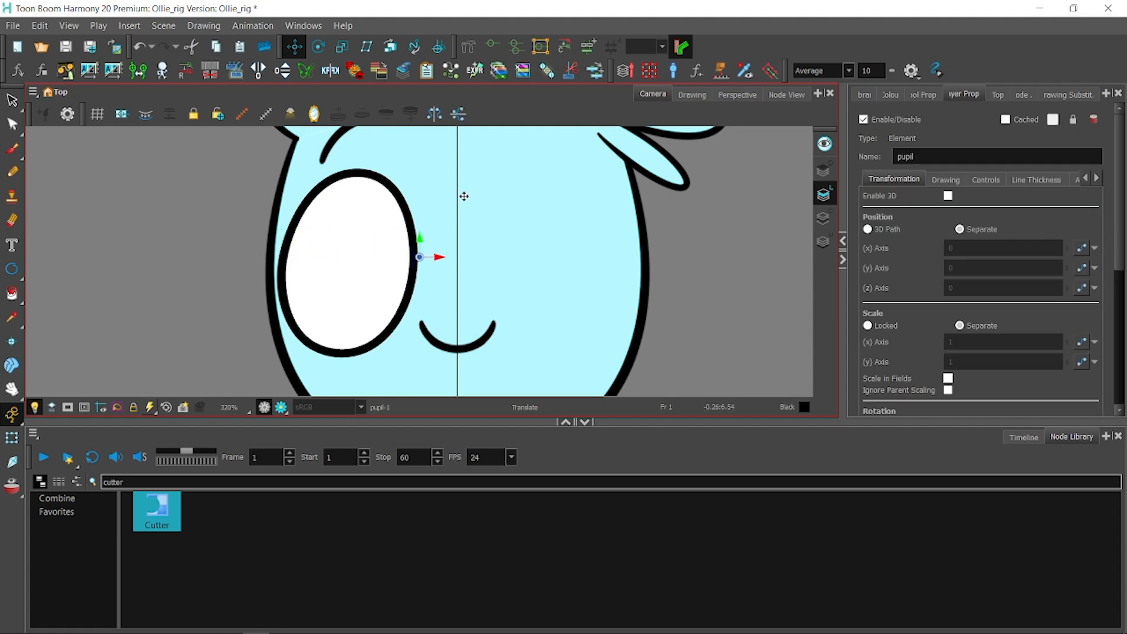
drag(419, 257, 383, 263)
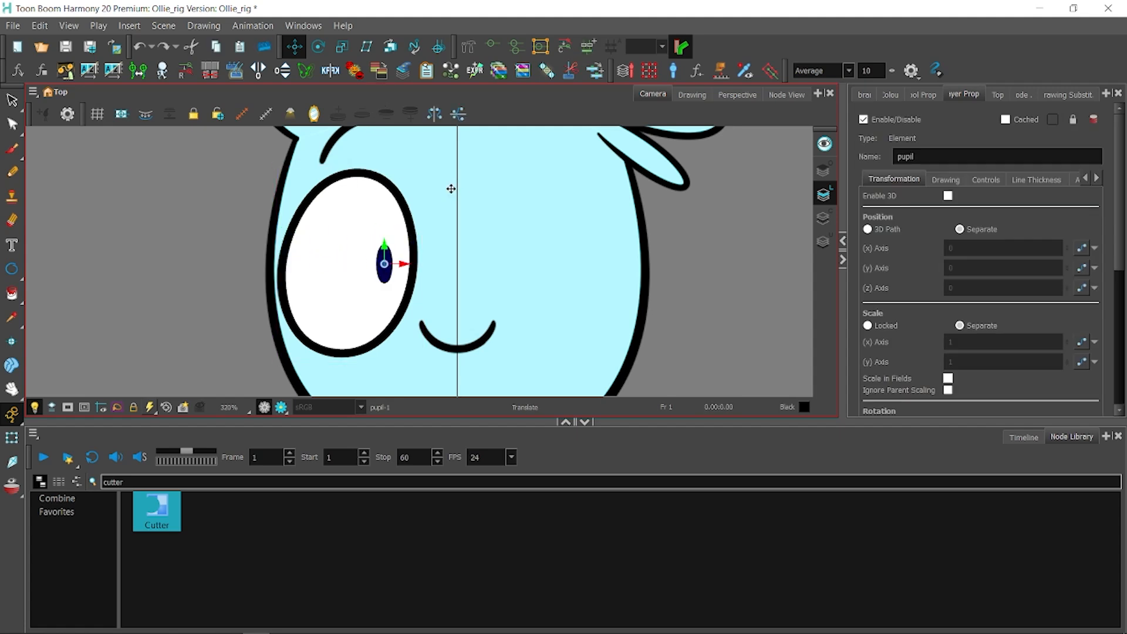
click(787, 94)
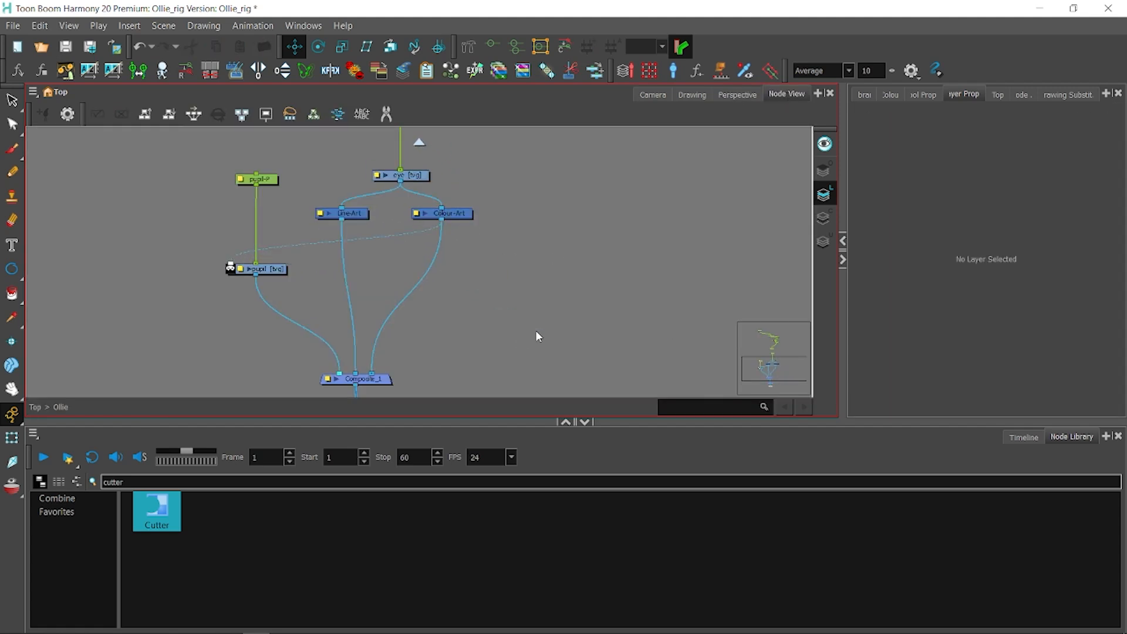
Reposition the Line-Art and Colour-Art nodes in Node View, then return to the Camera view.
click(256, 179)
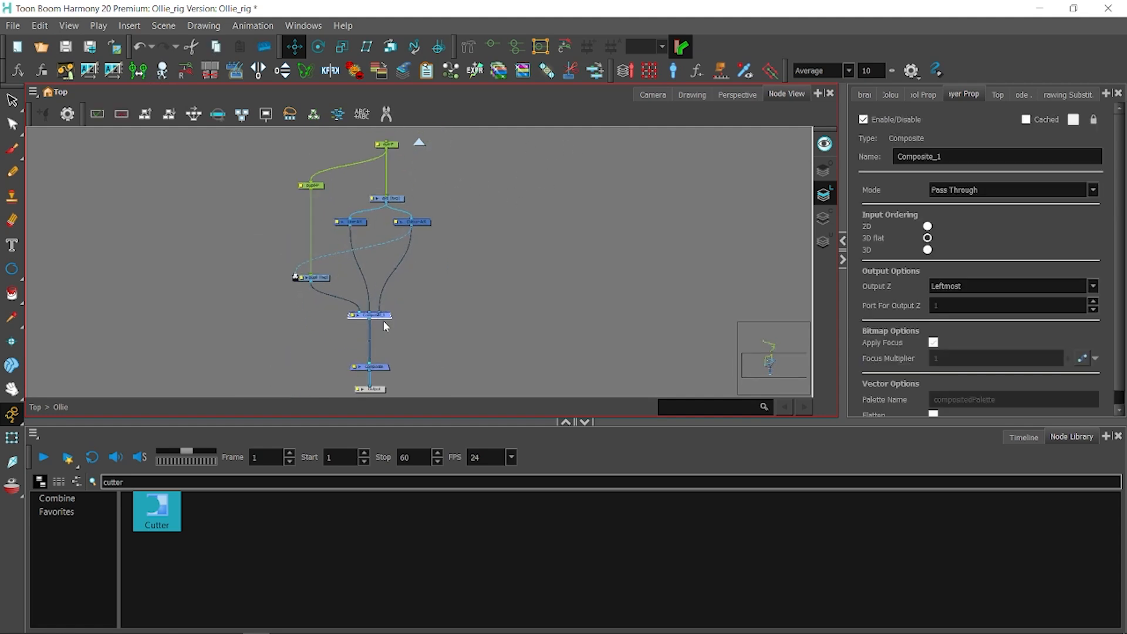
click(411, 221)
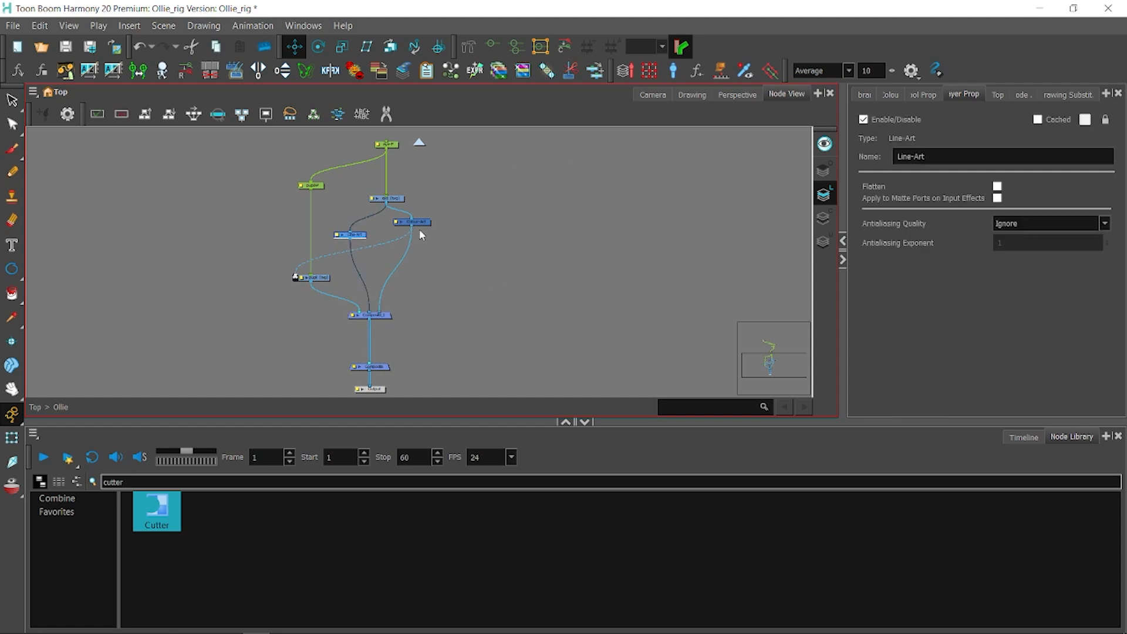
click(422, 235)
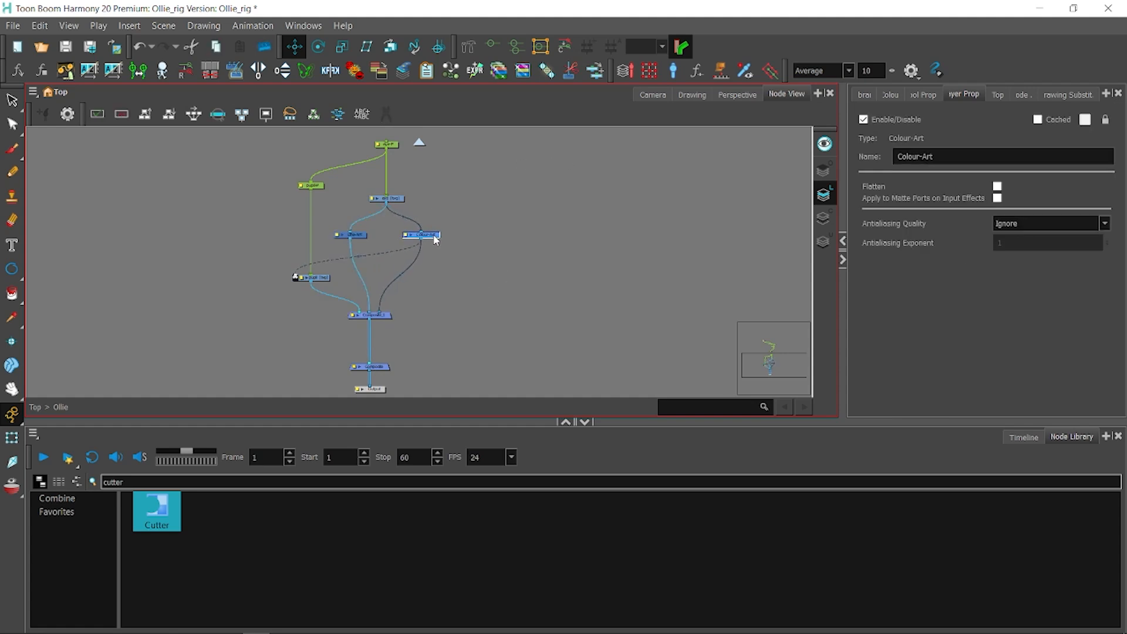
click(370, 315)
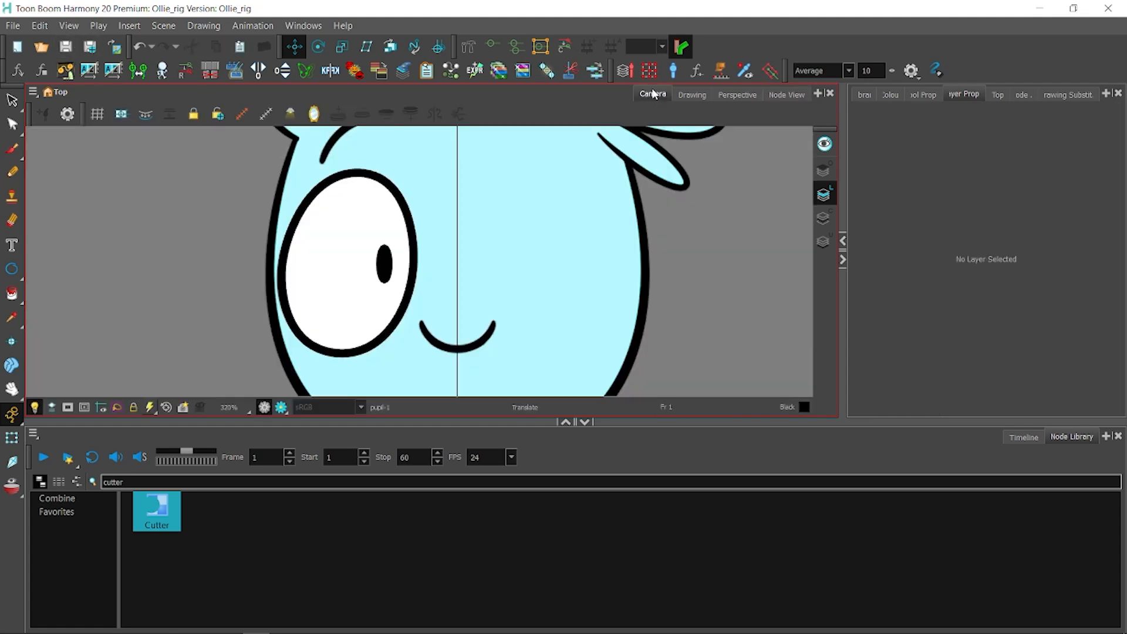
Duplicate the eye peg layer in the Timeline, naming the copies eye-P_R and eye-P_L.
click(1022, 437)
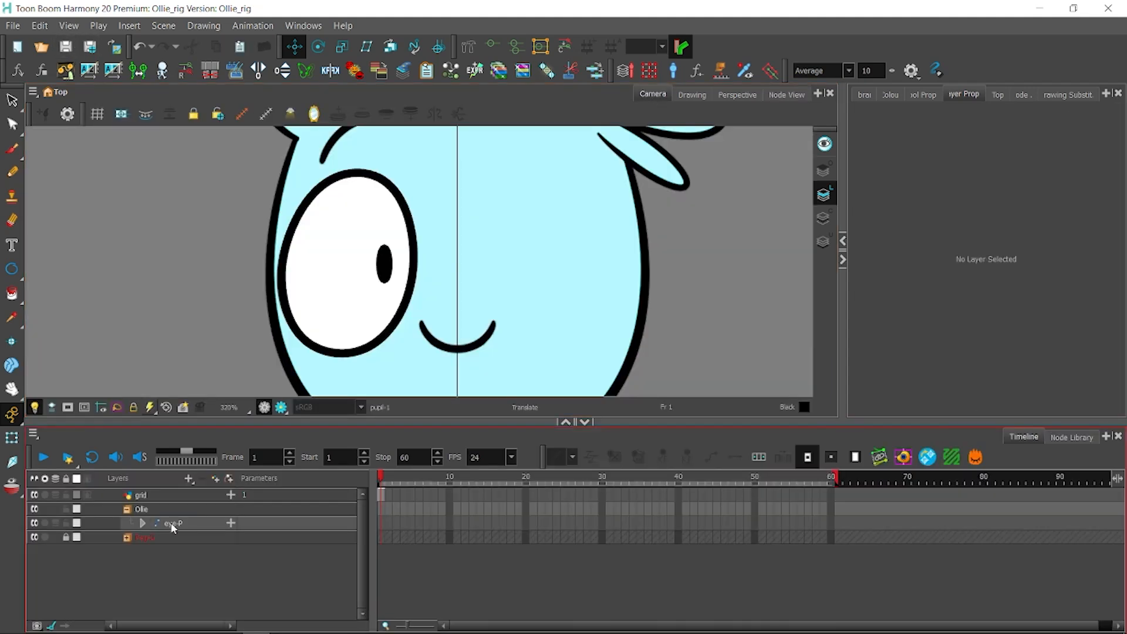
right_click(172, 523)
text(_R)
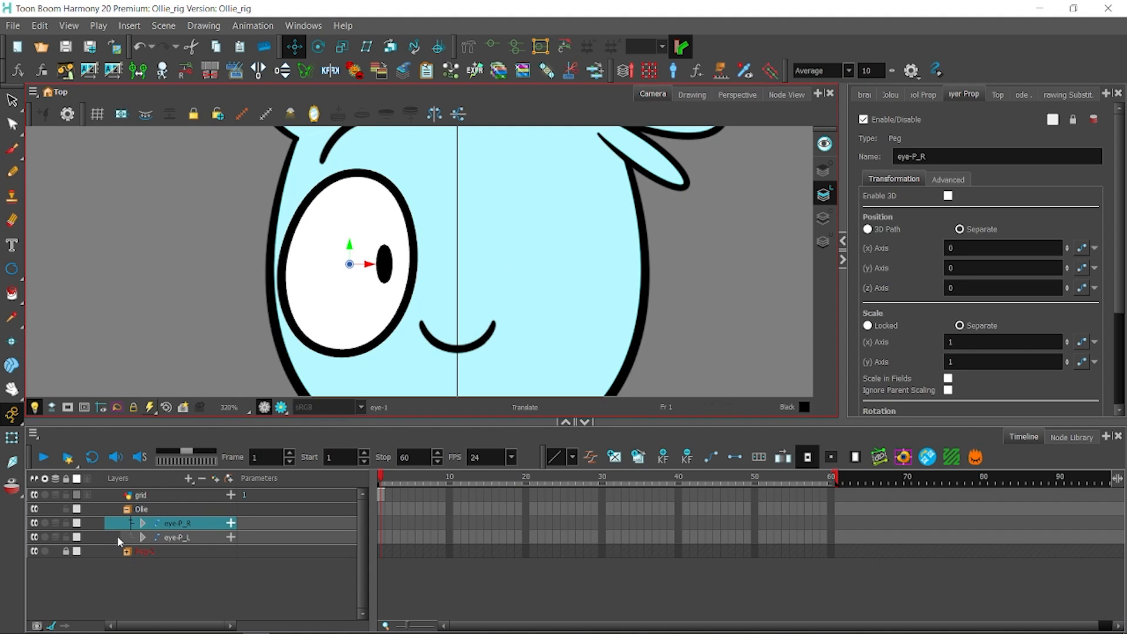
click(786, 94)
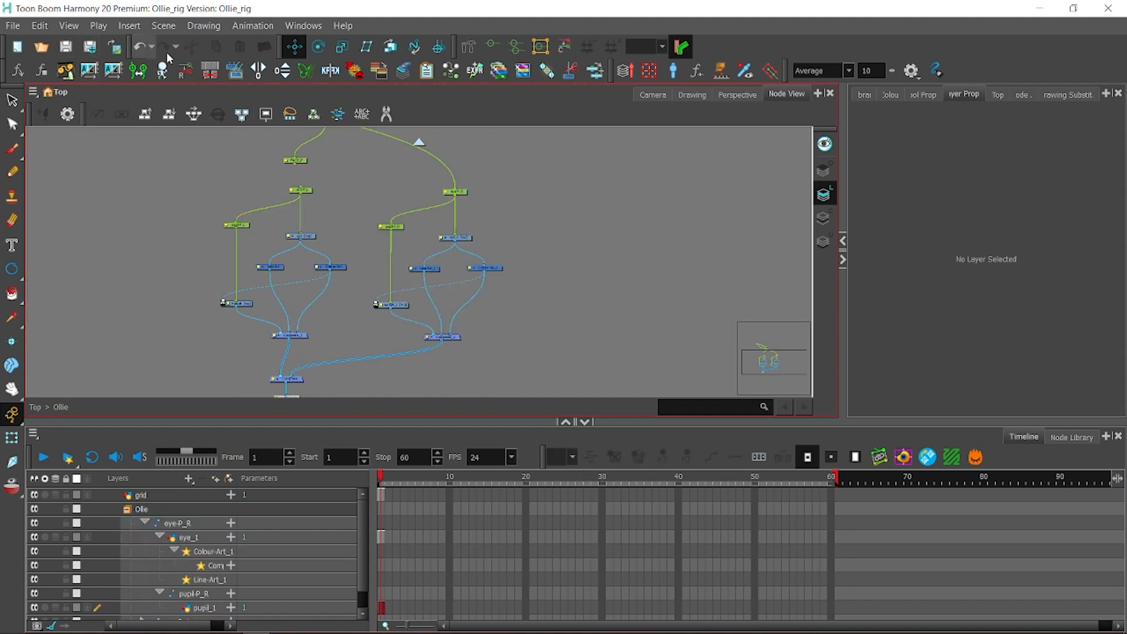
click(651, 94)
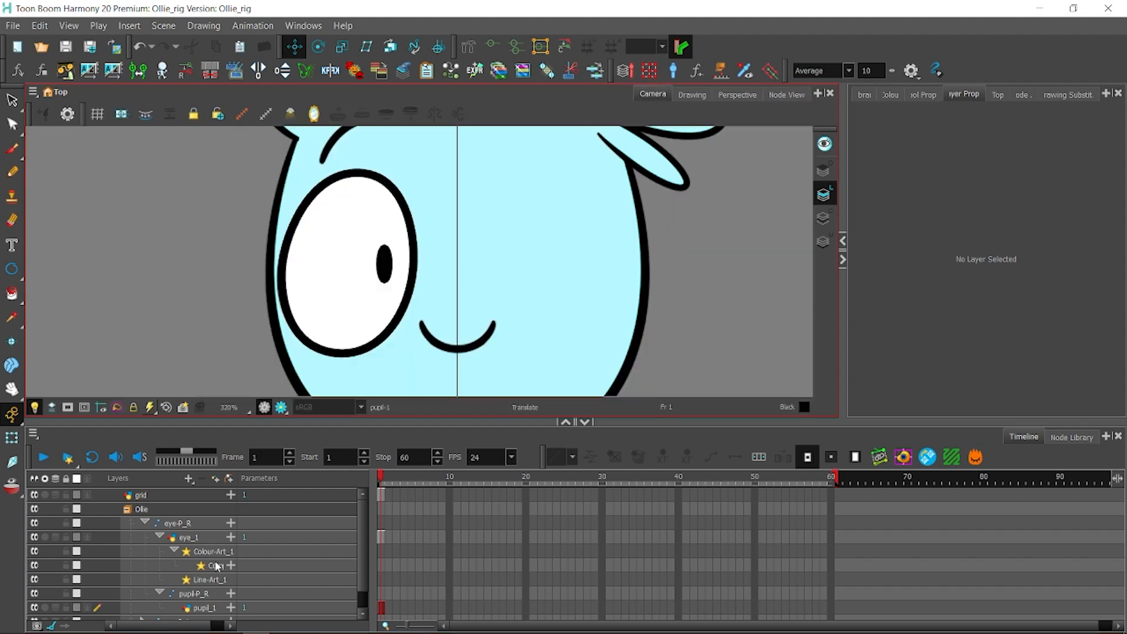
click(194, 523)
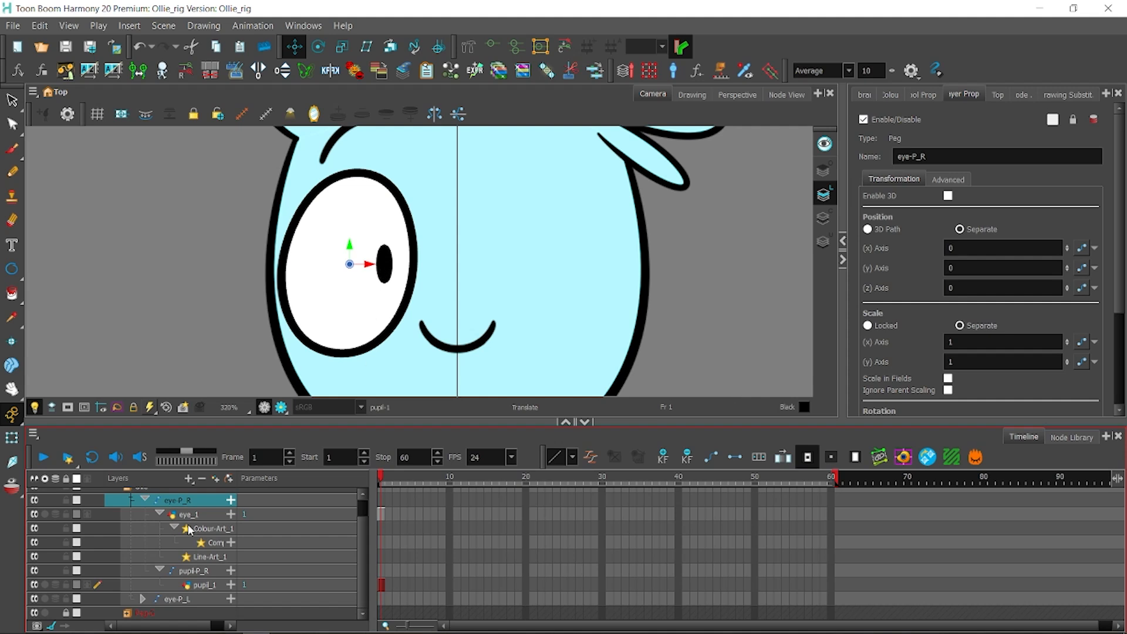
Set eye_1 to Apply Embedded Pivot on Drawing Layer and give it Scale X -1.
click(188, 514)
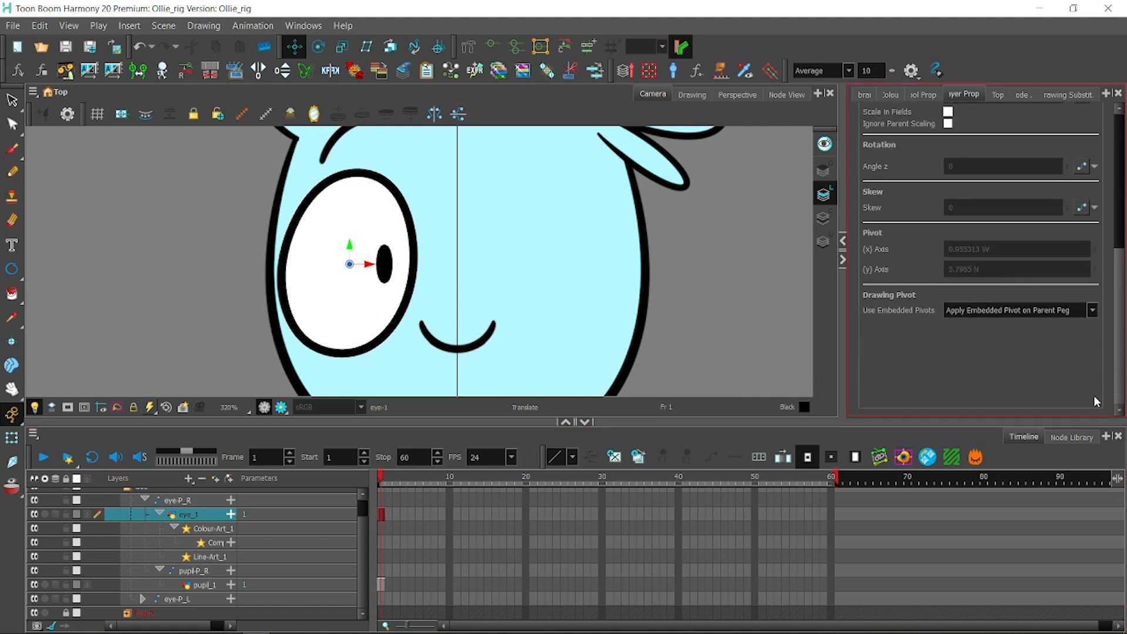
click(1019, 310)
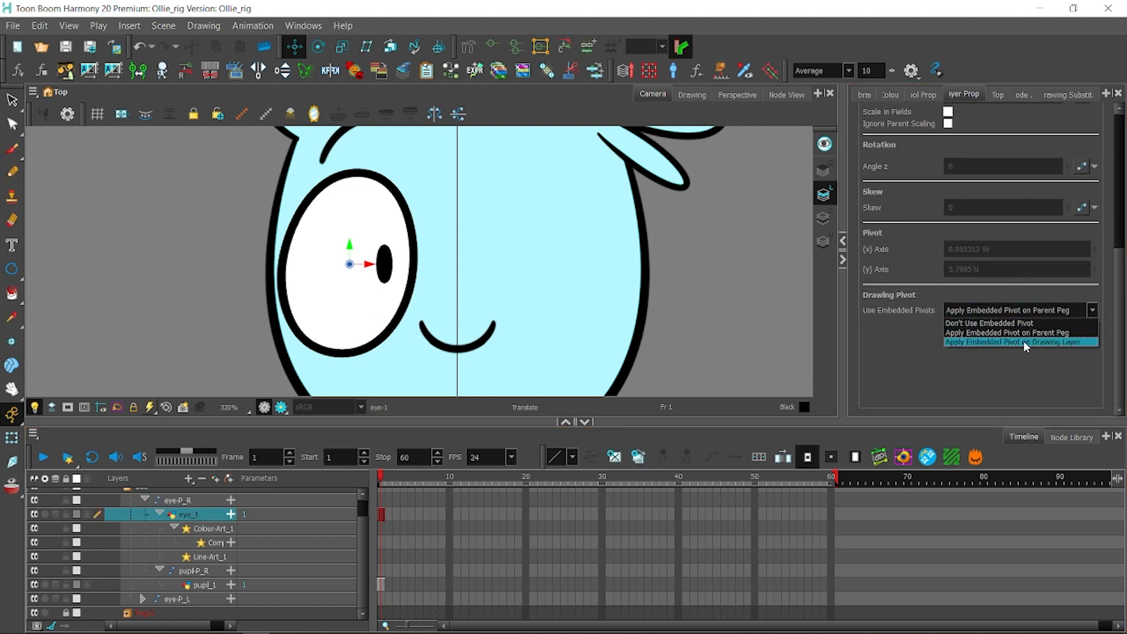
click(1019, 342)
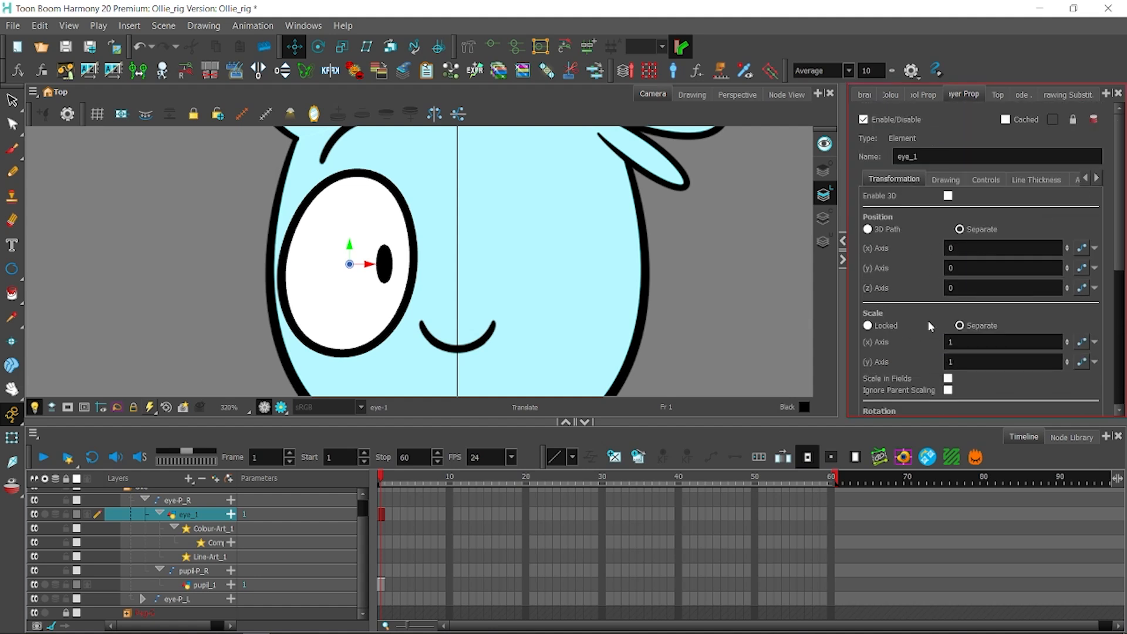
text(-1)
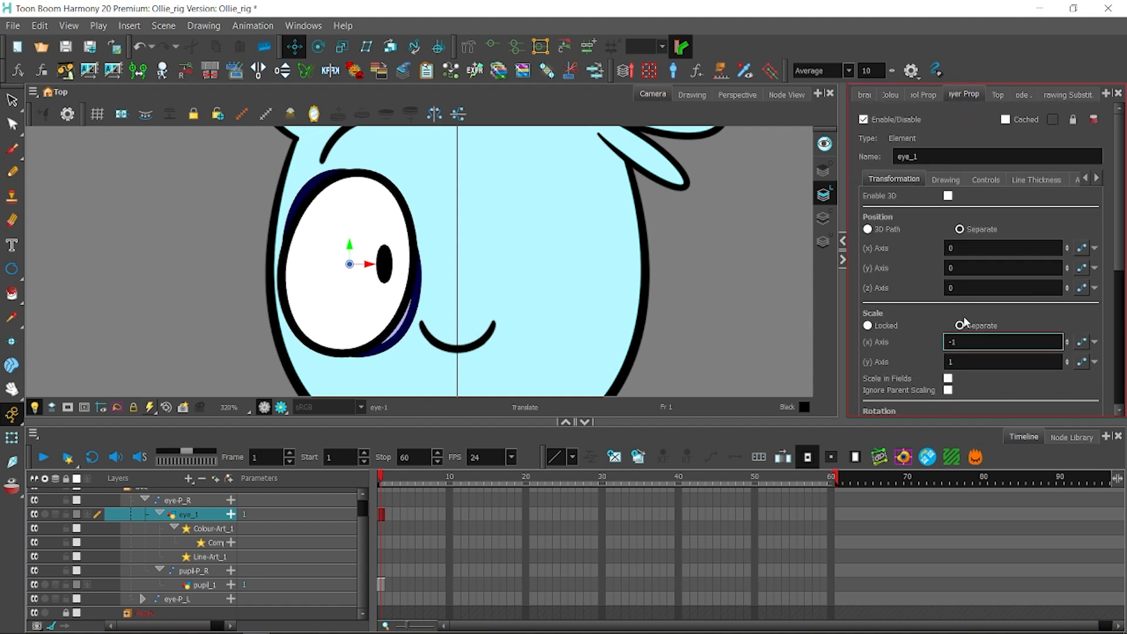
click(64, 46)
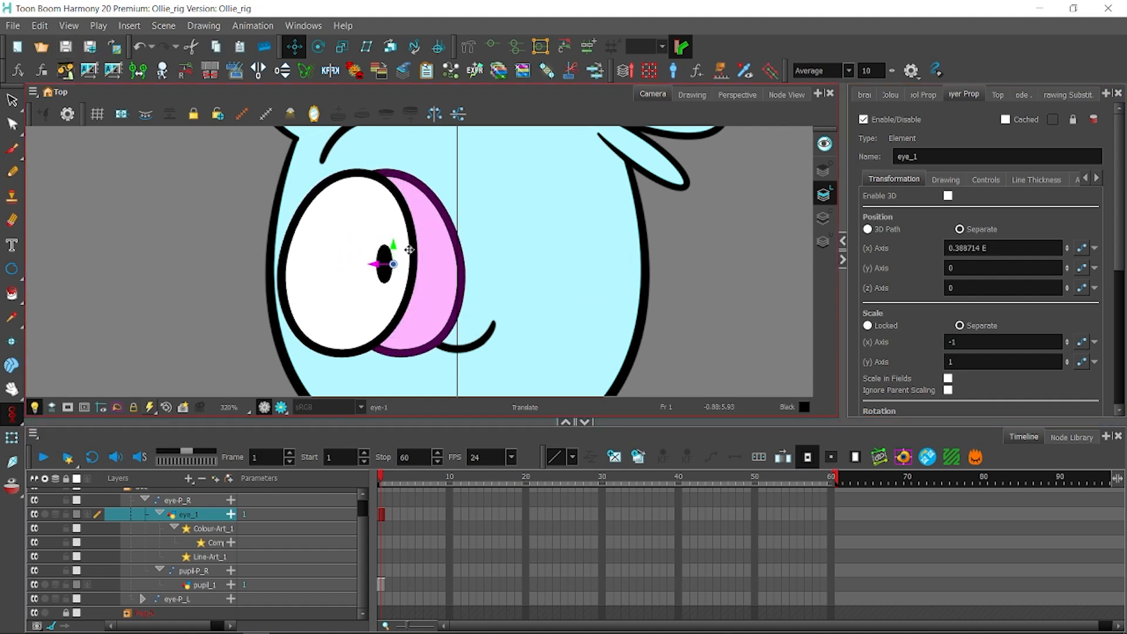
Shift the mirrored eye sideways and enter a new horizontal position value.
drag(392, 264, 528, 264)
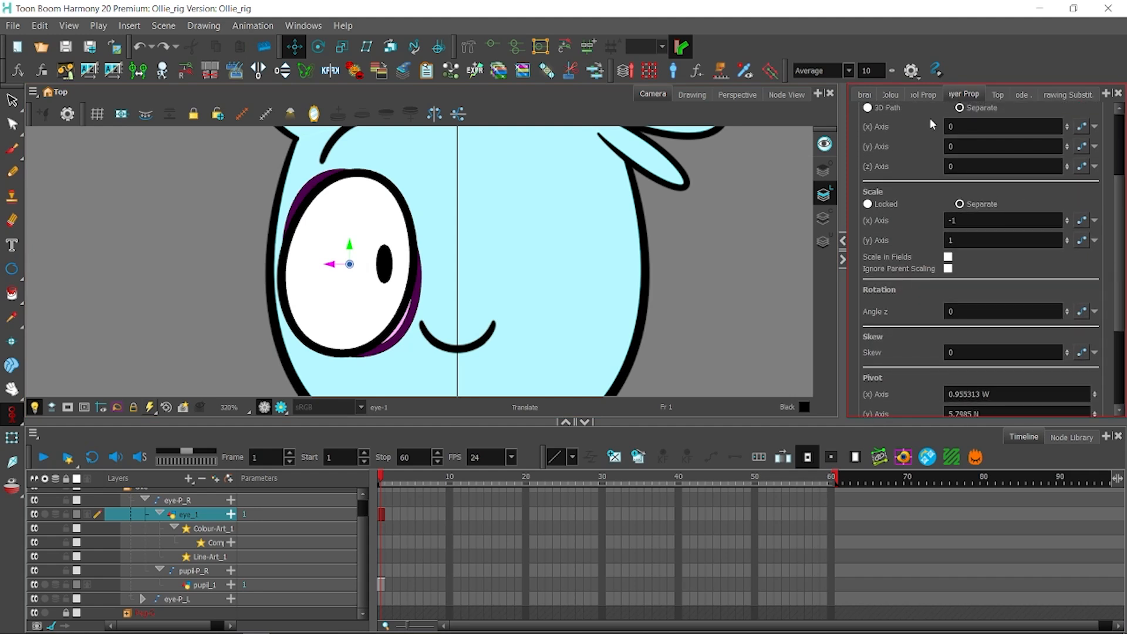
click(1002, 127)
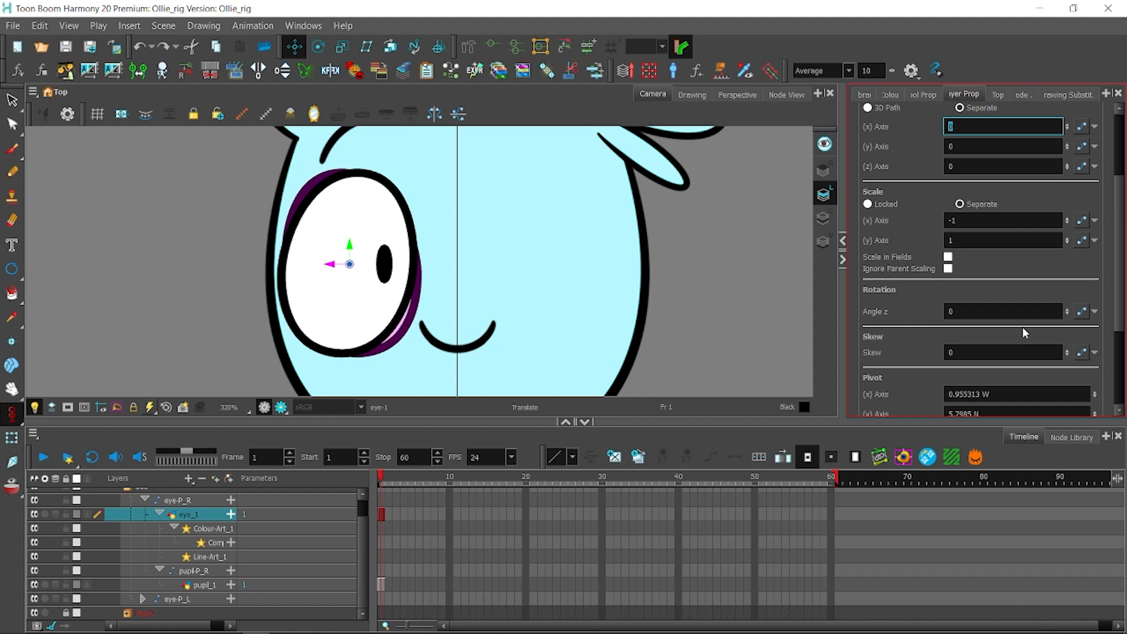
text(1.)
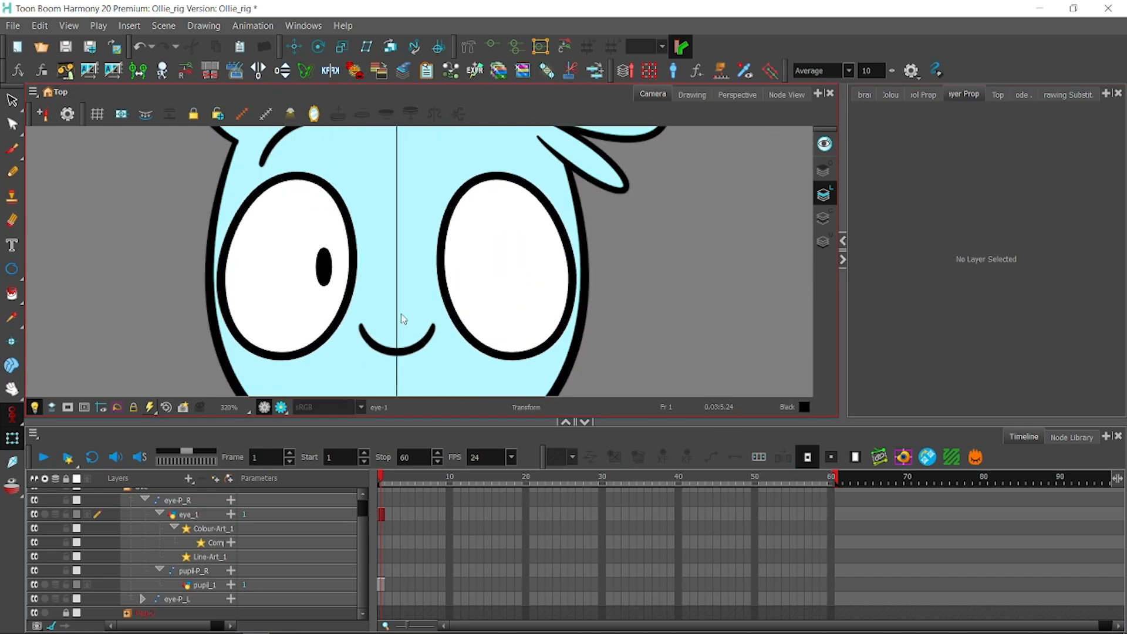
Give eye-P_R a positive X position so both eyes show, then save the scene.
click(34, 407)
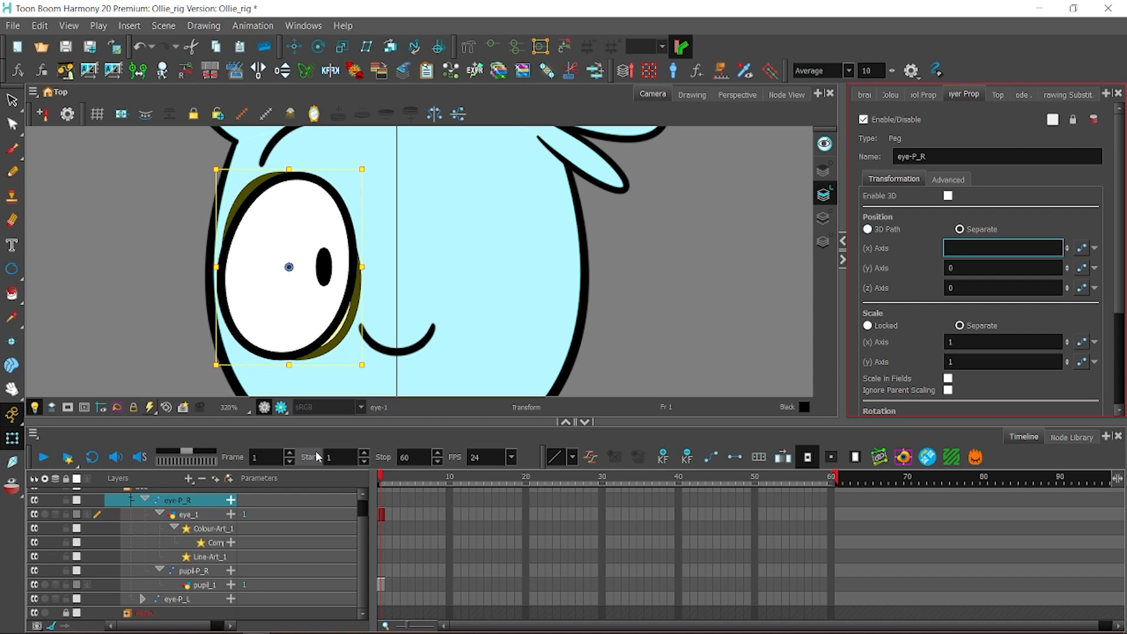
click(1003, 248)
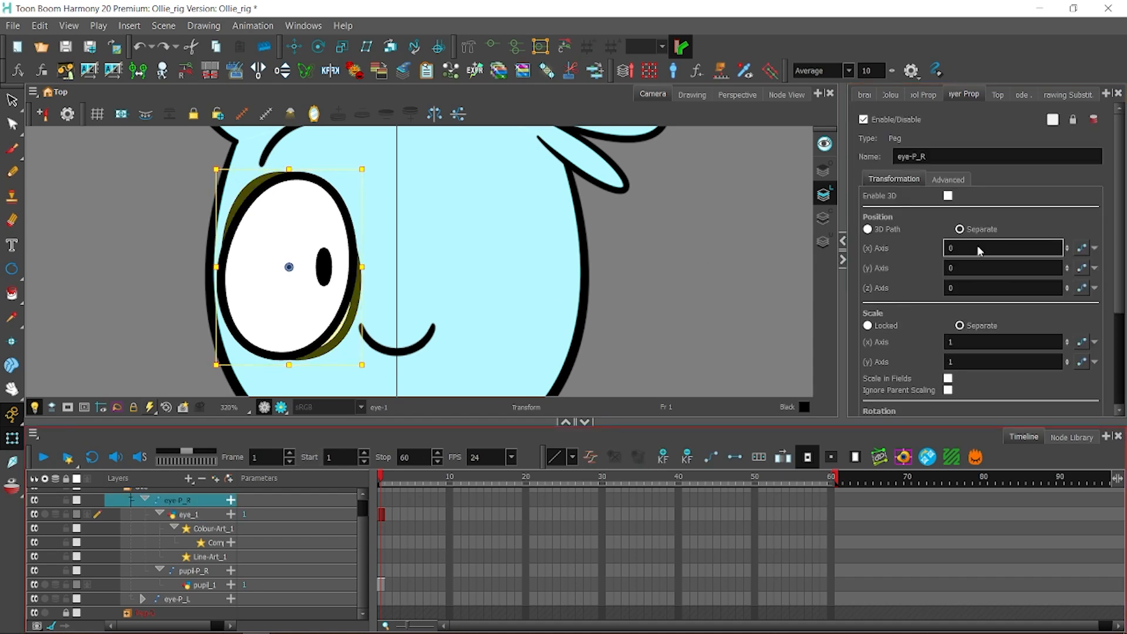
click(189, 515)
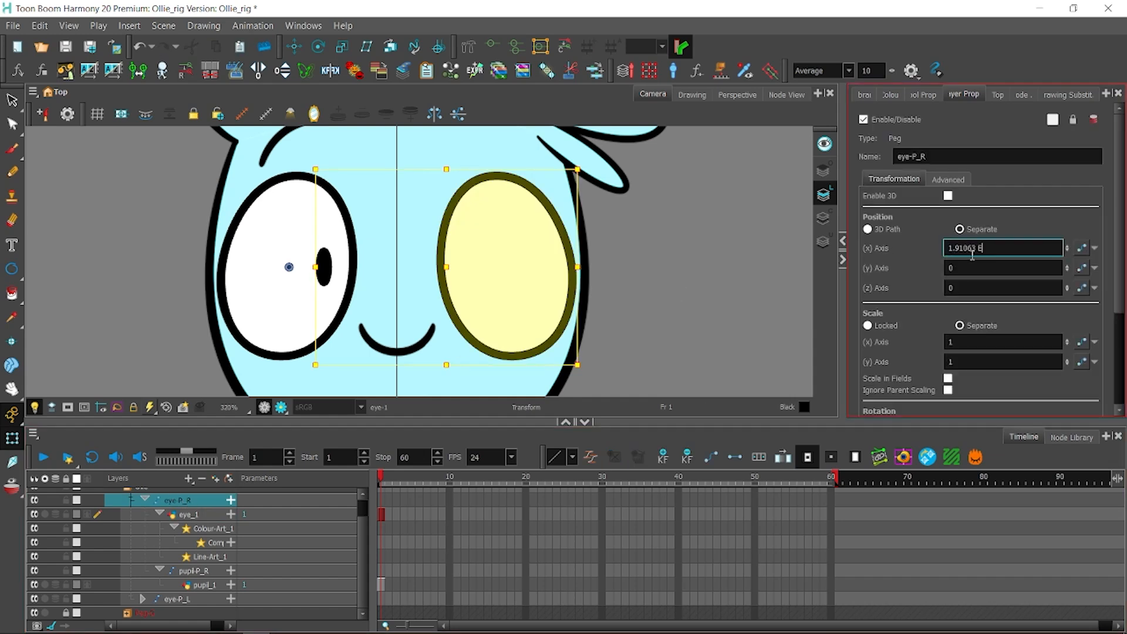
click(189, 514)
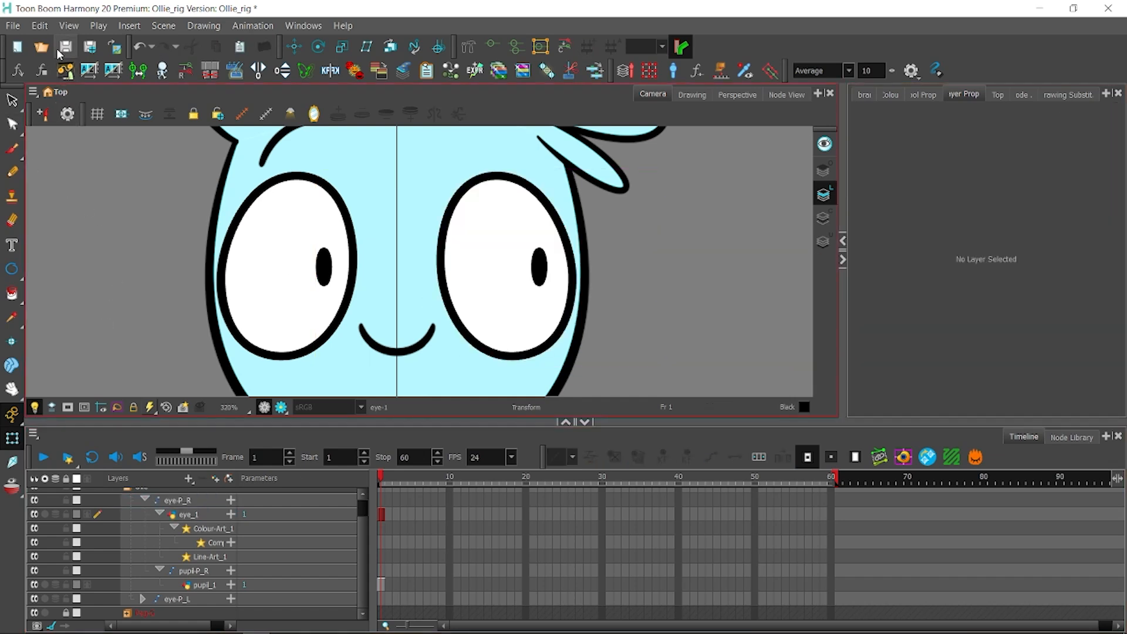
click(204, 585)
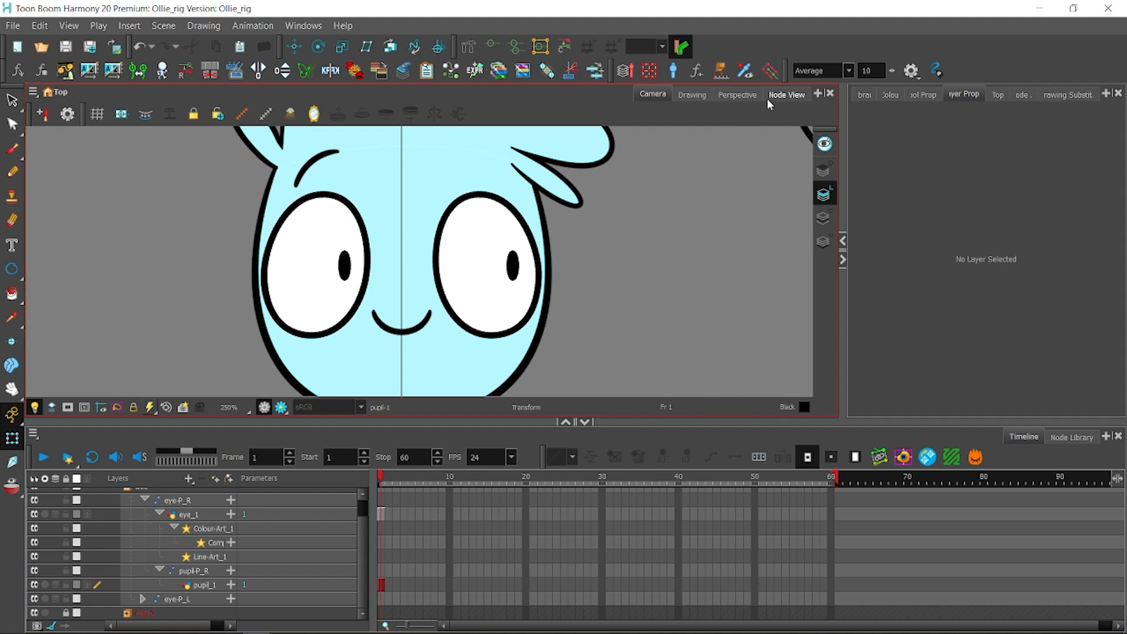
Add controller_round.tpl from the Harmony Premium Library and place it beside Ollie's head.
click(787, 94)
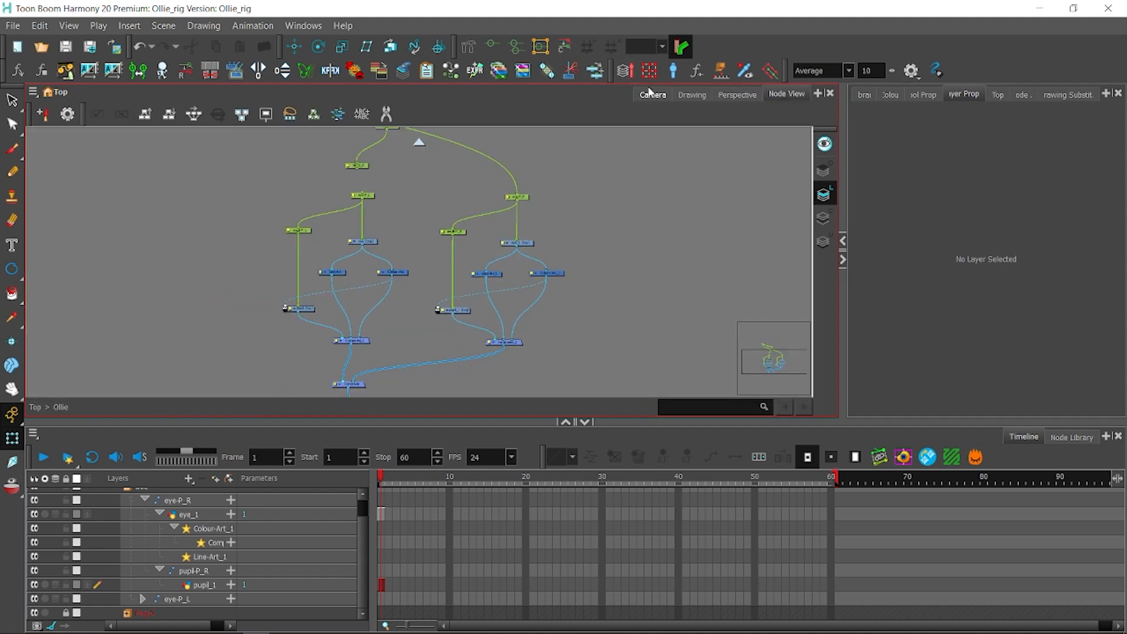
click(651, 94)
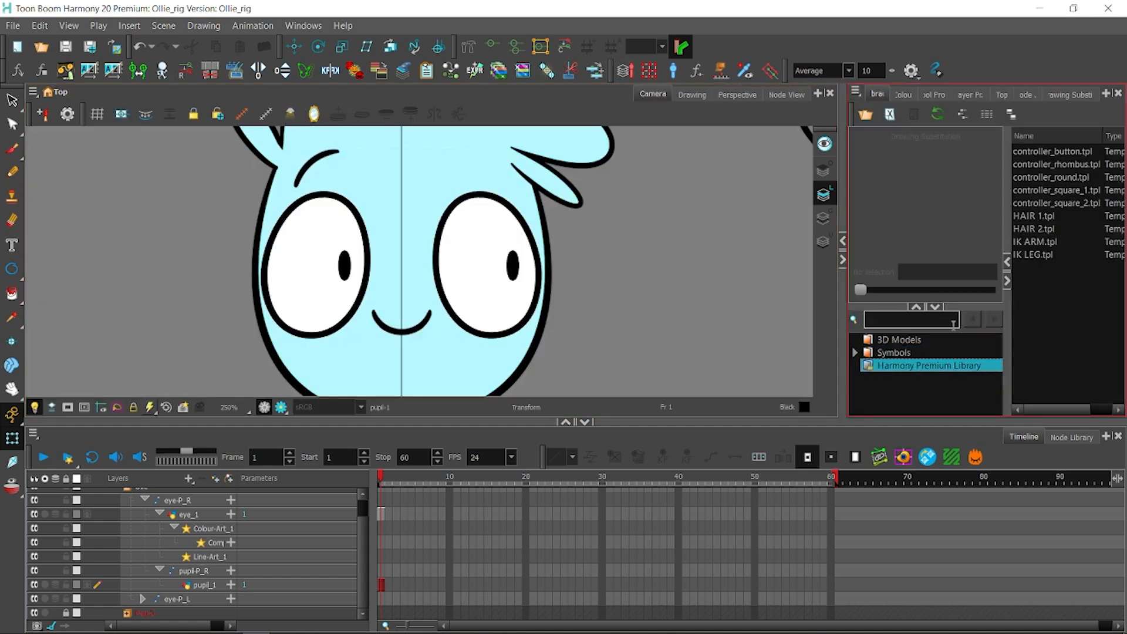
click(1054, 177)
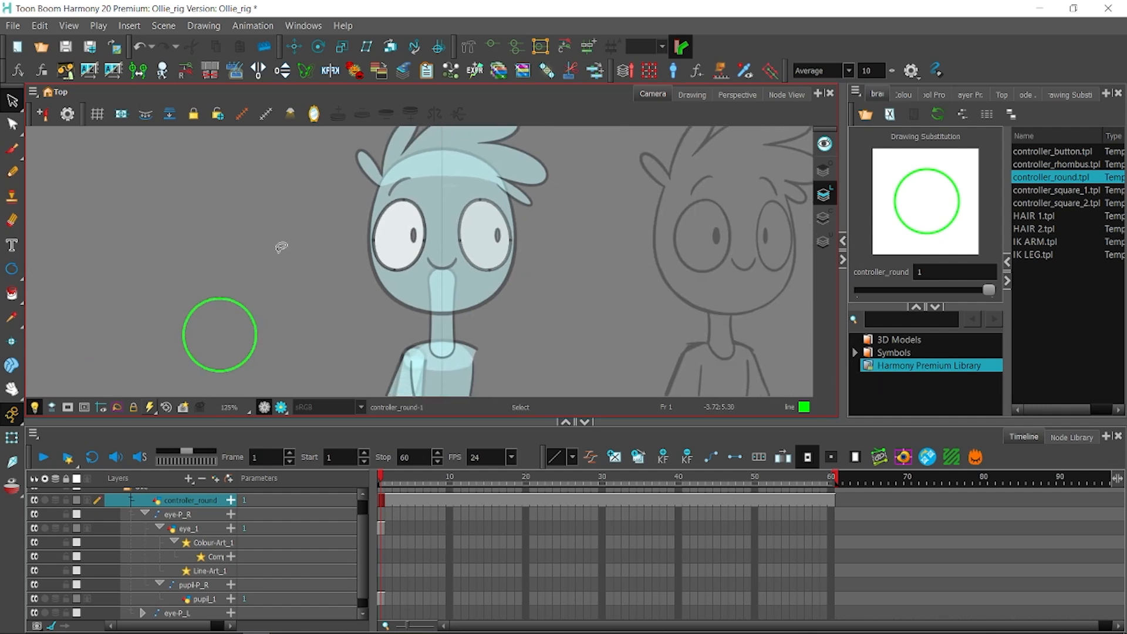
click(219, 334)
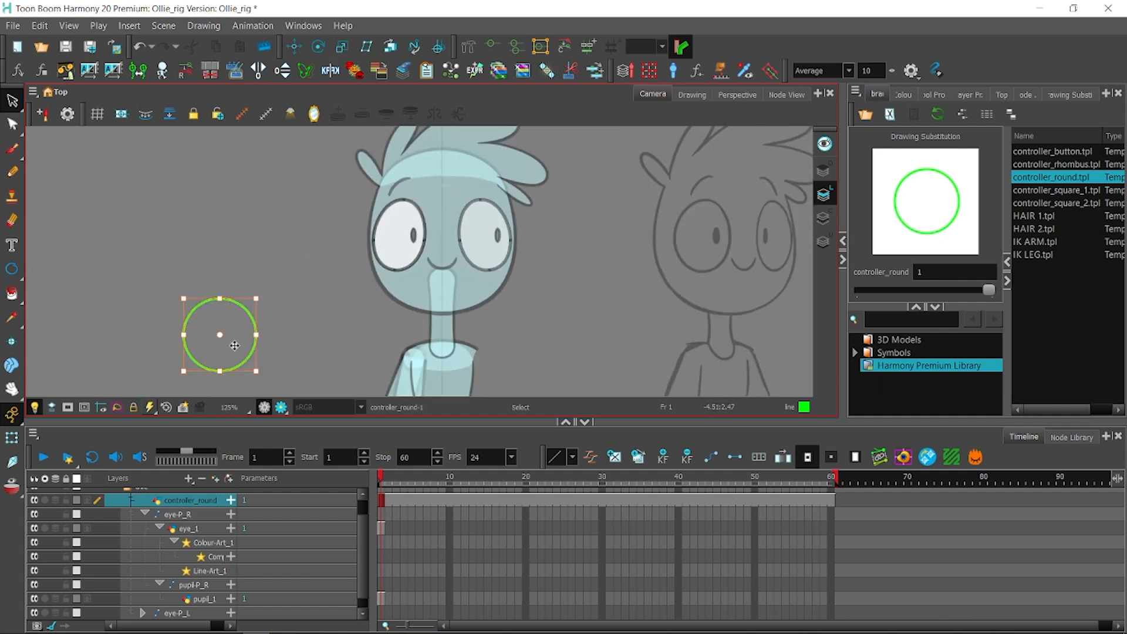
drag(221, 336, 249, 243)
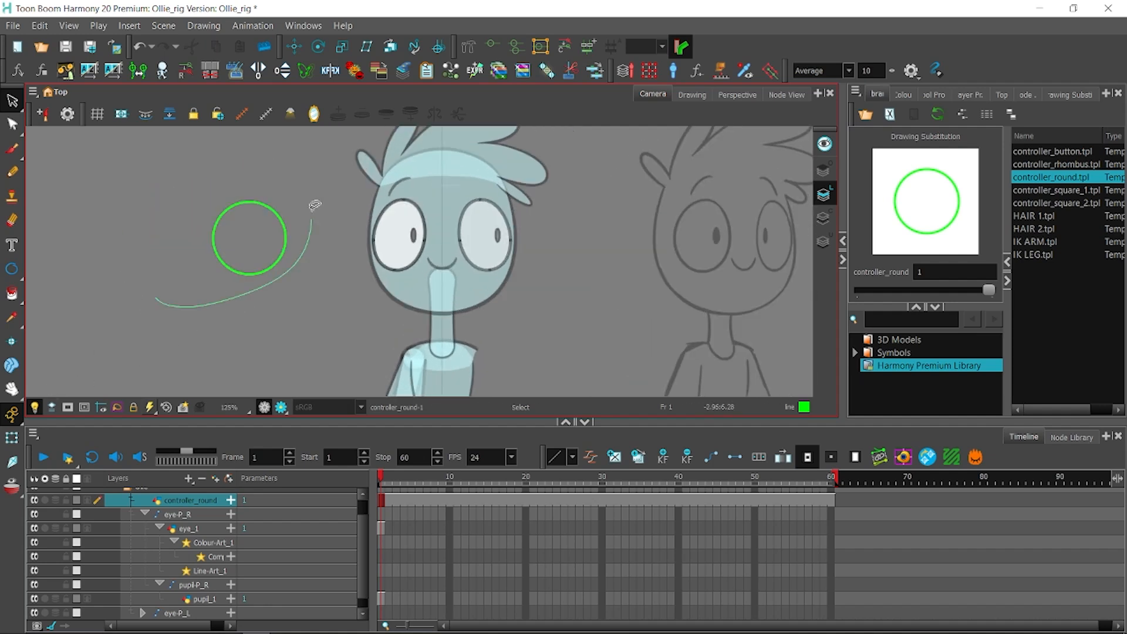
Rename the round controller layer to EYE_CTRL in Layer Properties.
click(250, 239)
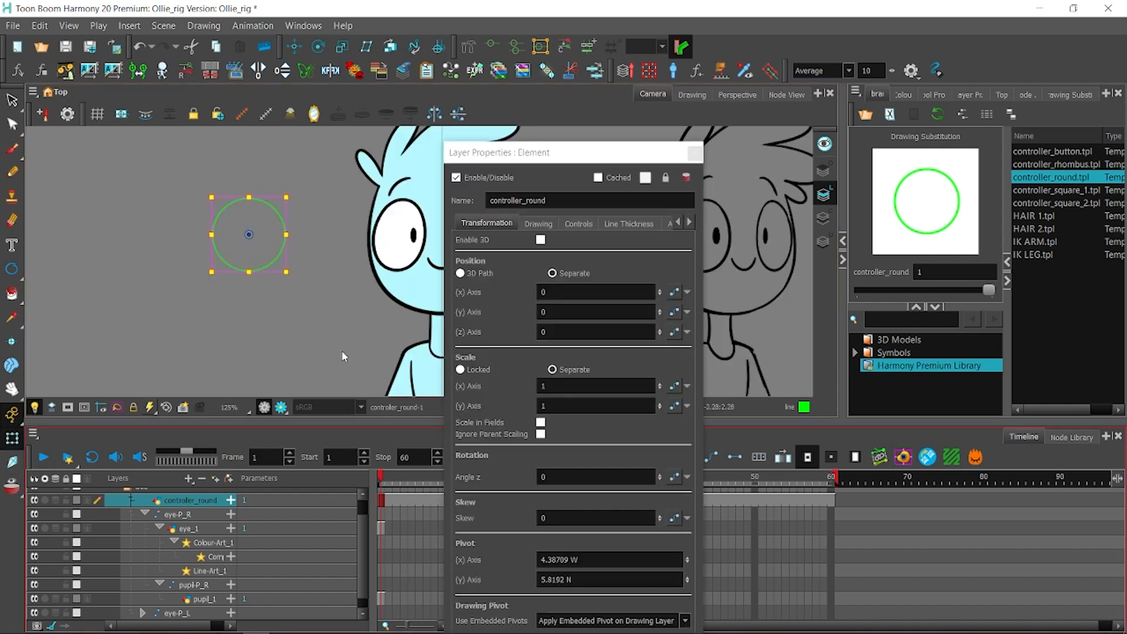
text(eye)
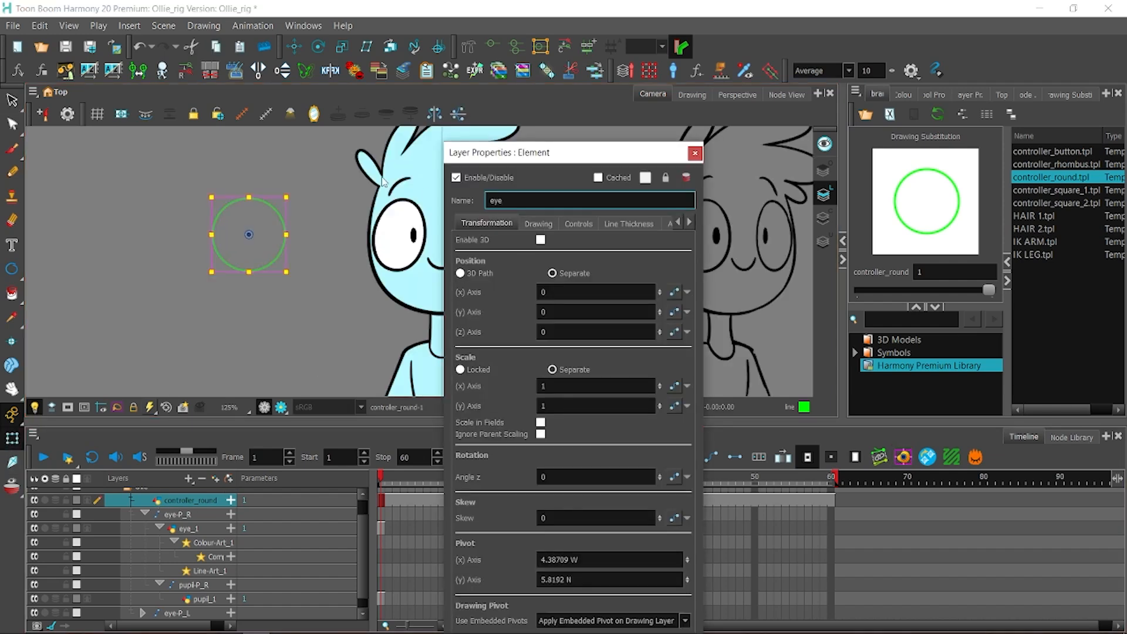
text(EYE_CTRL)
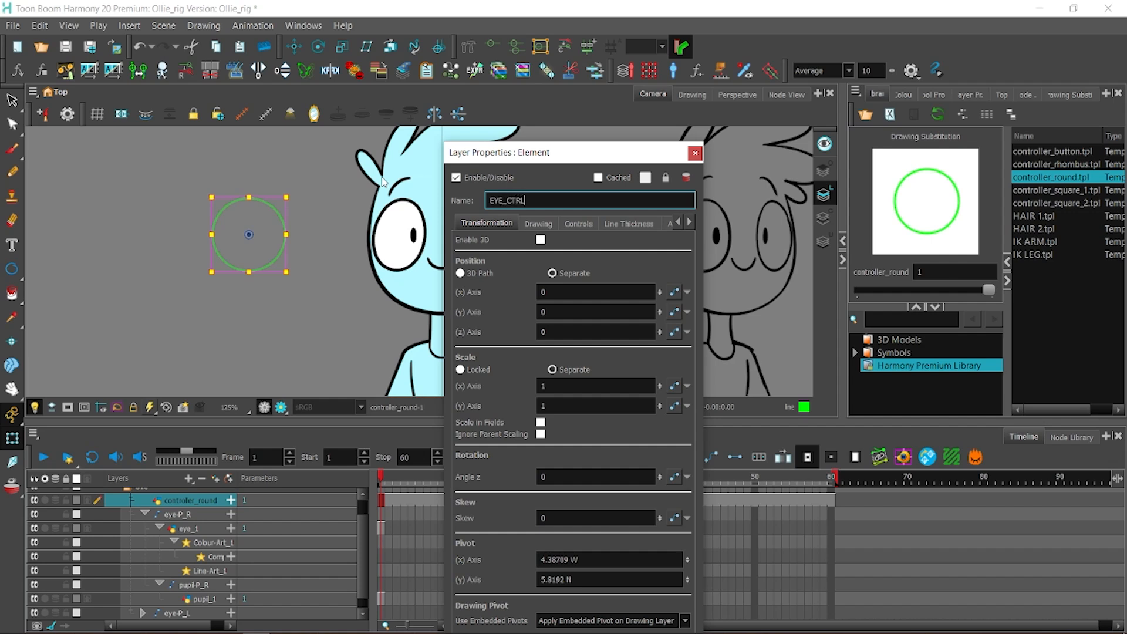
click(695, 153)
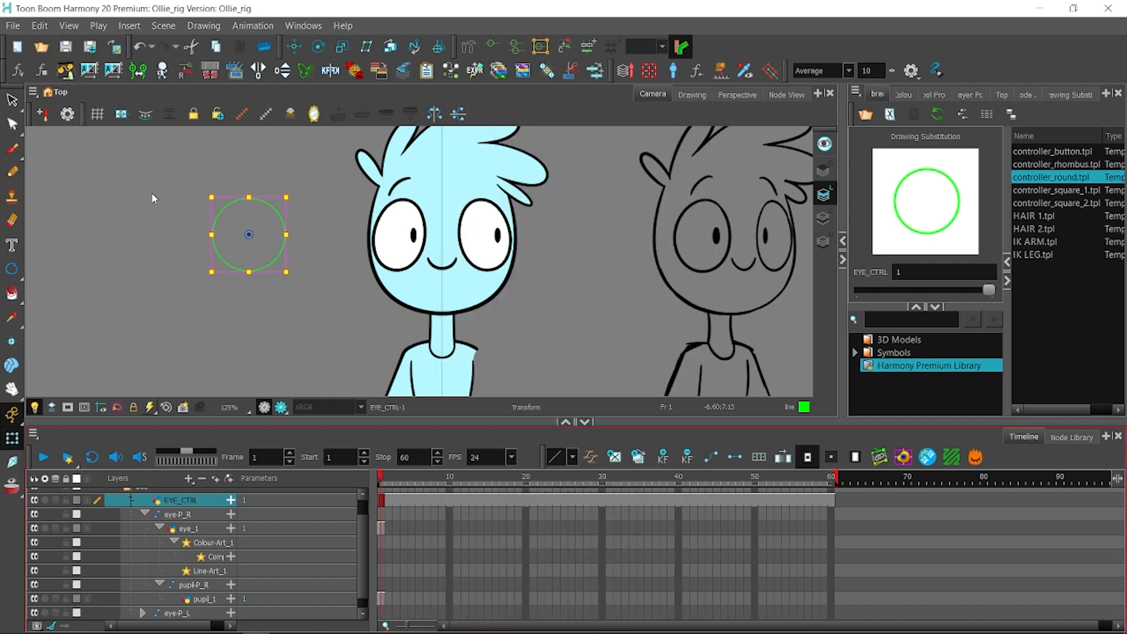